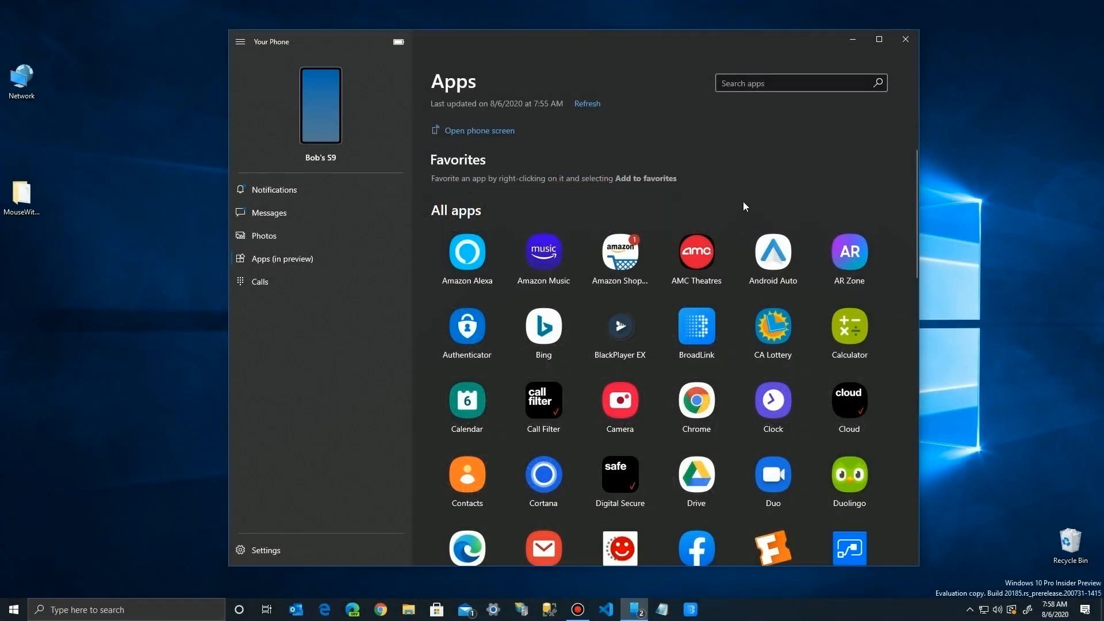
mouse_move(849, 258)
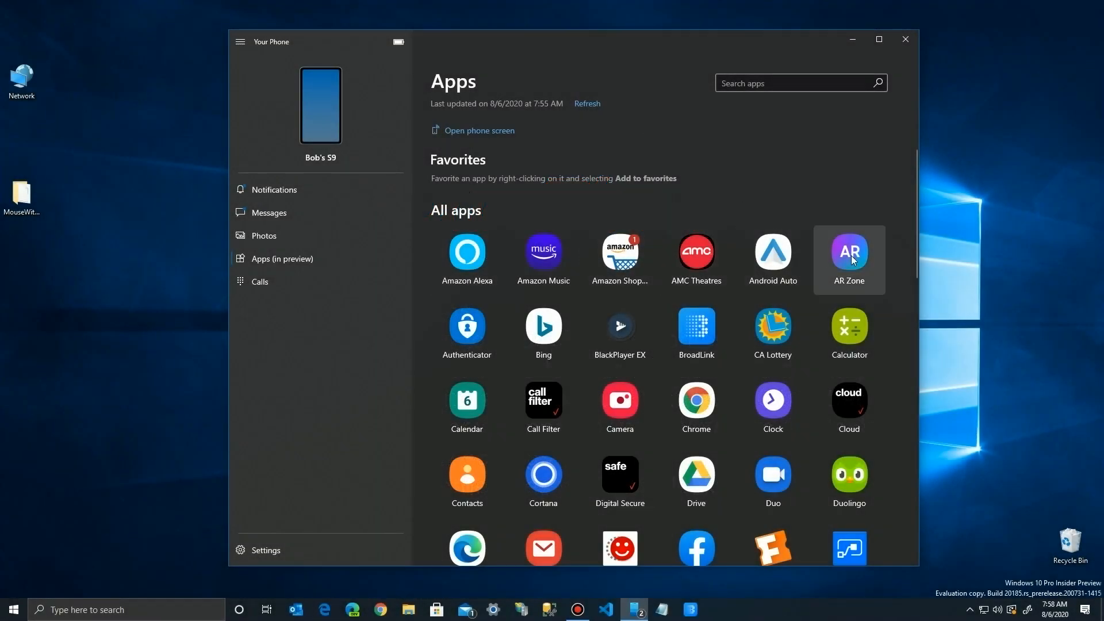
Step: Look through the phone apps list and dismiss the Welcome to Apps teaching tip
scroll("down", 3)
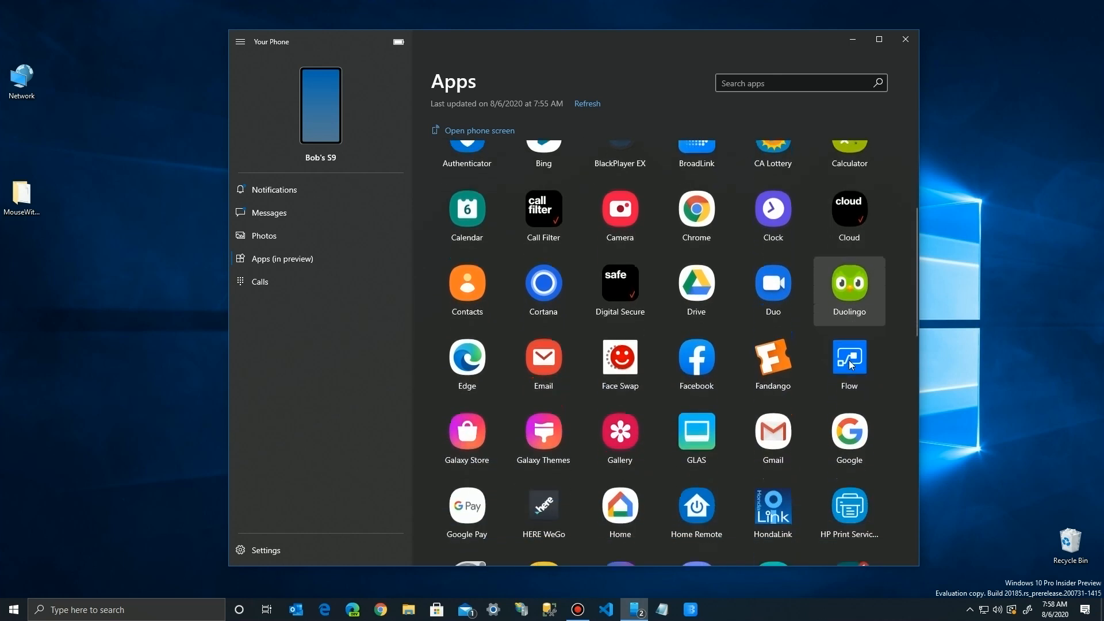
scroll("down", 3)
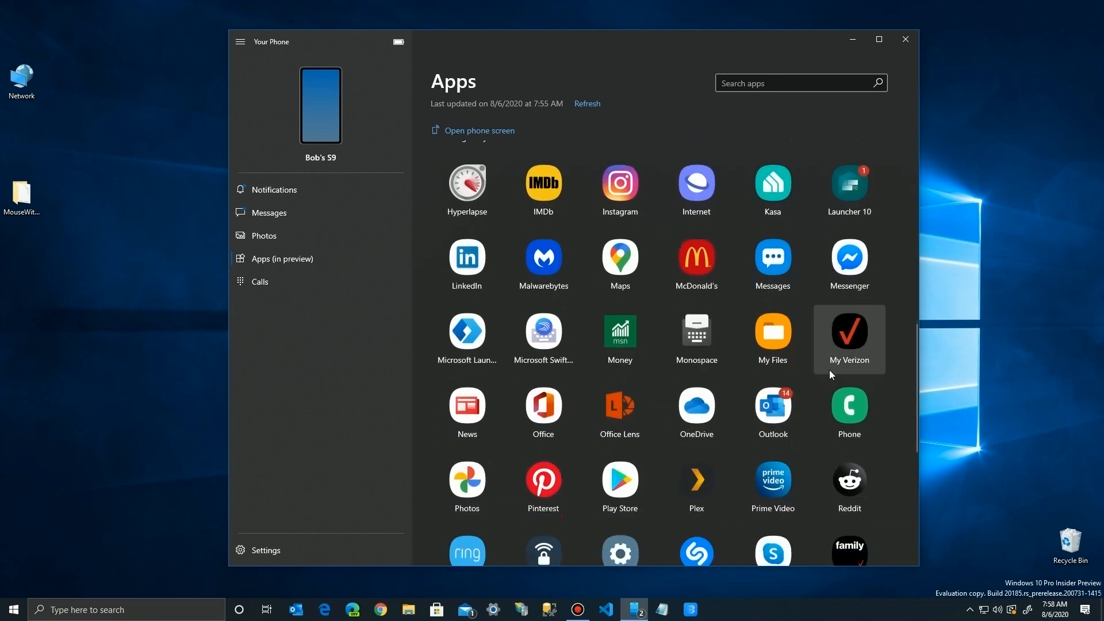
scroll("down", 3)
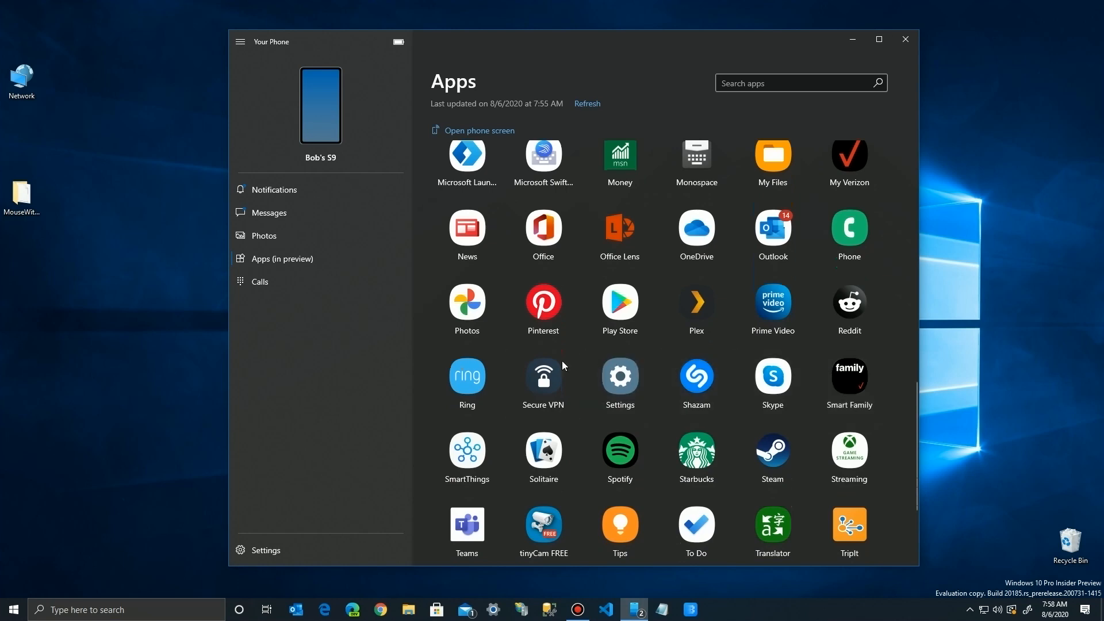
scroll("up", 3)
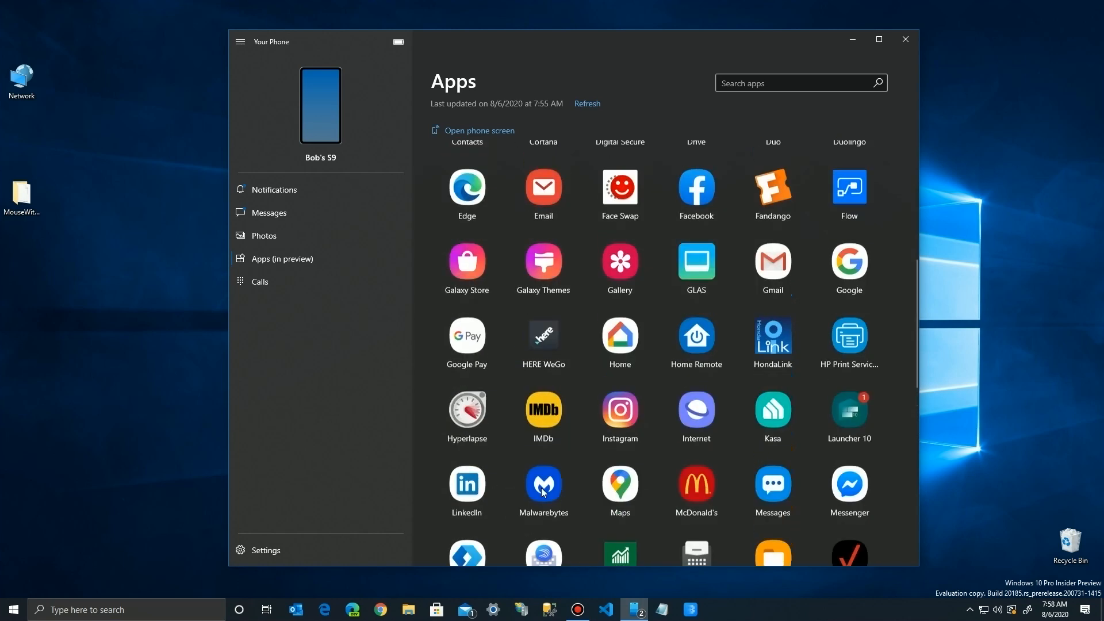
scroll("up", 3)
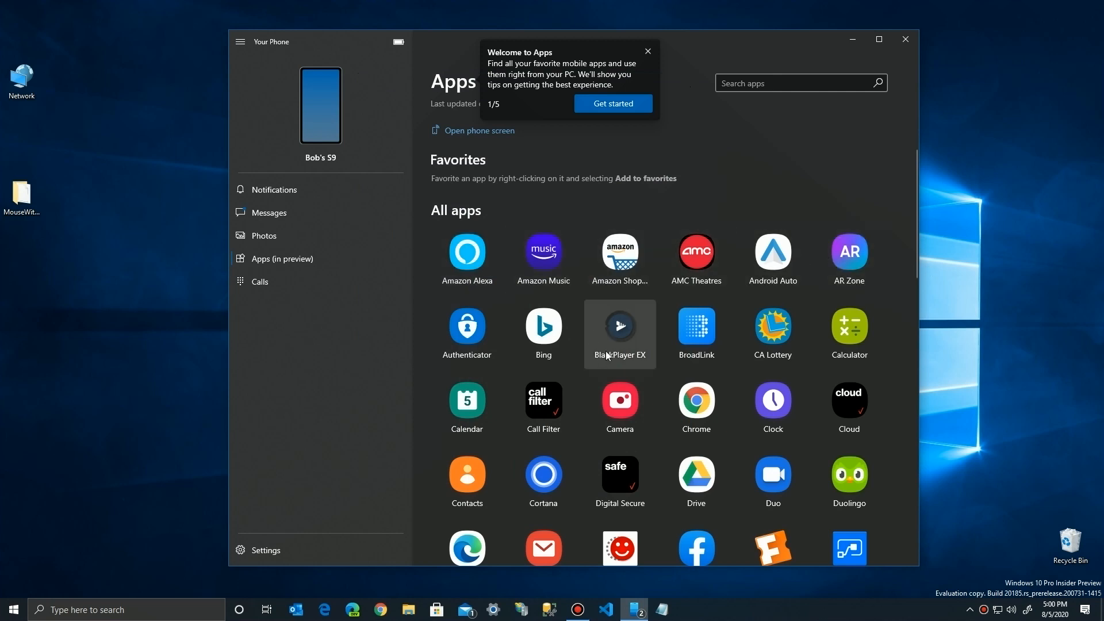
scroll("down", 3)
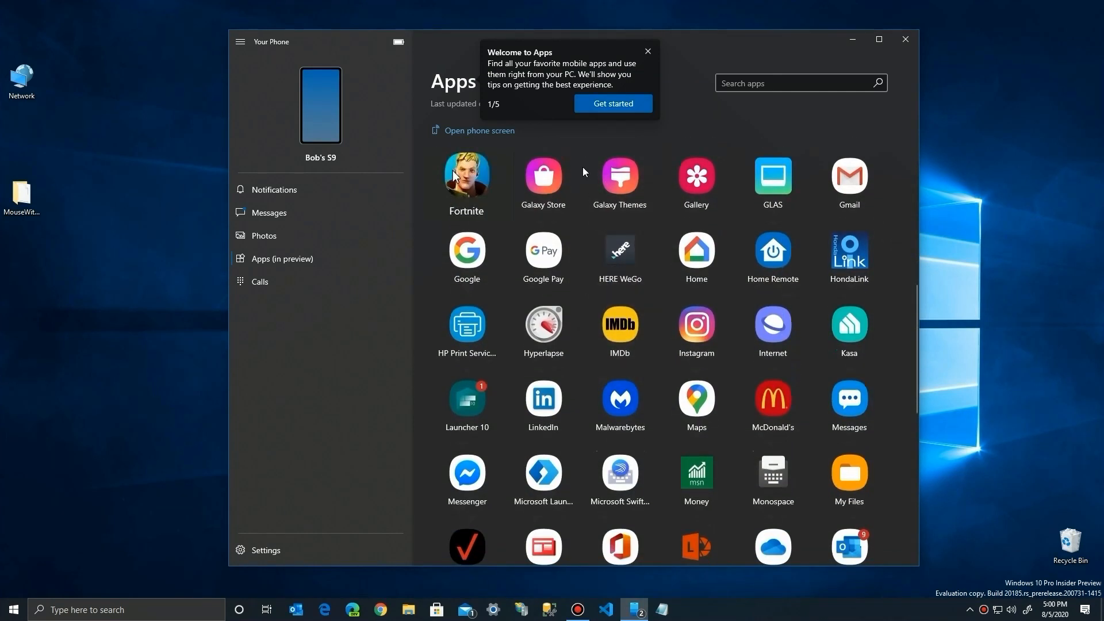
left_click(644, 52)
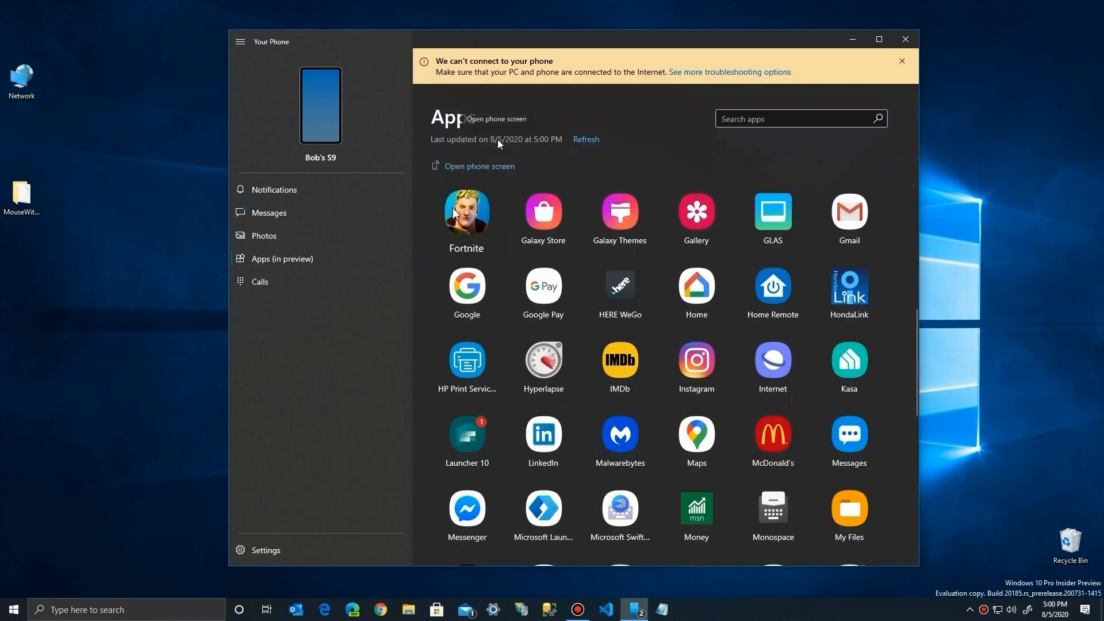
mouse_move(485, 66)
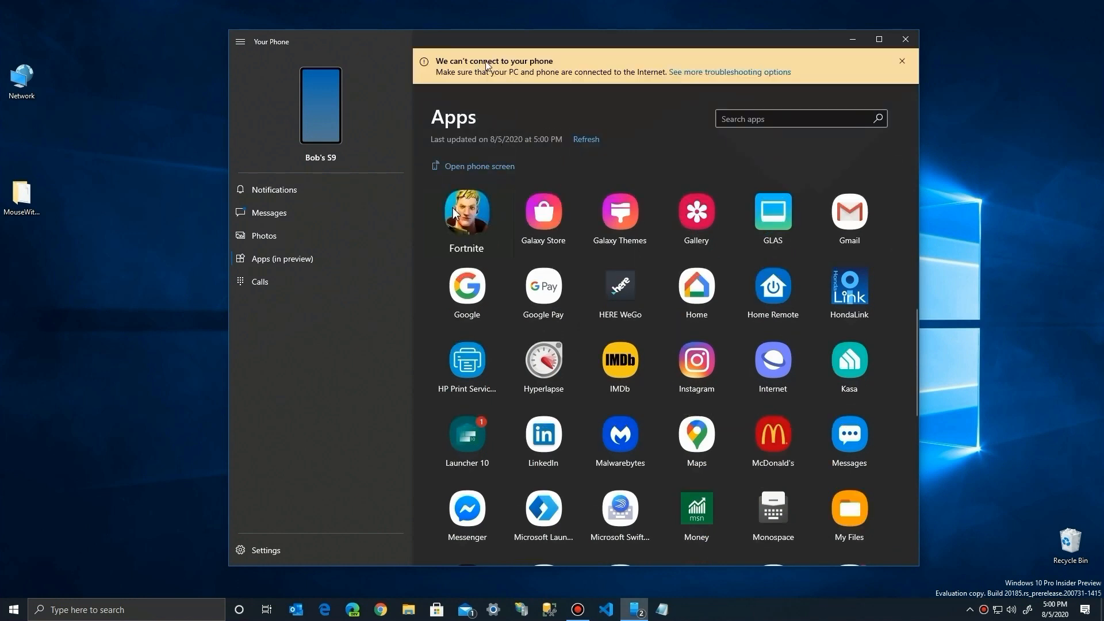
mouse_move(669, 82)
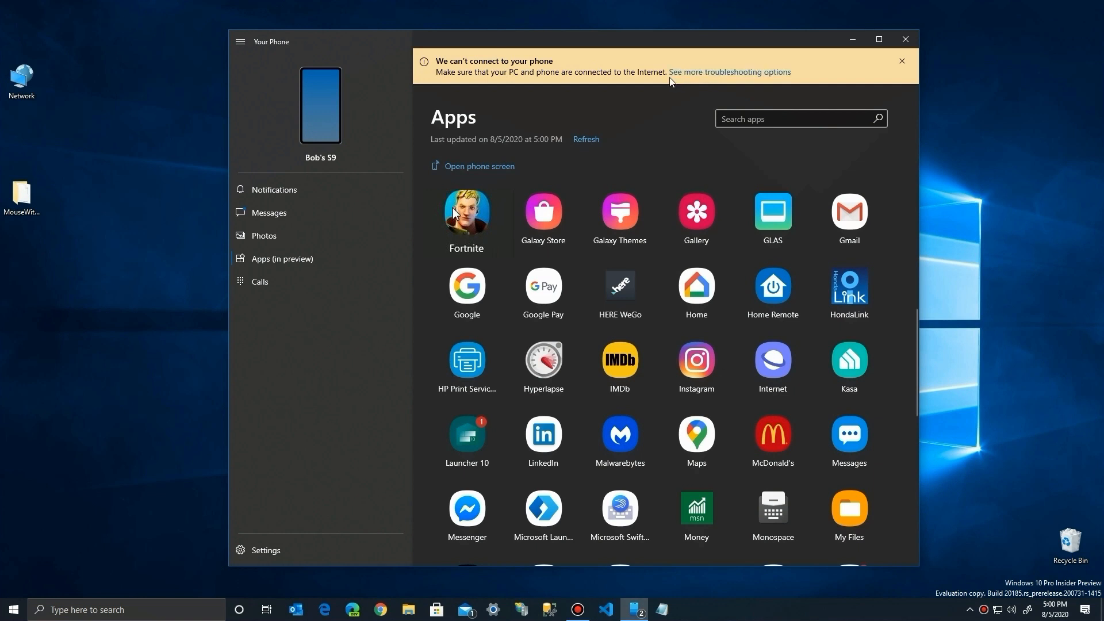
mouse_move(651, 82)
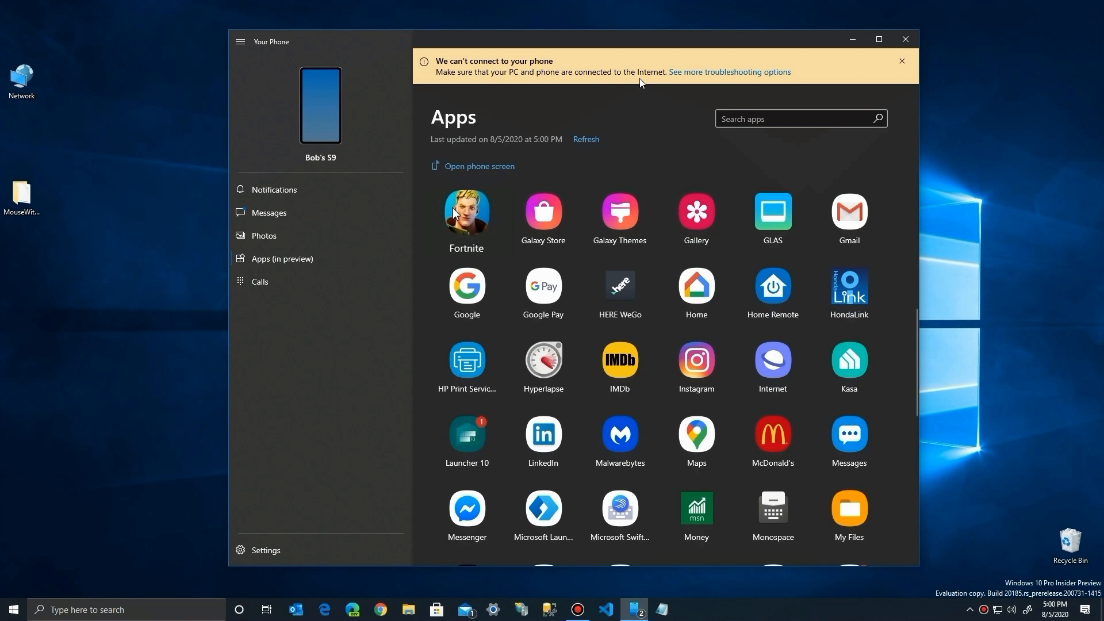
Step: Dismiss the can't-connect warning banner and refresh the list of phone apps
left_click(901, 60)
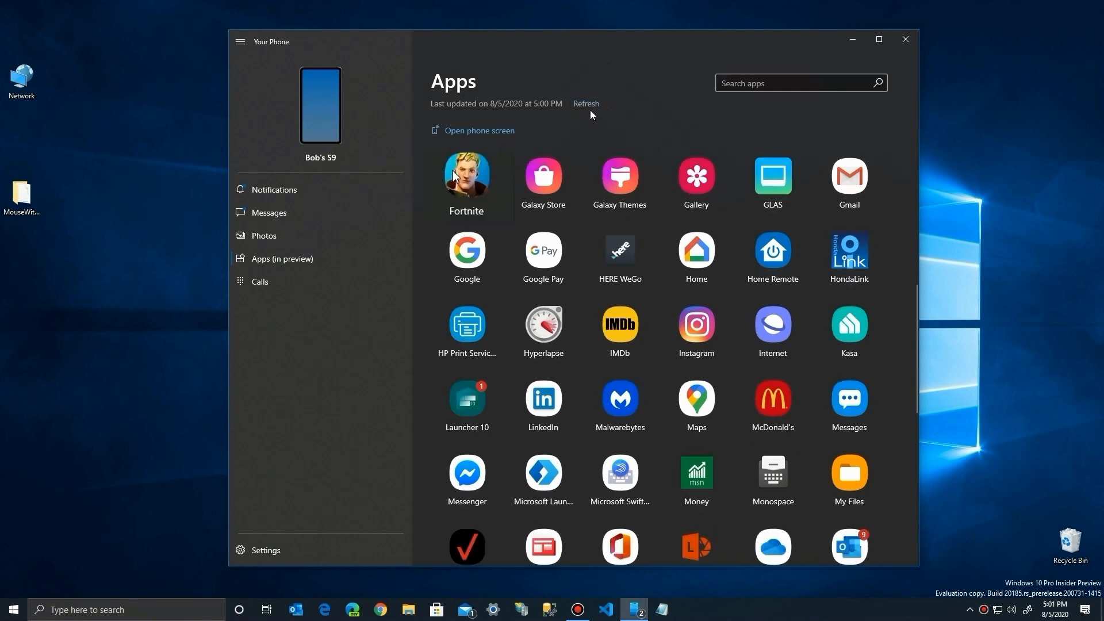
mouse_move(513, 119)
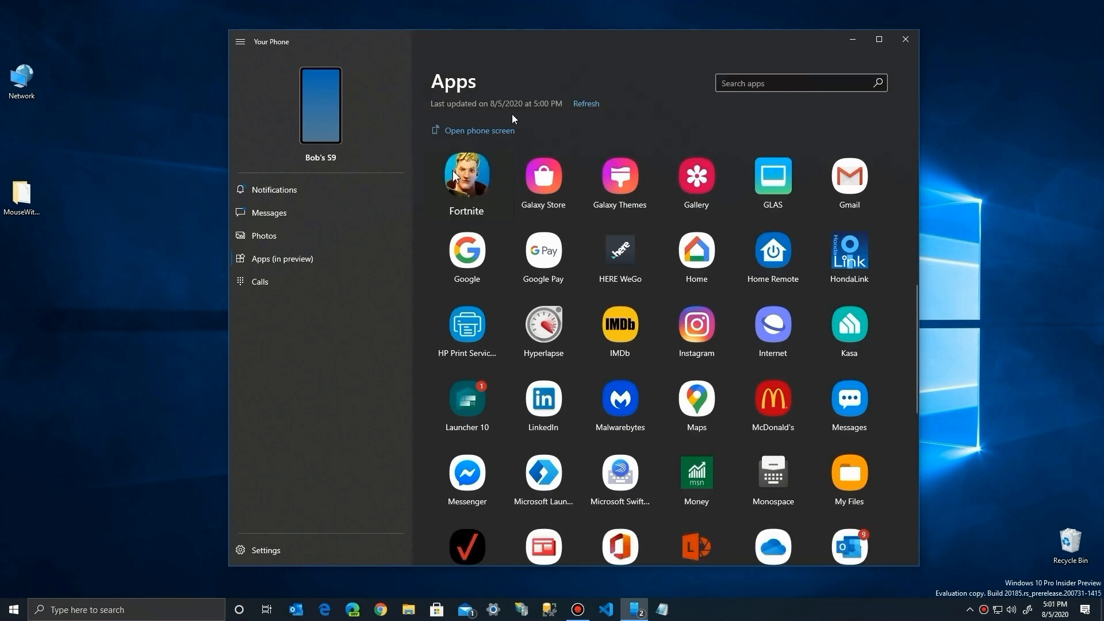
mouse_move(587, 104)
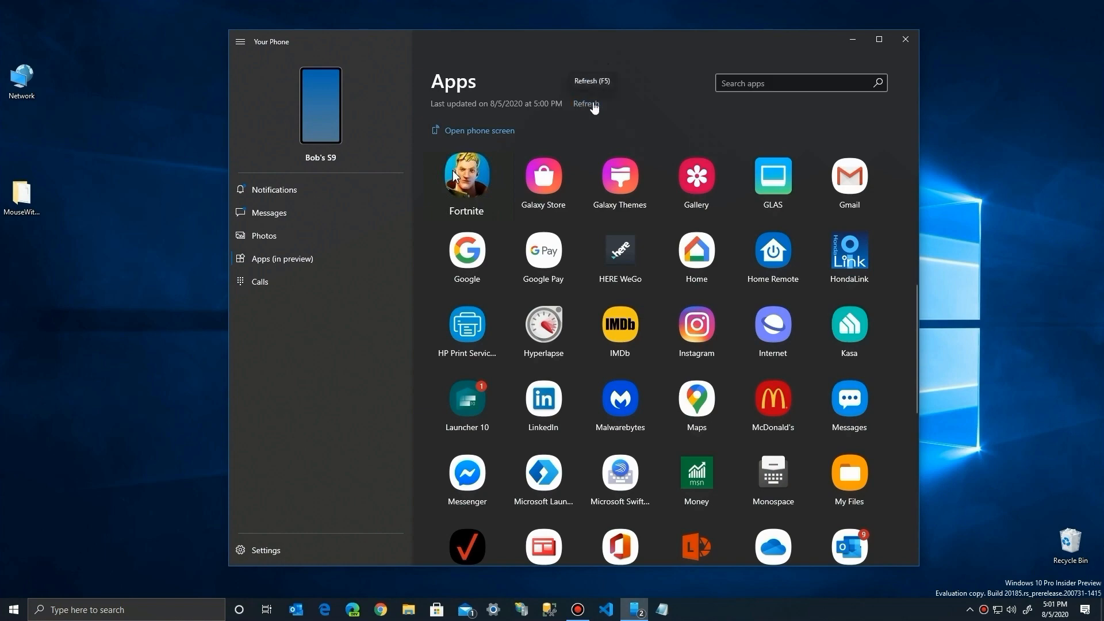
left_click(585, 104)
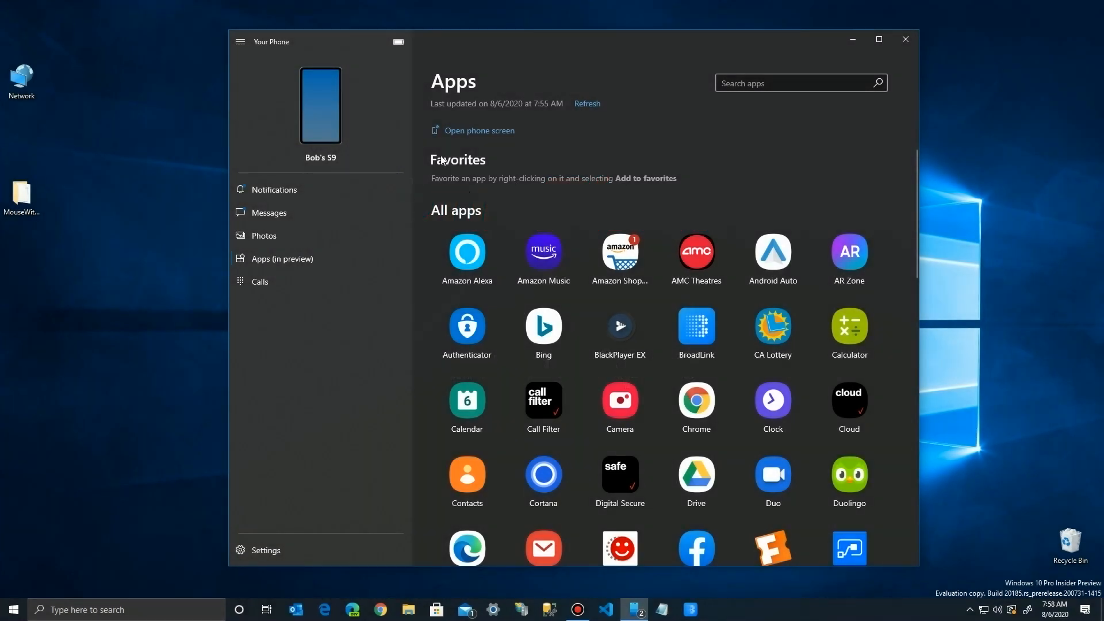
mouse_move(667, 256)
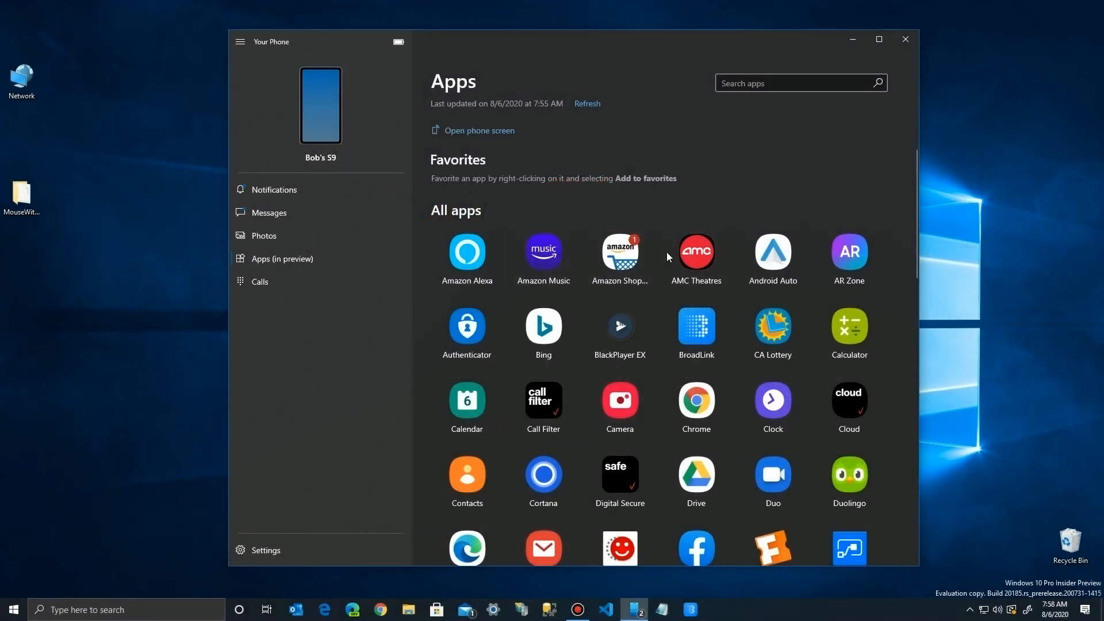
scroll("down", 3)
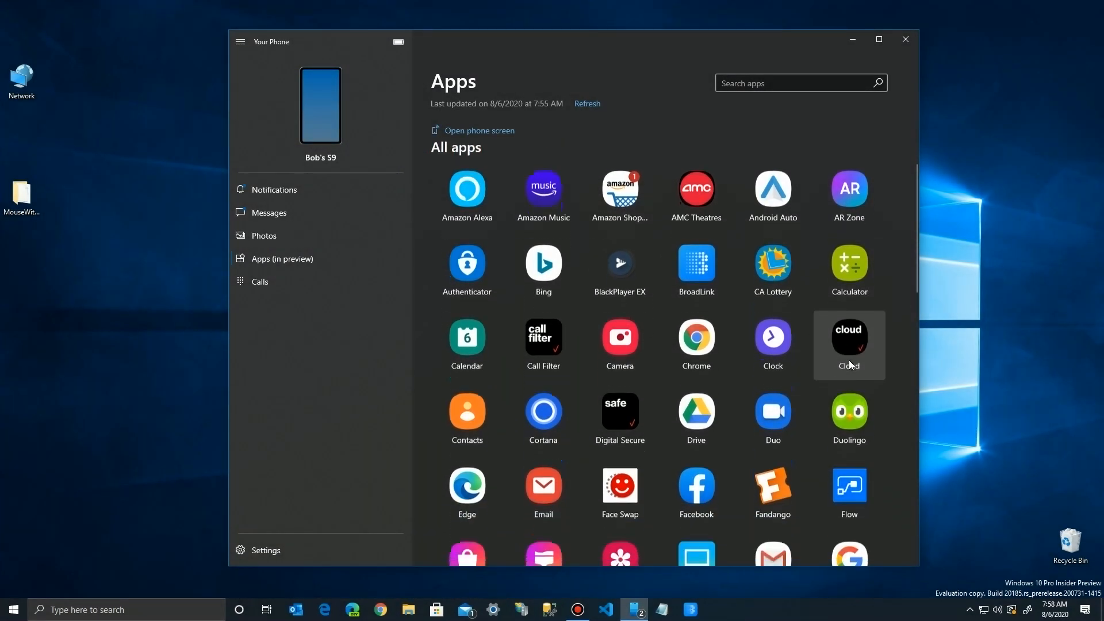
scroll("down", 3)
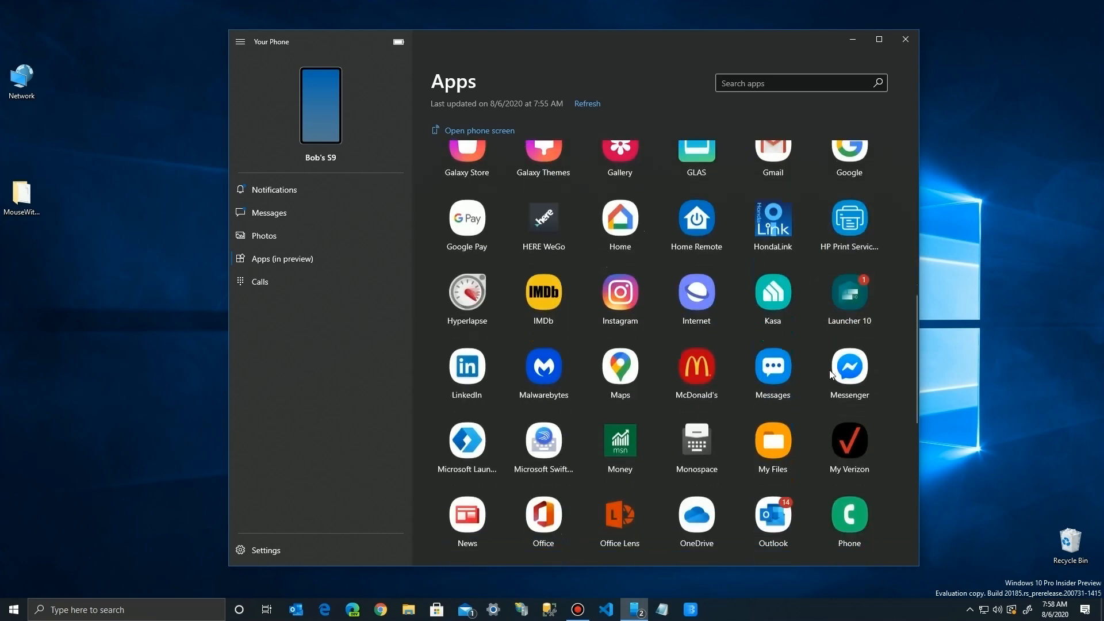
scroll("down", 3)
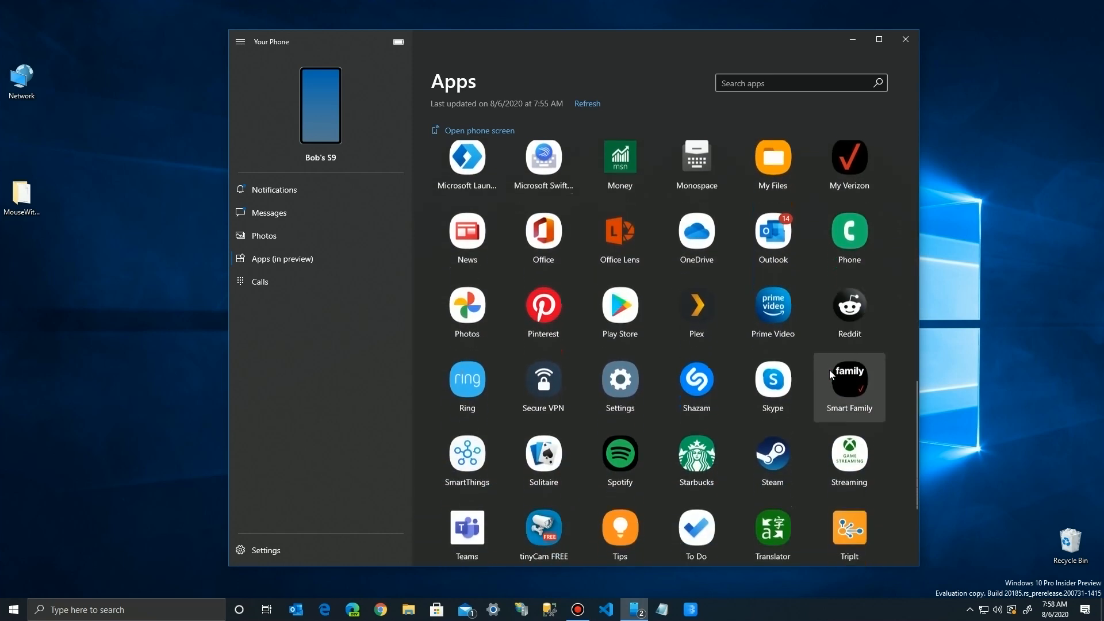
scroll("up", 3)
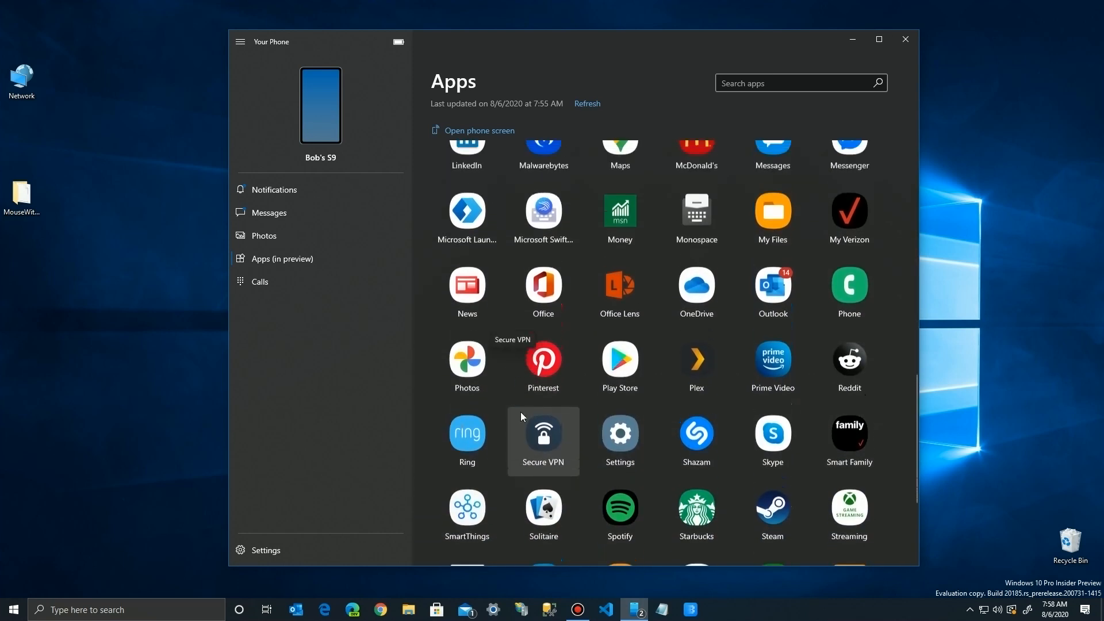
scroll("up", 3)
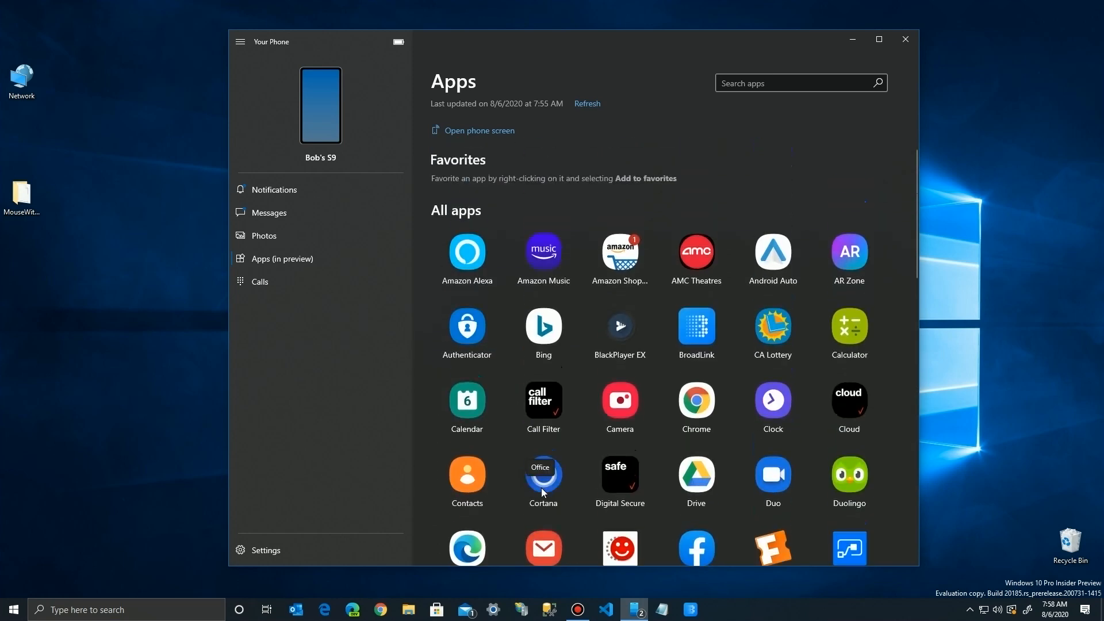
mouse_move(772, 334)
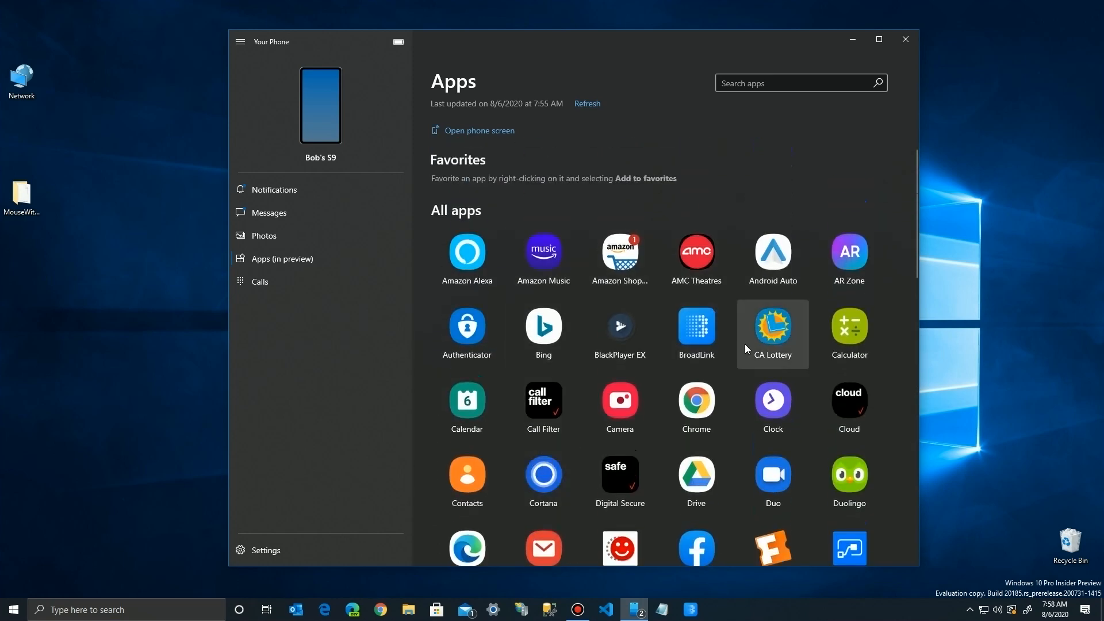
mouse_move(619, 252)
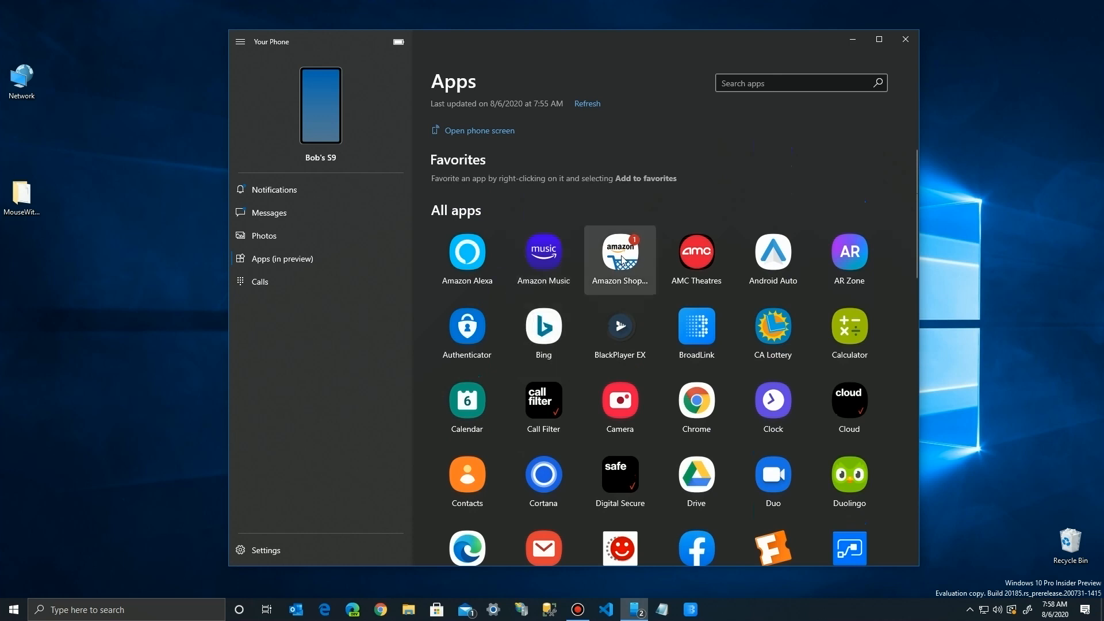
mouse_move(633, 245)
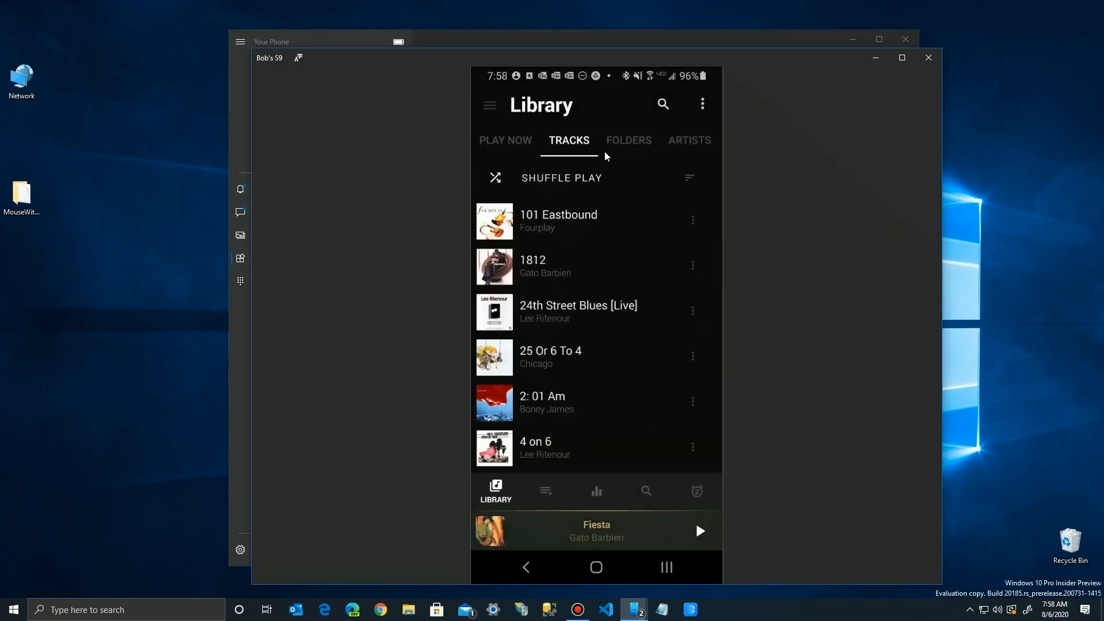
mouse_move(678, 565)
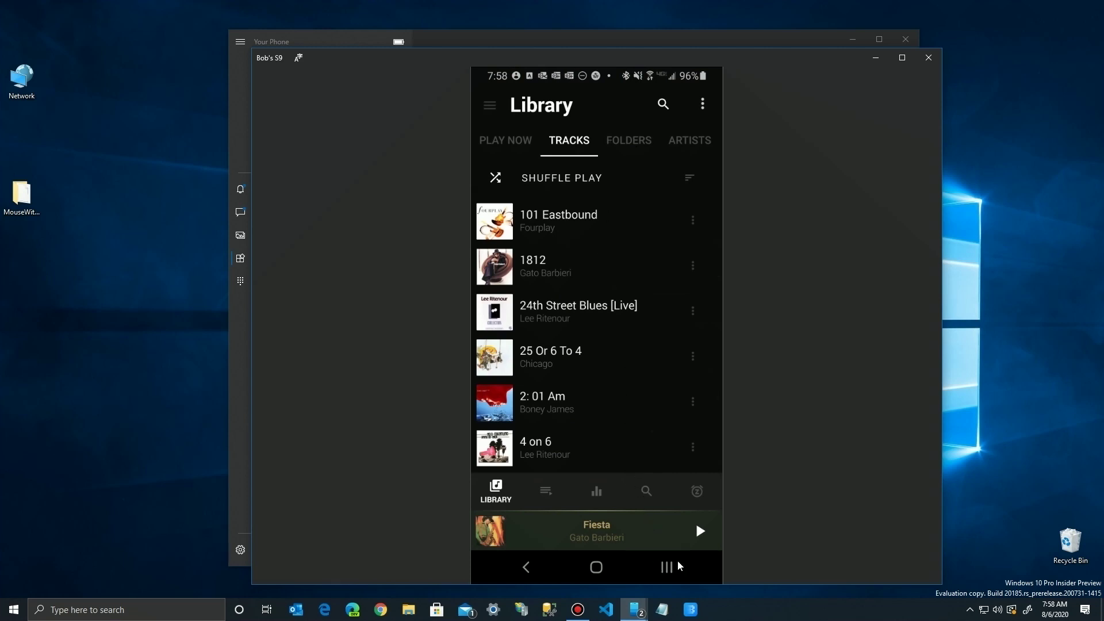
mouse_move(640, 357)
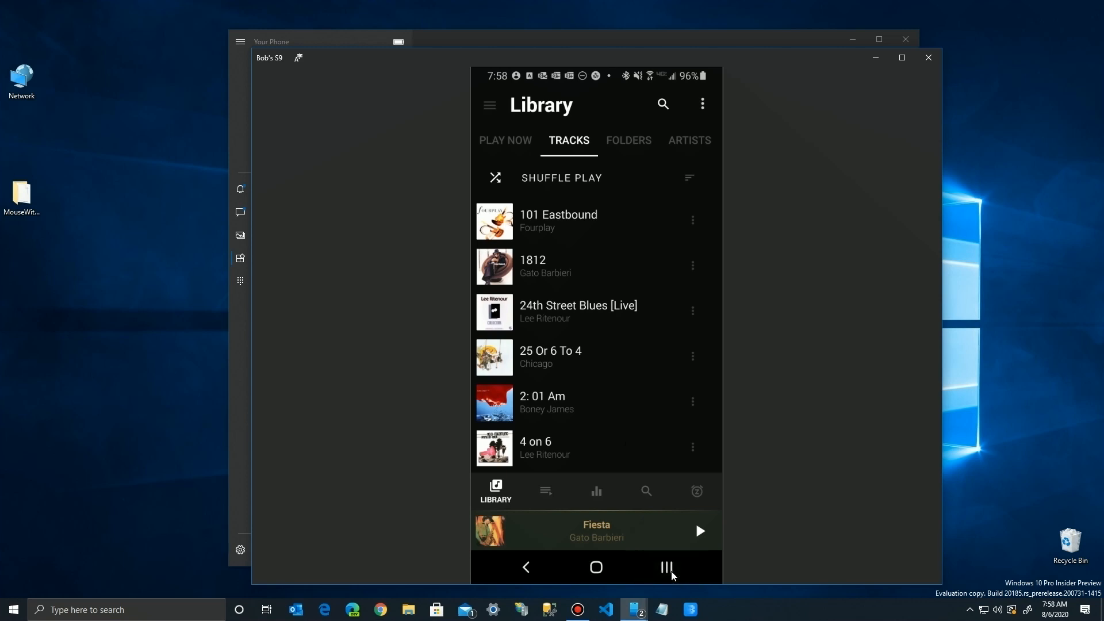
mouse_move(666, 575)
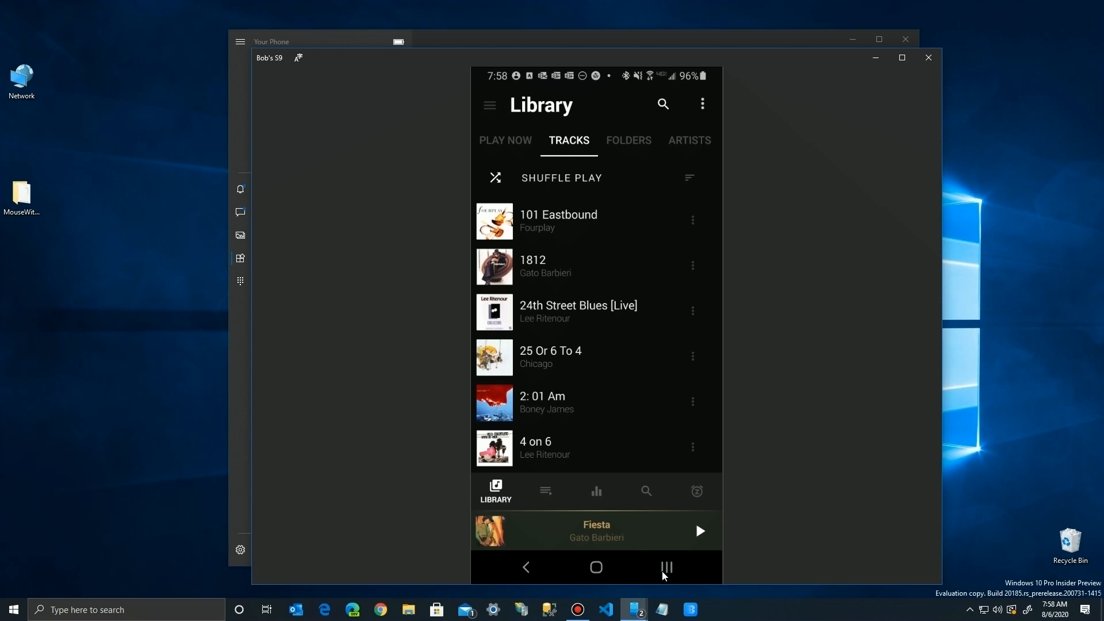
mouse_move(562, 123)
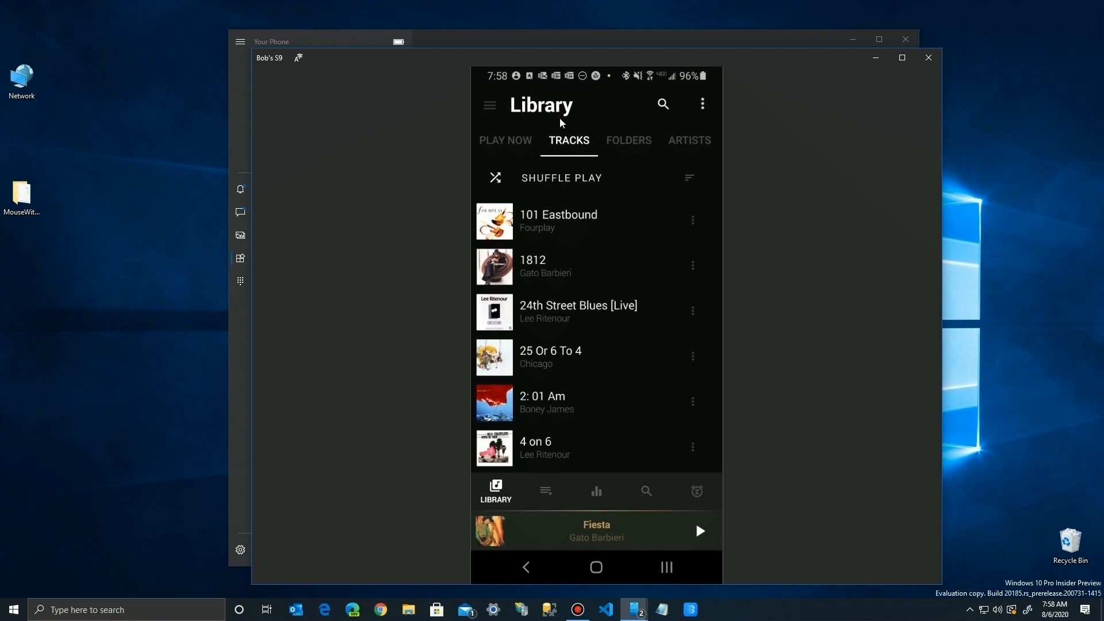
mouse_move(655, 303)
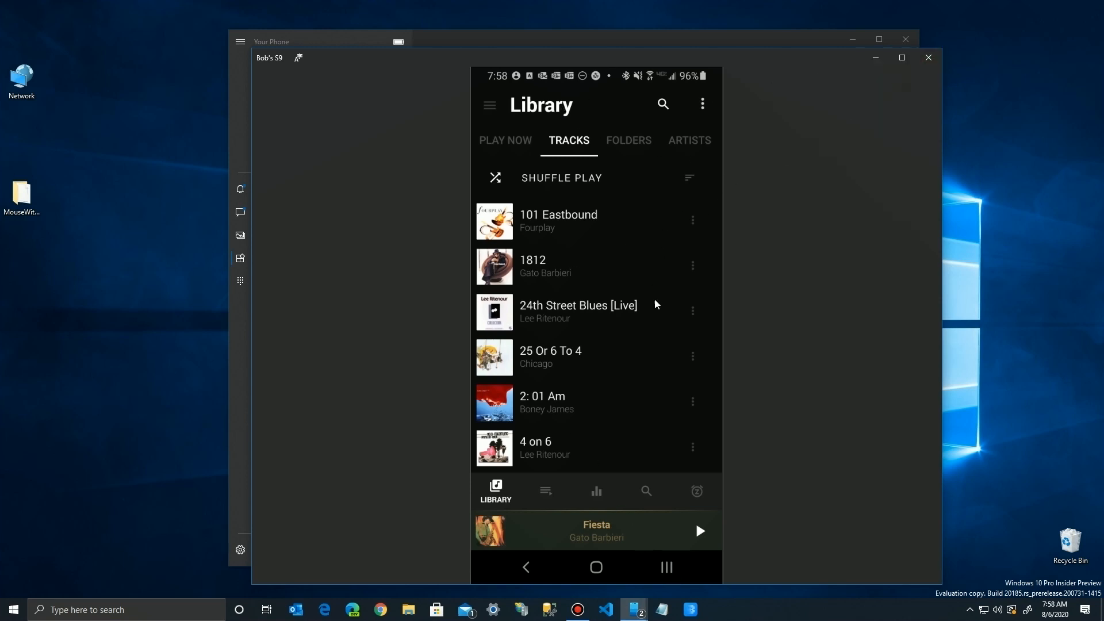
mouse_move(928, 57)
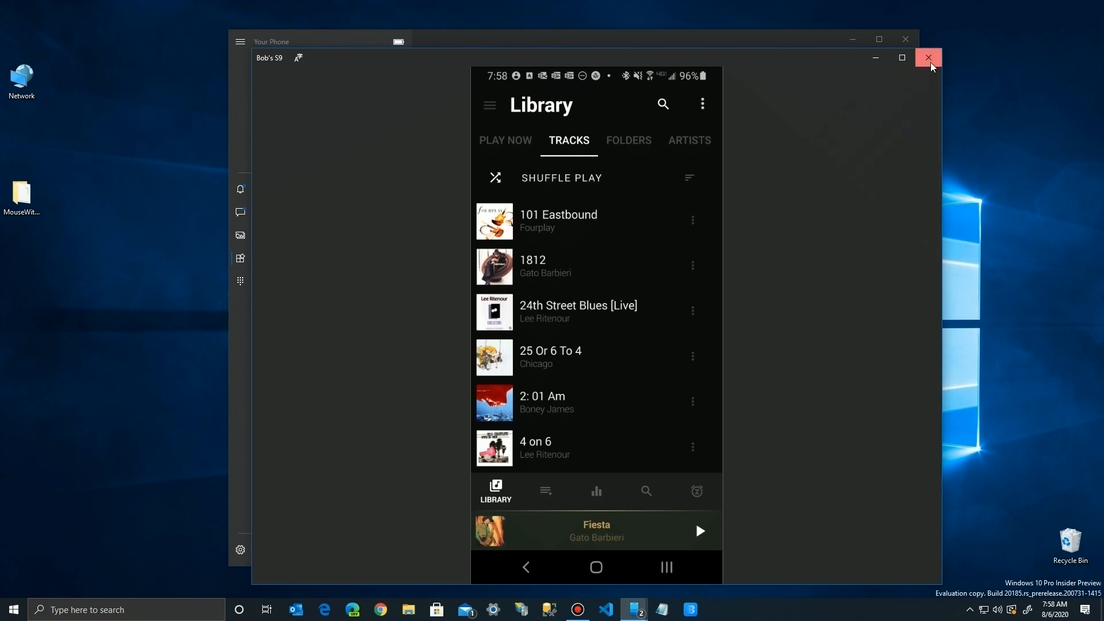
left_click(928, 58)
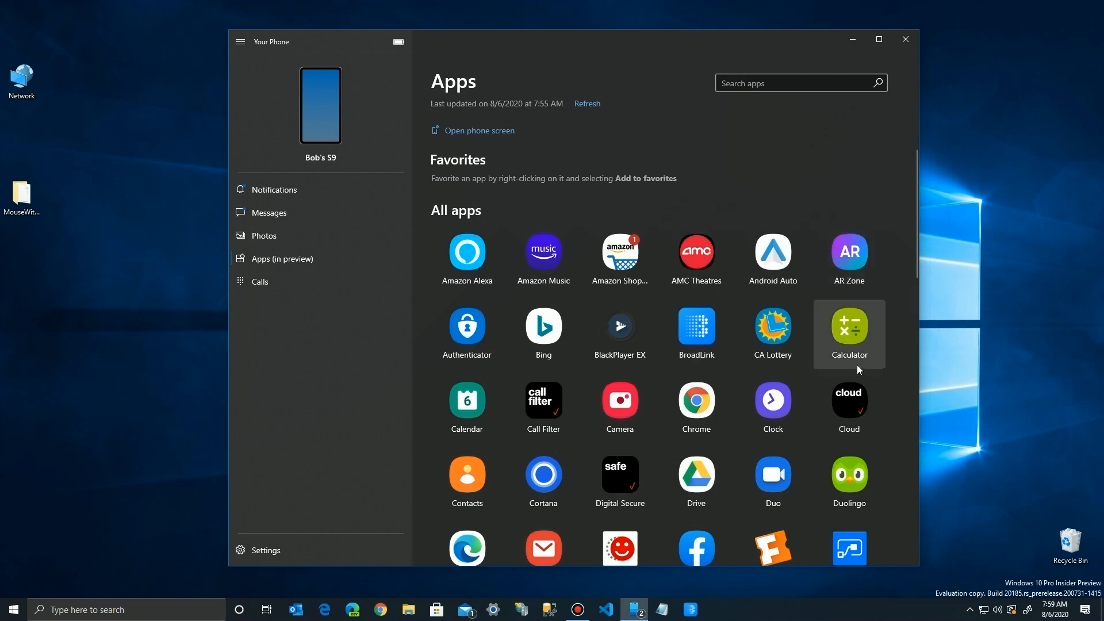
Step: Close the mirrored phone screen running Calculator to return to the Apps page
left_click(848, 325)
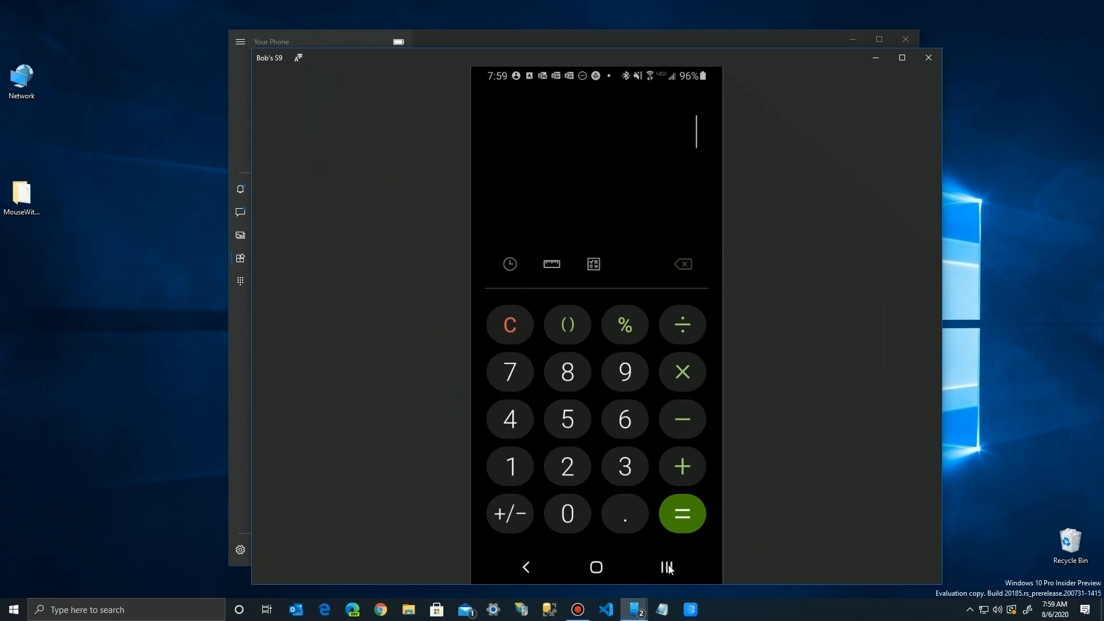
mouse_move(899, 120)
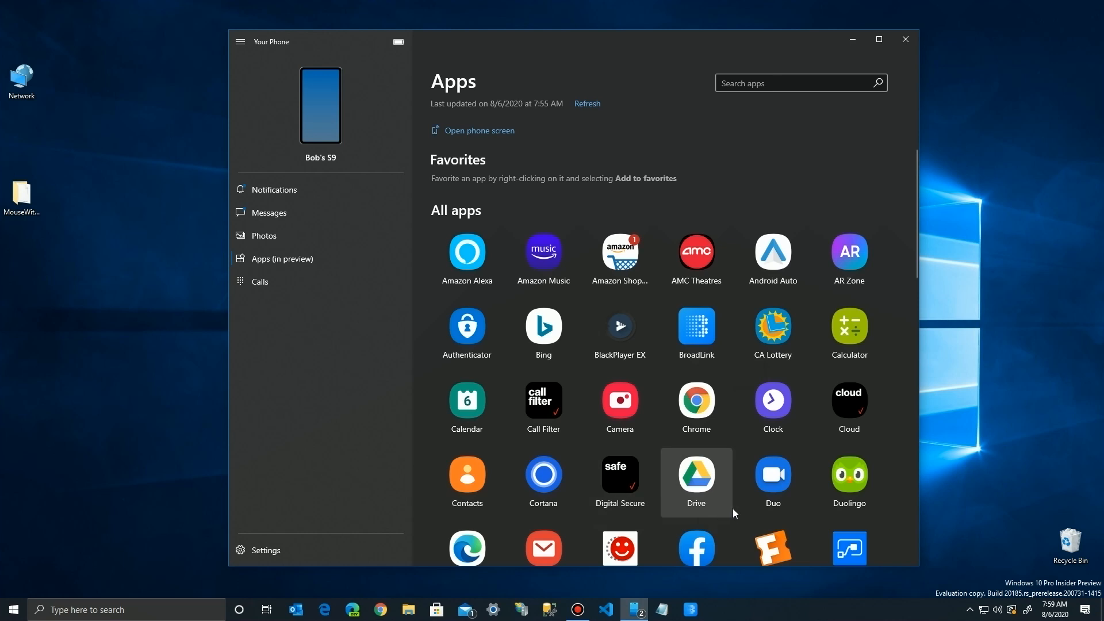
scroll("down", 3)
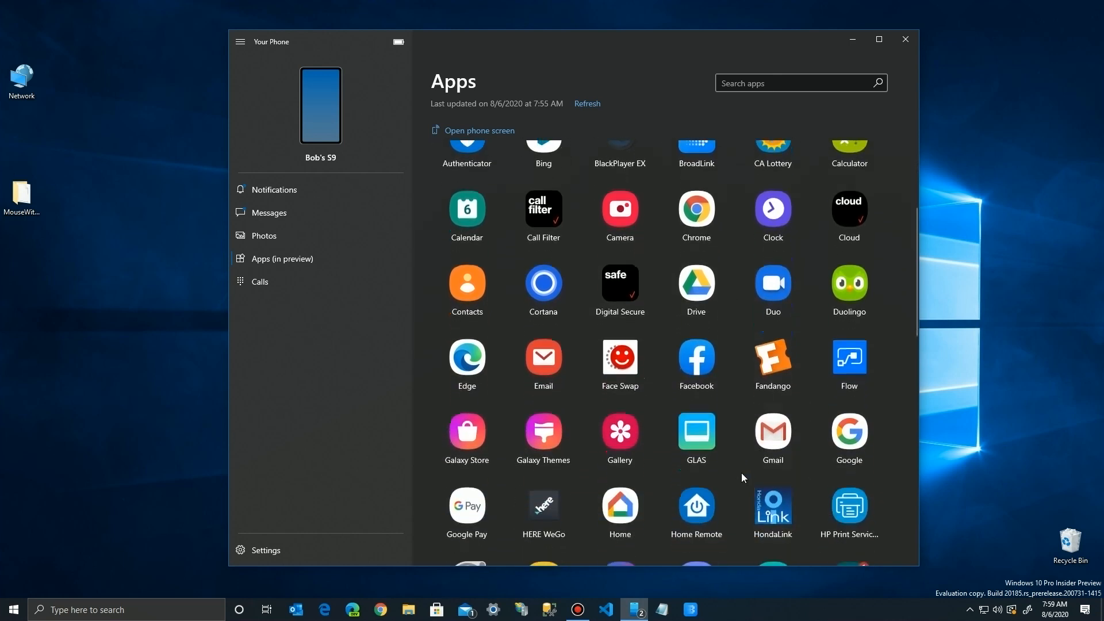
scroll("down", 3)
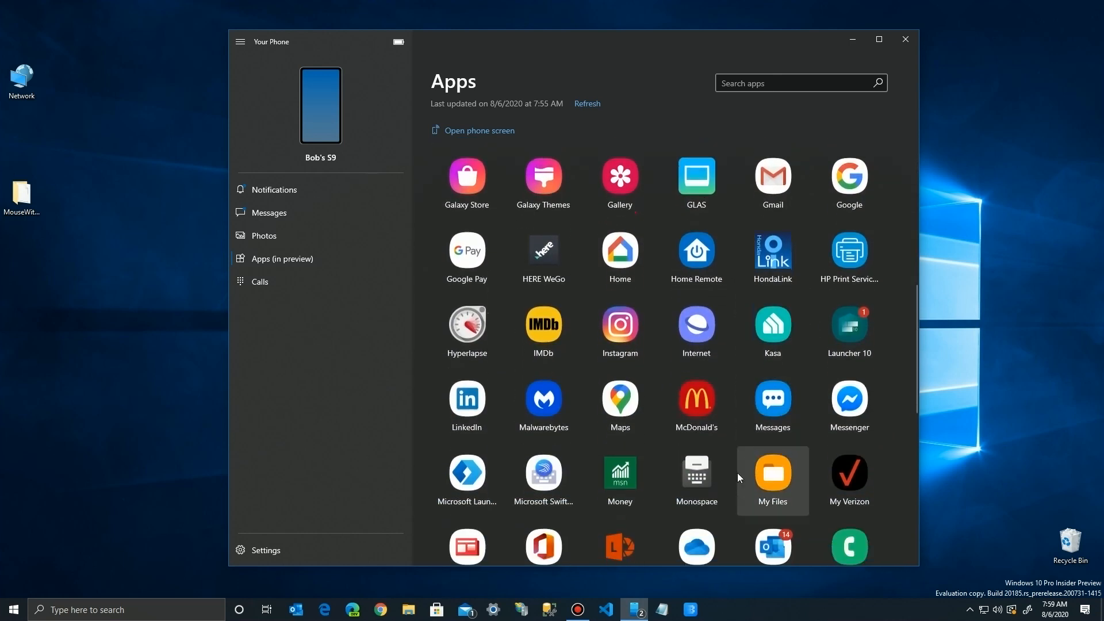
scroll("down", 3)
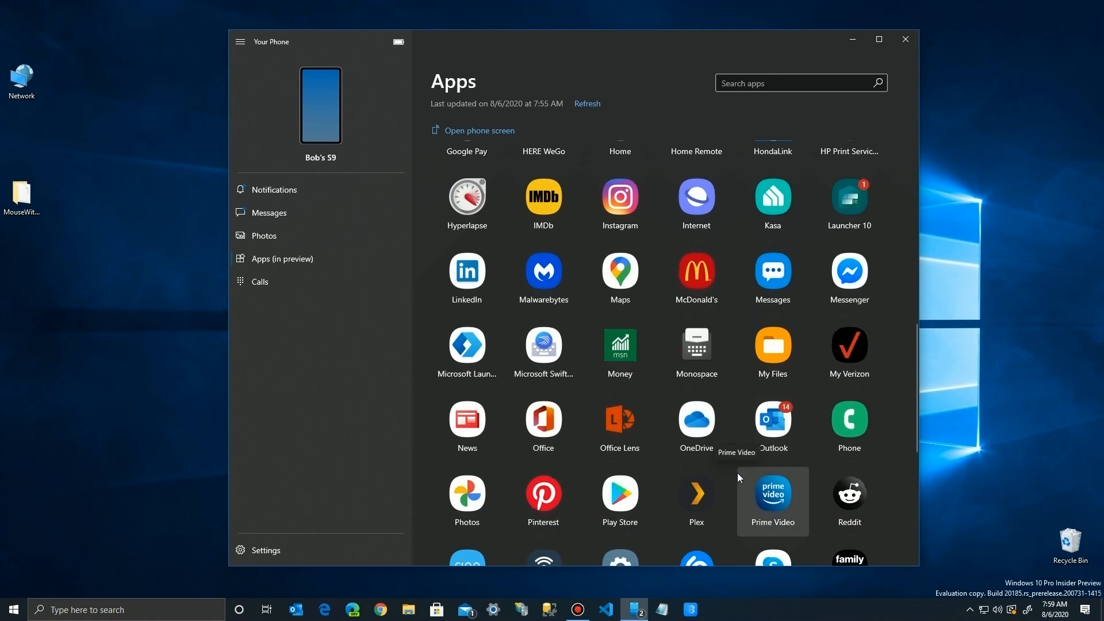
mouse_move(772, 427)
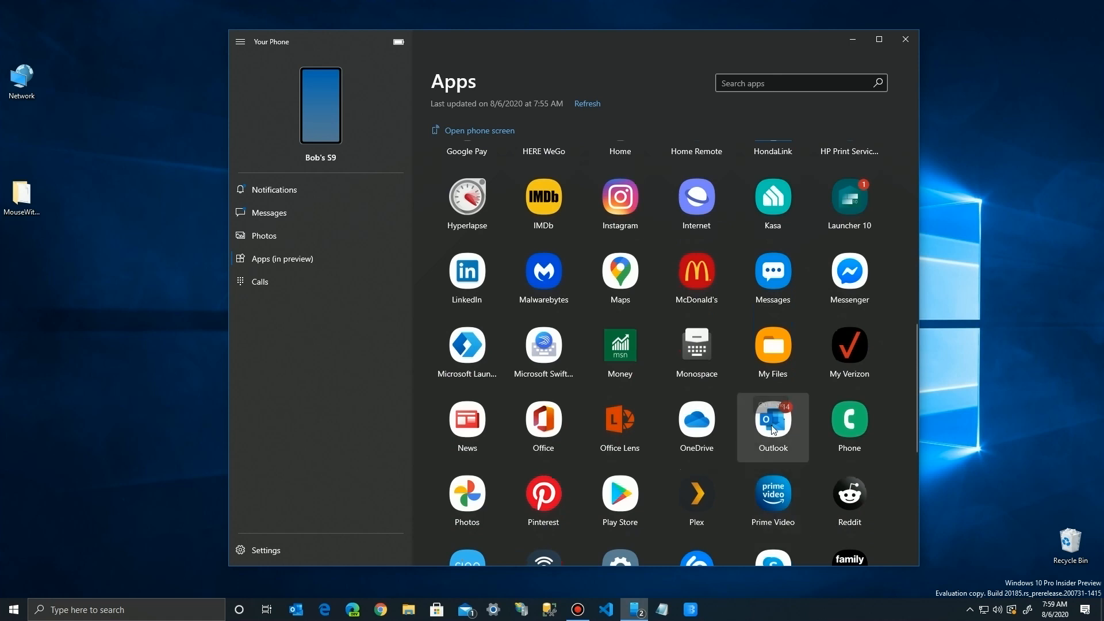
mouse_move(771, 428)
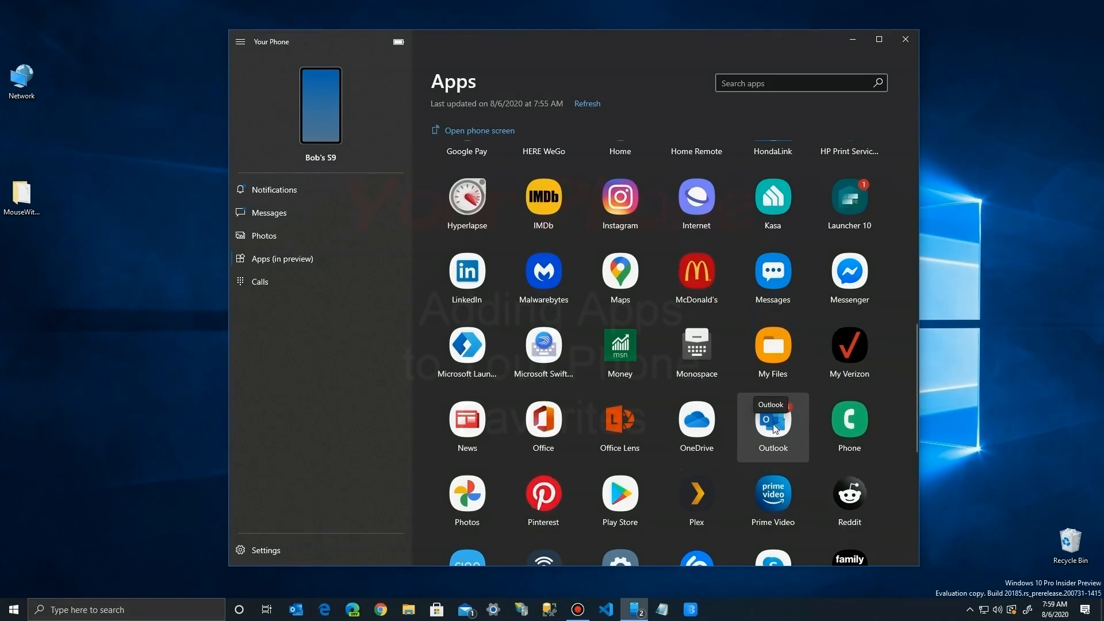
scroll("up", 3)
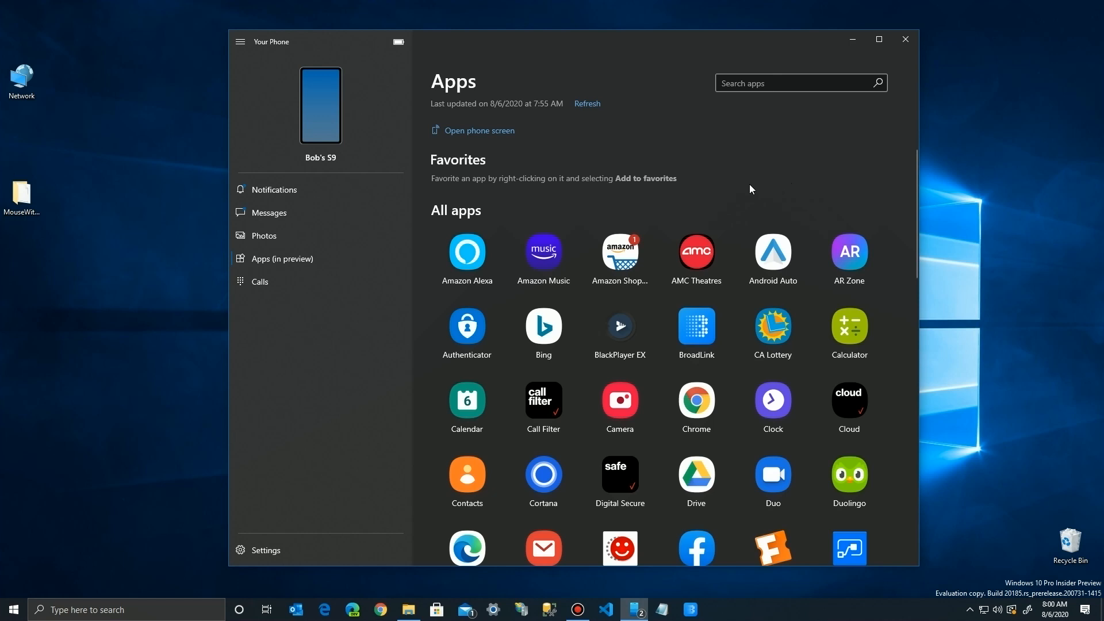
mouse_move(458, 192)
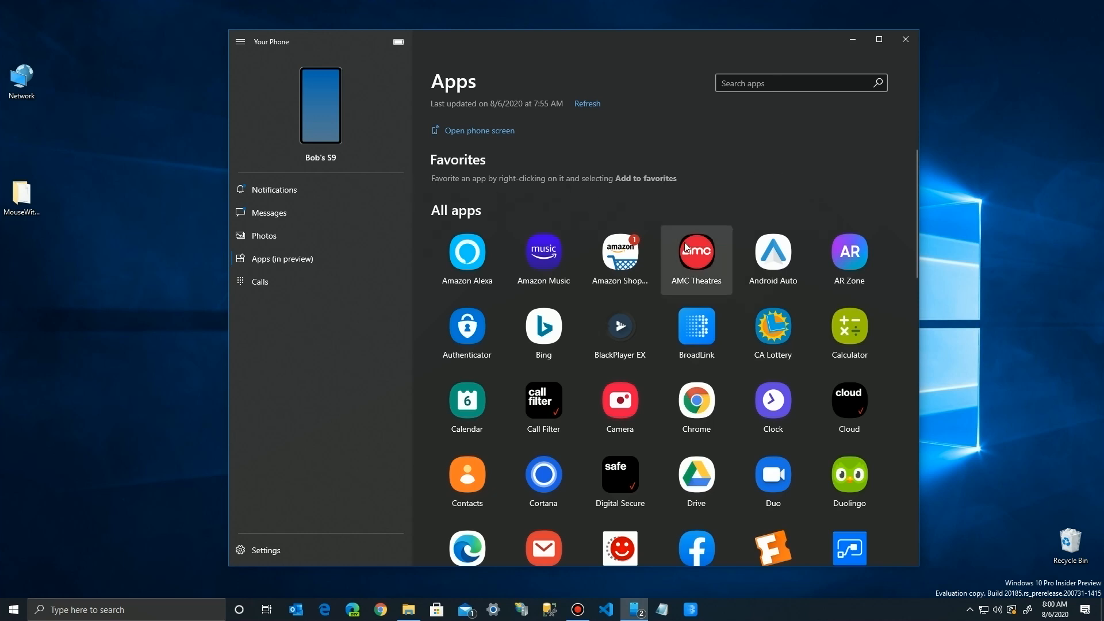
mouse_move(619, 327)
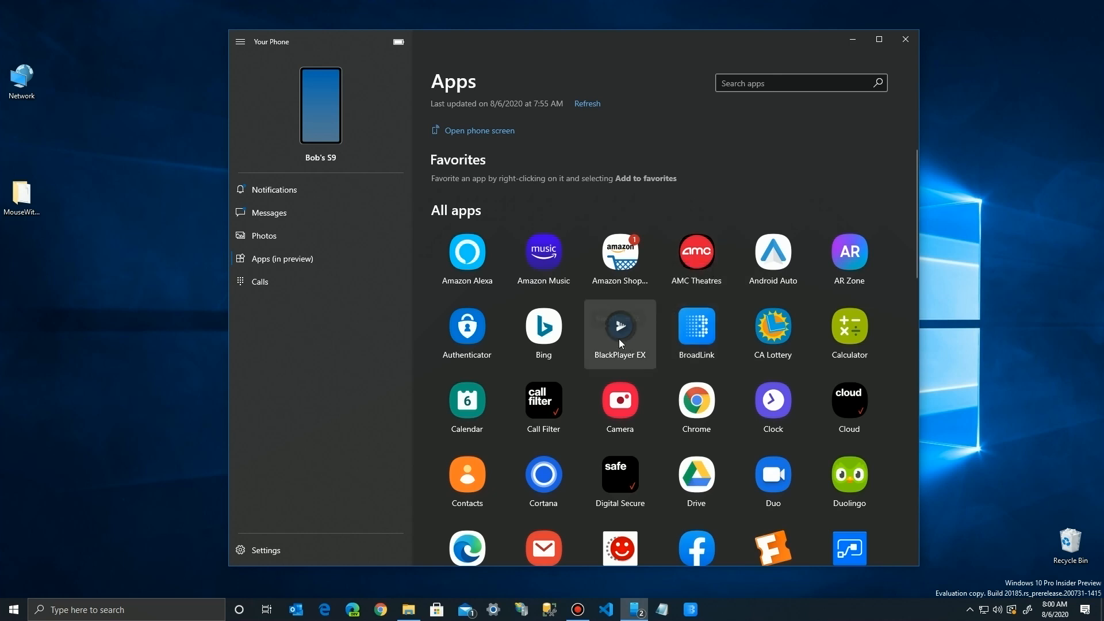
Step: Add BlackPlayer EX and CA Lottery to Favorites from their context menus
right_click(620, 325)
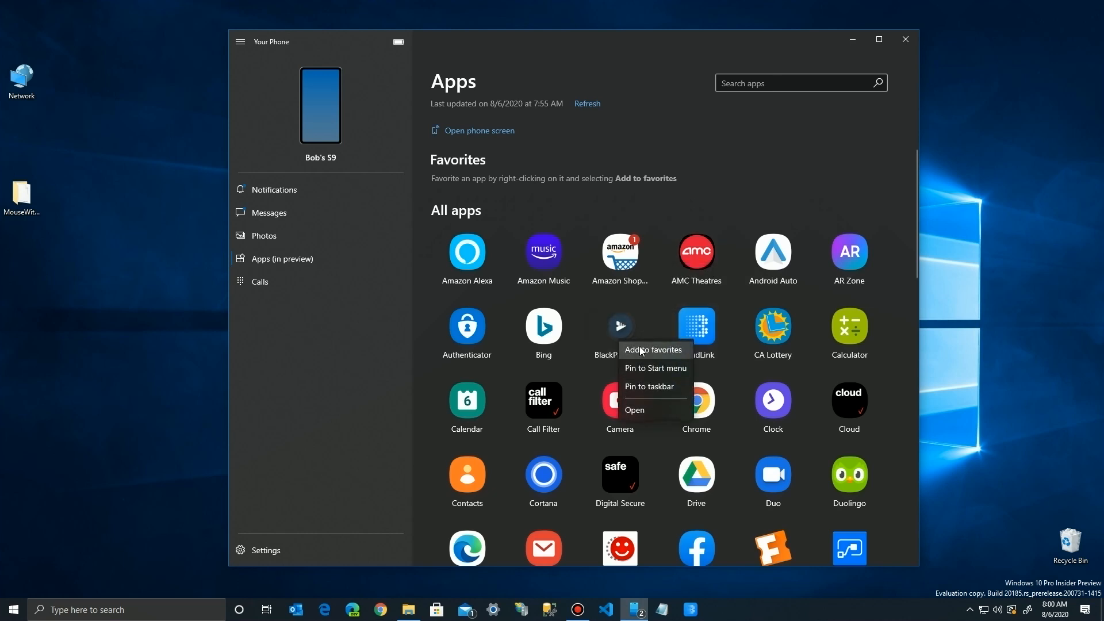
left_click(653, 350)
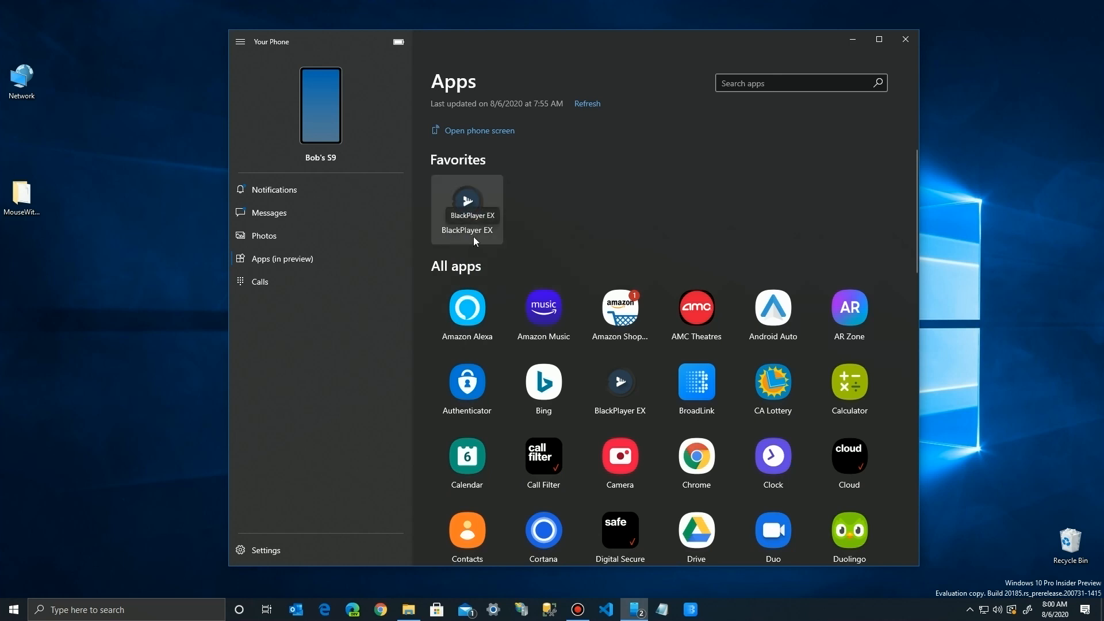
mouse_move(736, 453)
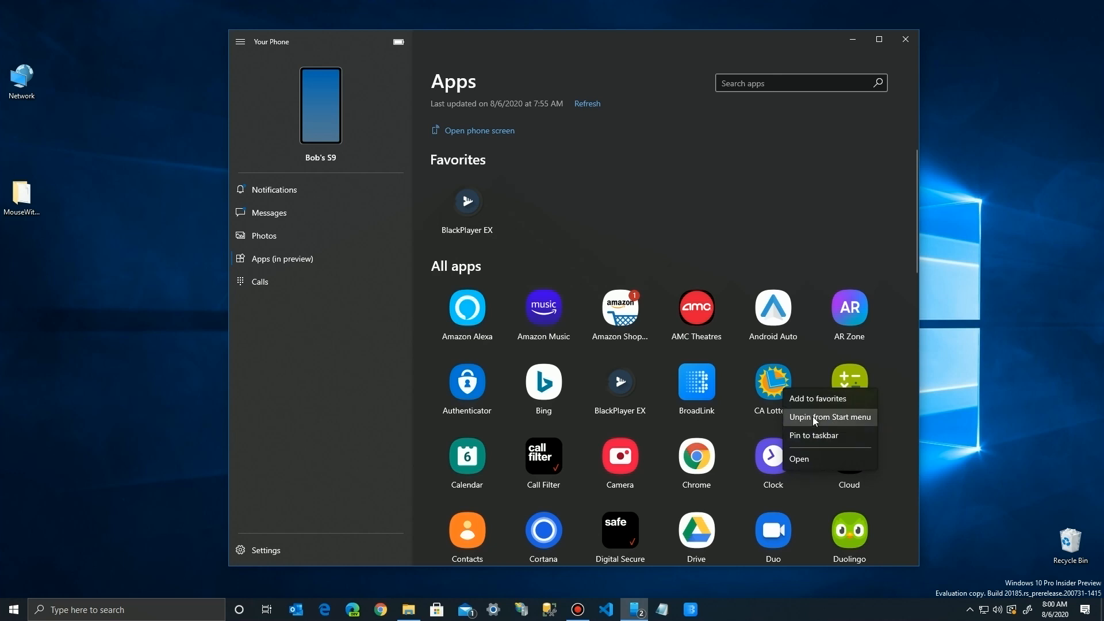
left_click(816, 398)
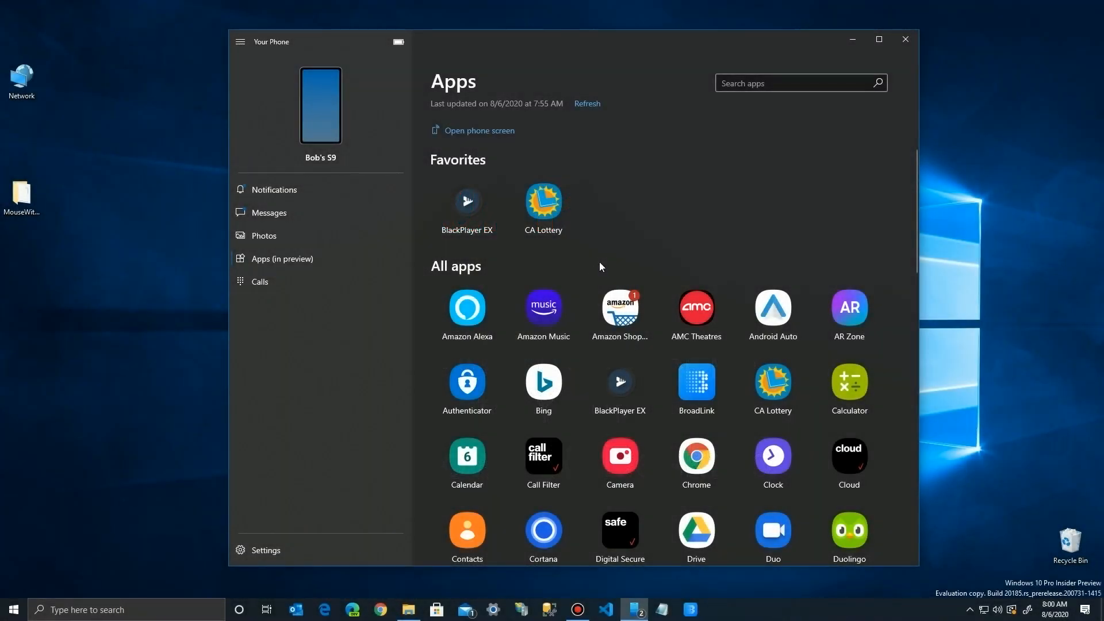
mouse_move(695, 388)
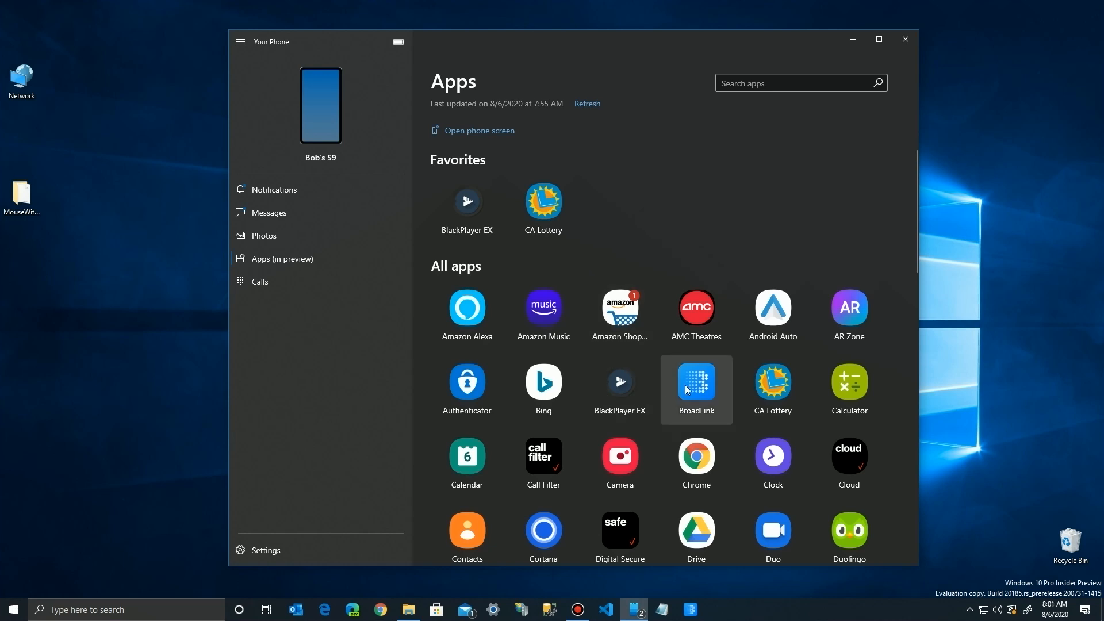
Step: Pin BroadLink to the Start menu, confirm it, and check its new tile in Start
right_click(694, 390)
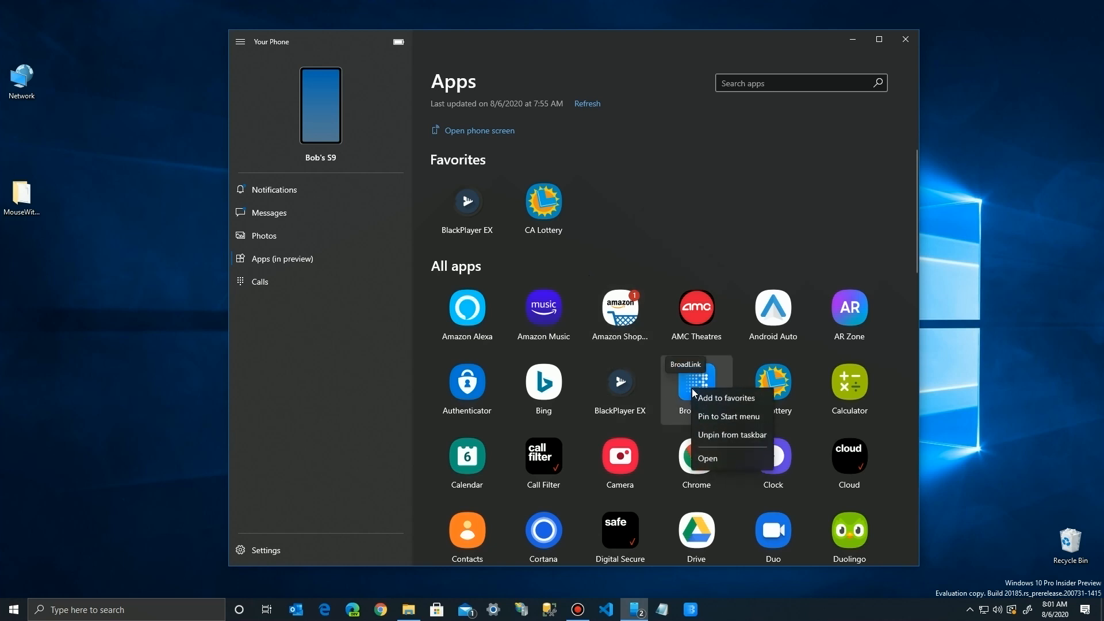
mouse_move(722, 416)
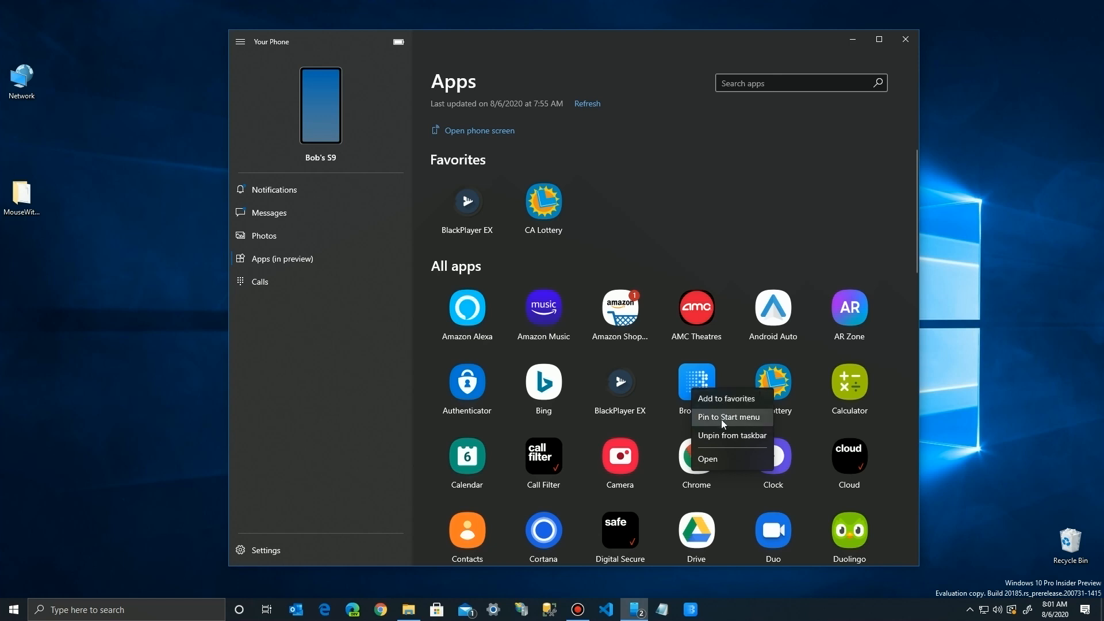
mouse_move(730, 435)
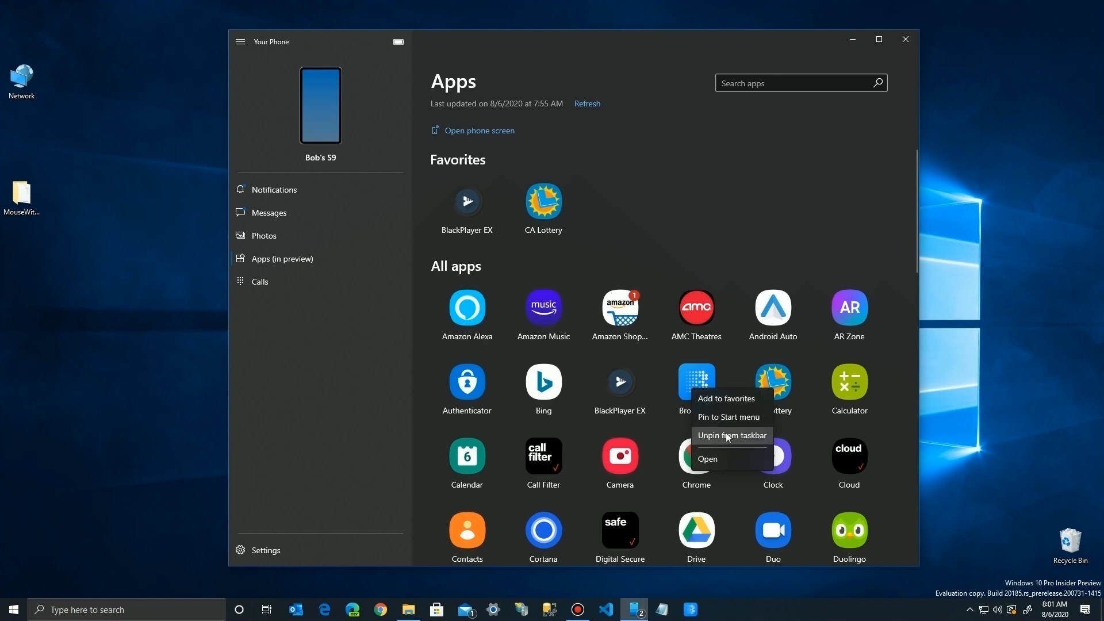
mouse_move(729, 416)
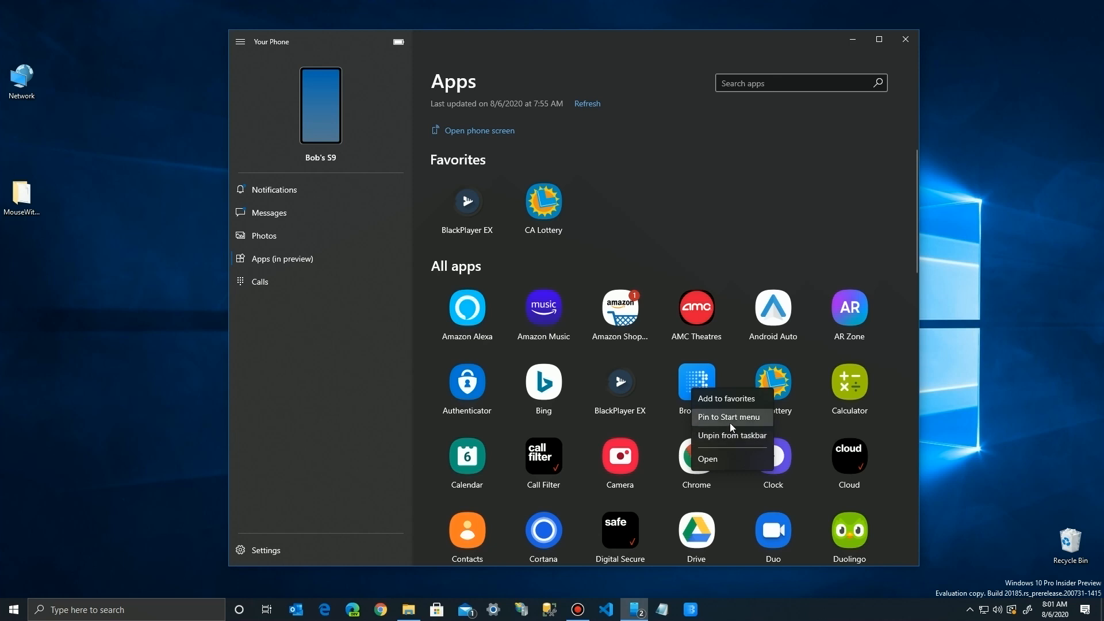
left_click(729, 416)
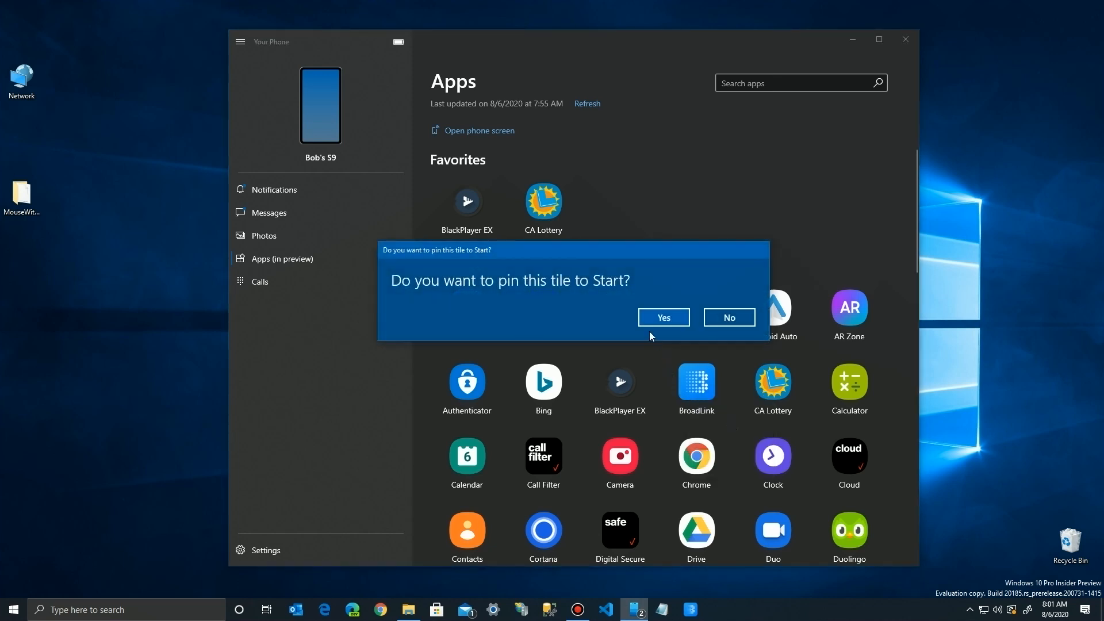
left_click(727, 317)
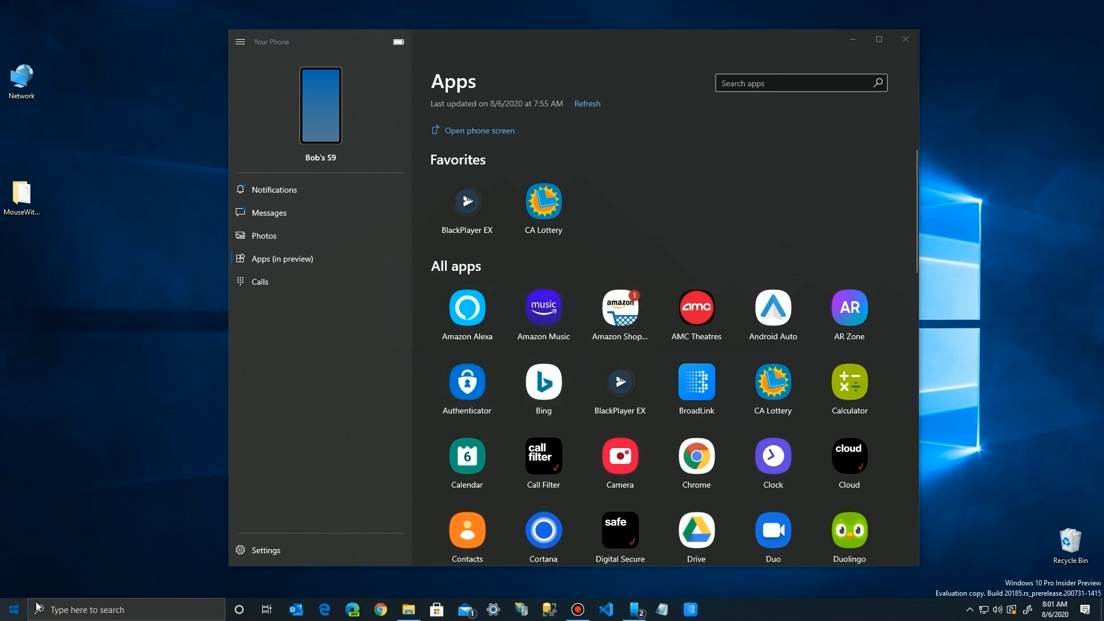
left_click(11, 609)
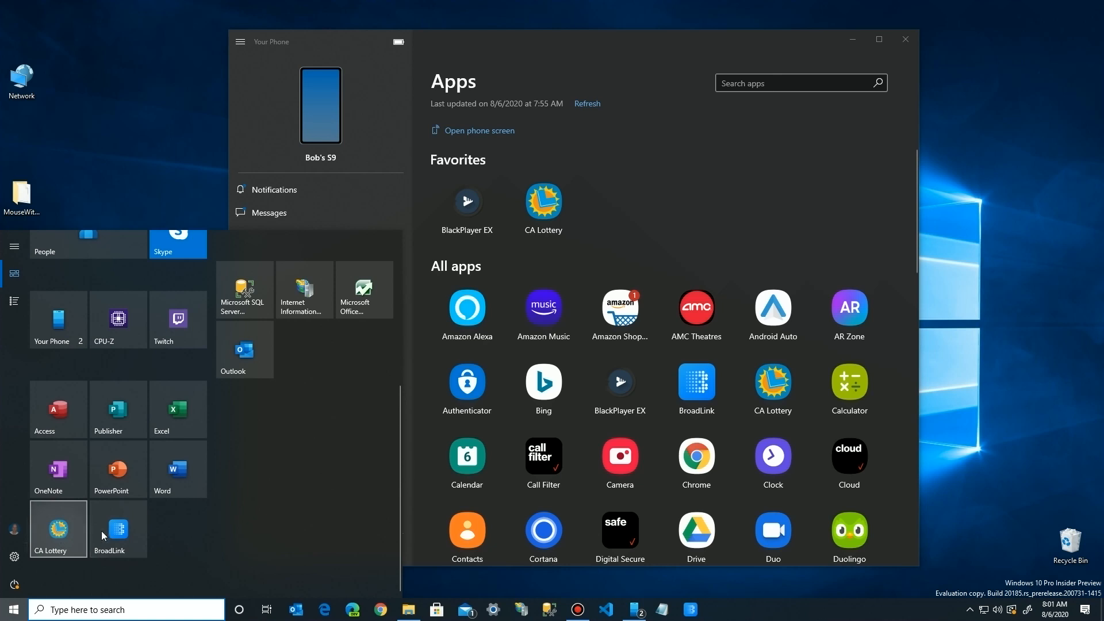
mouse_move(188, 192)
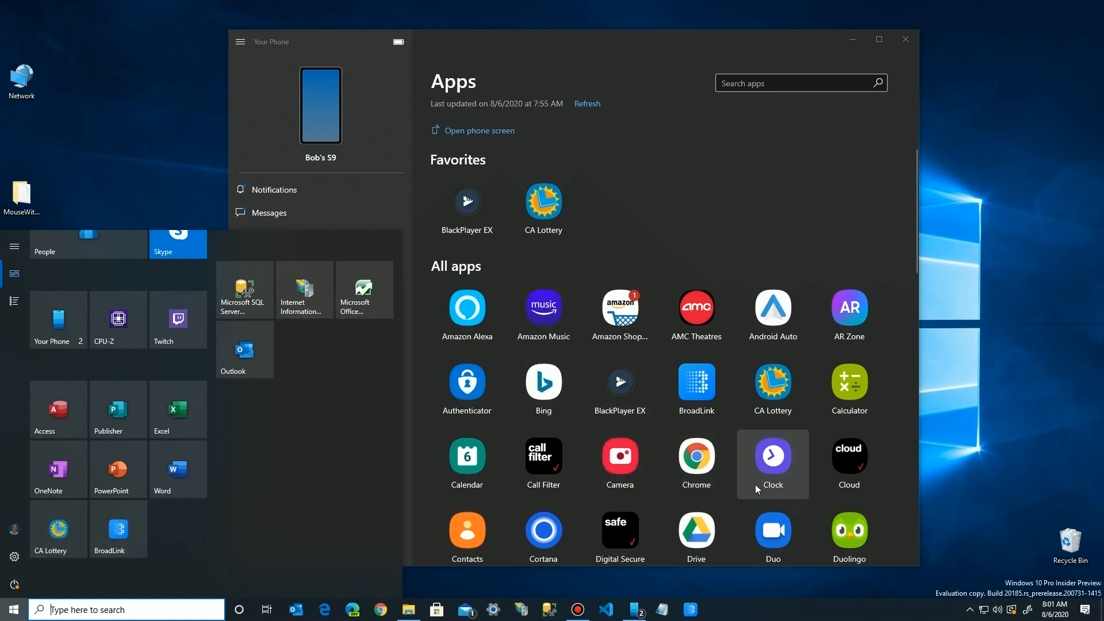
mouse_move(707, 600)
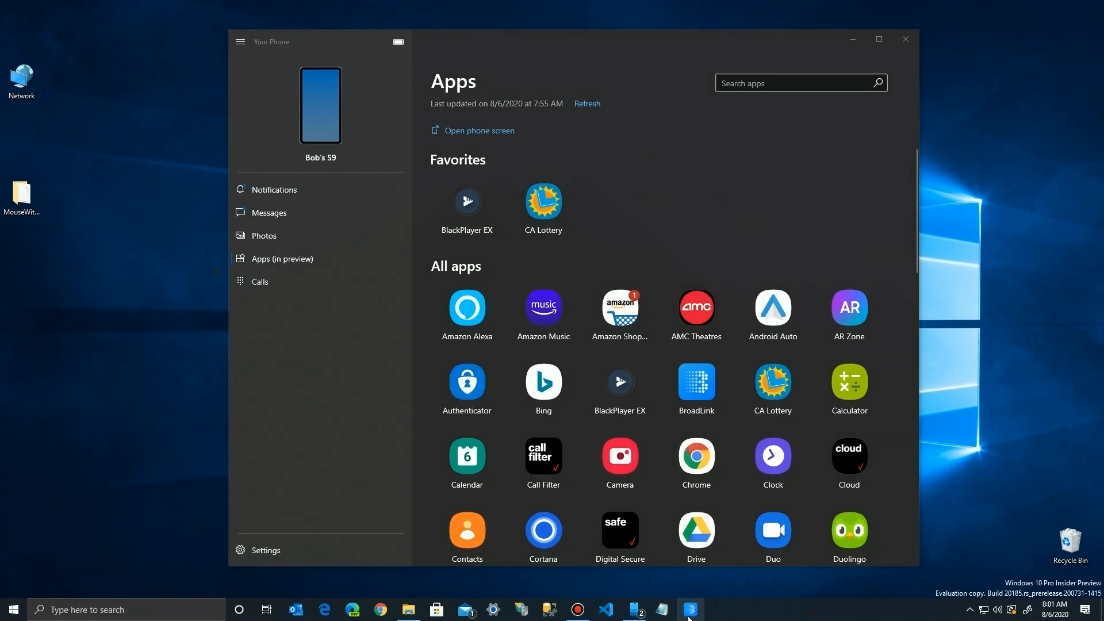
Step: Pin Instagram to the taskbar from the apps list, then close the Your Phone window
scroll("down", 3)
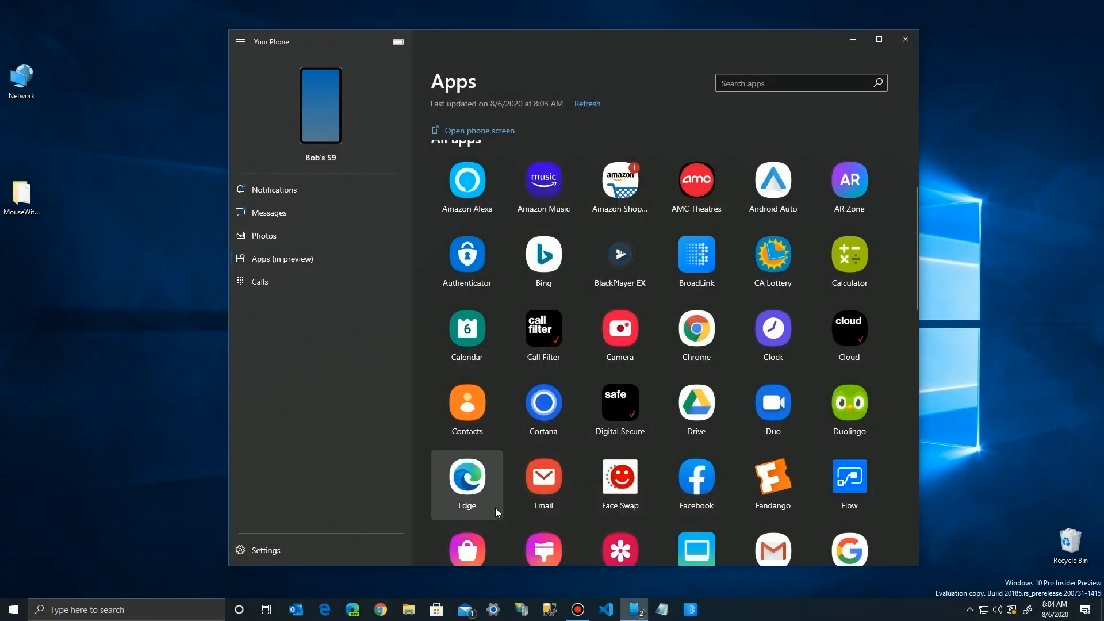
scroll("down", 3)
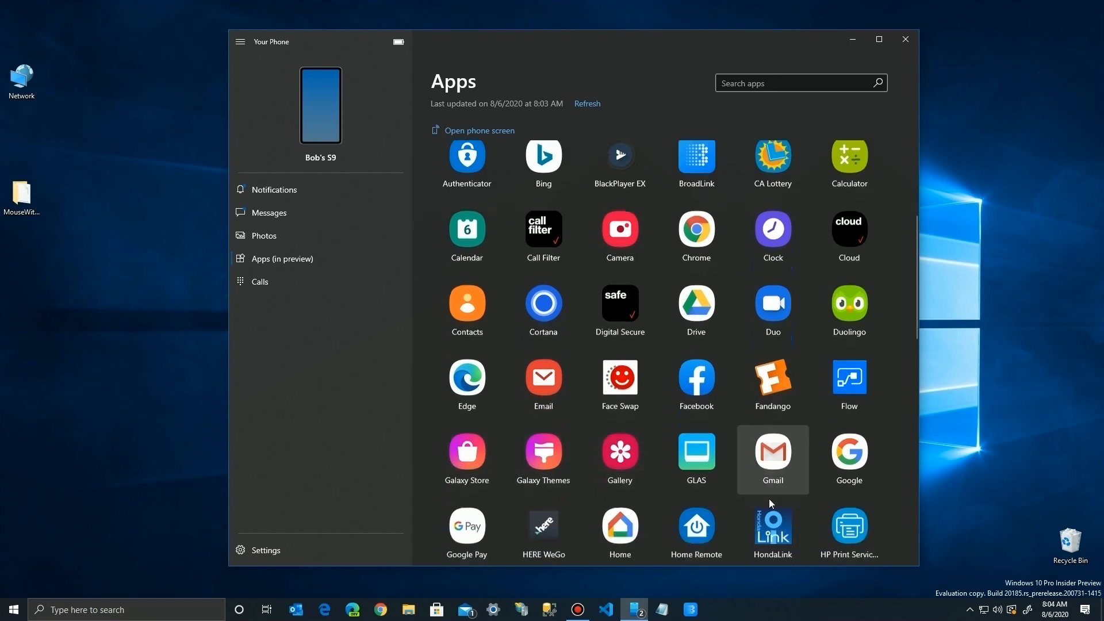
scroll("down", 3)
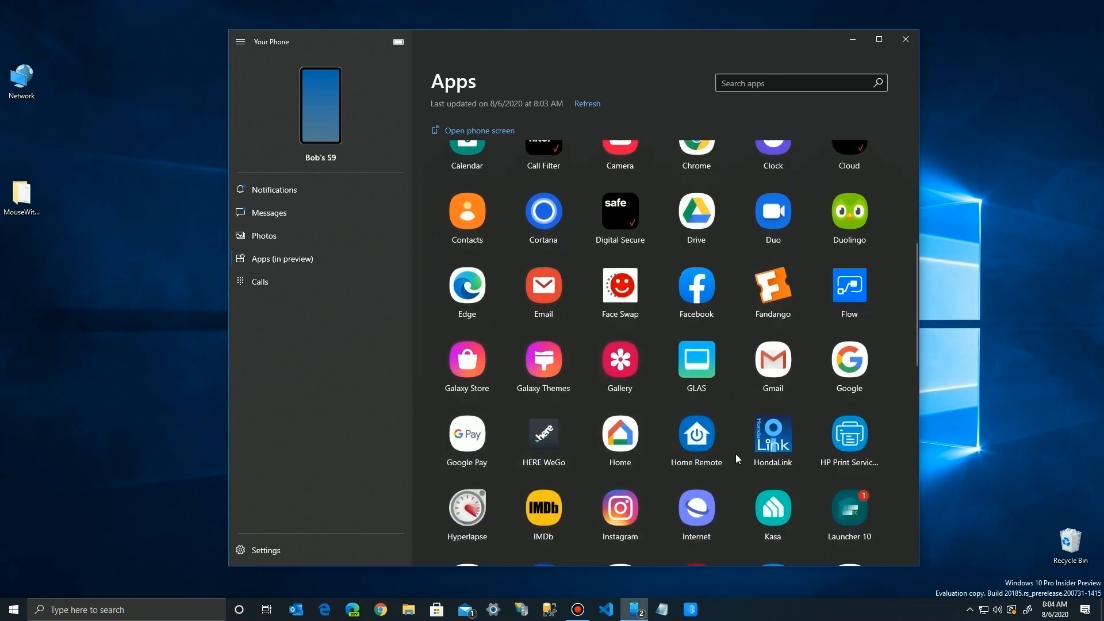
mouse_move(647, 516)
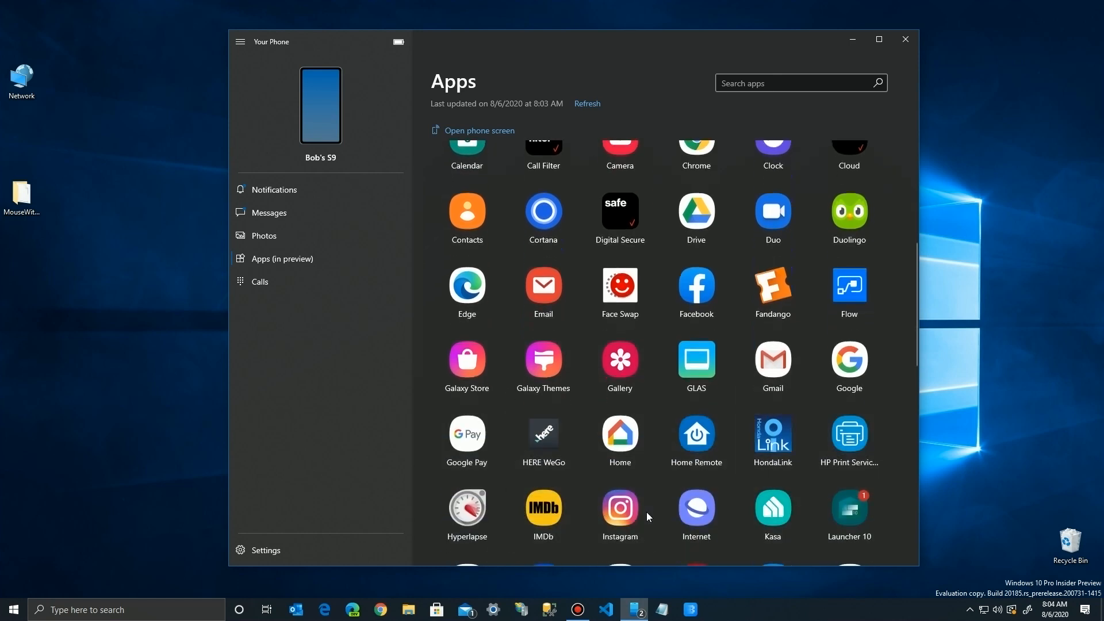
mouse_move(620, 507)
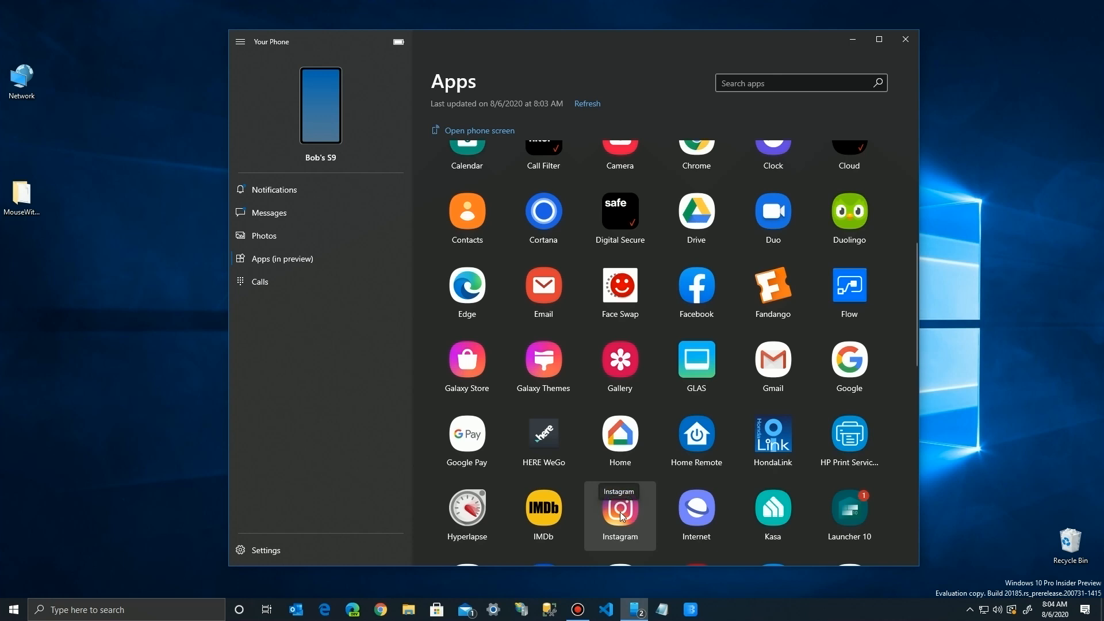
mouse_move(614, 528)
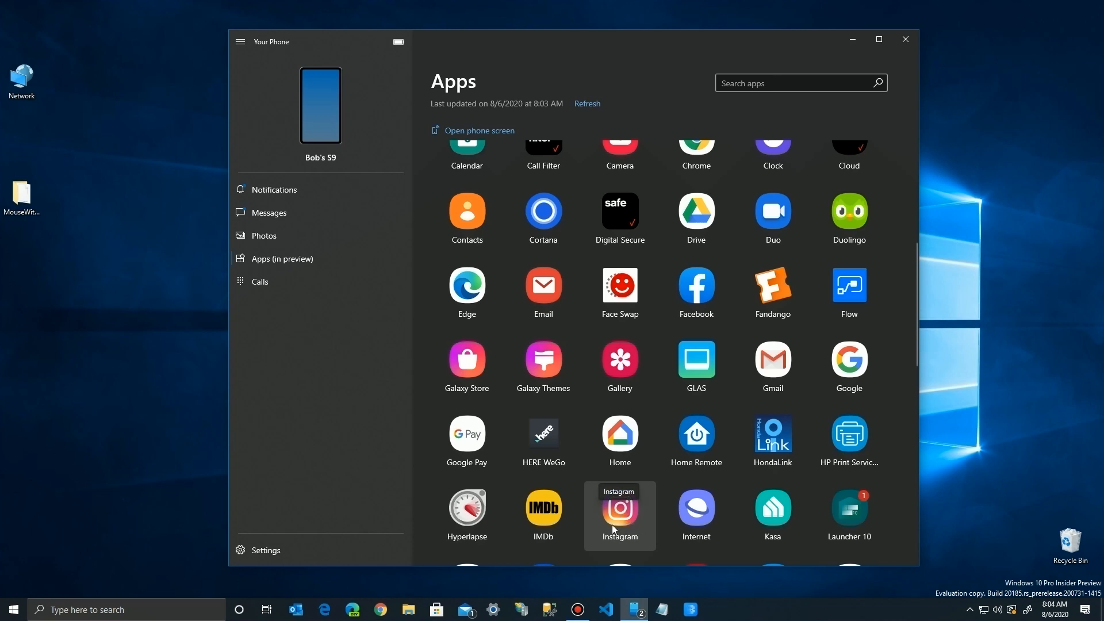
right_click(618, 514)
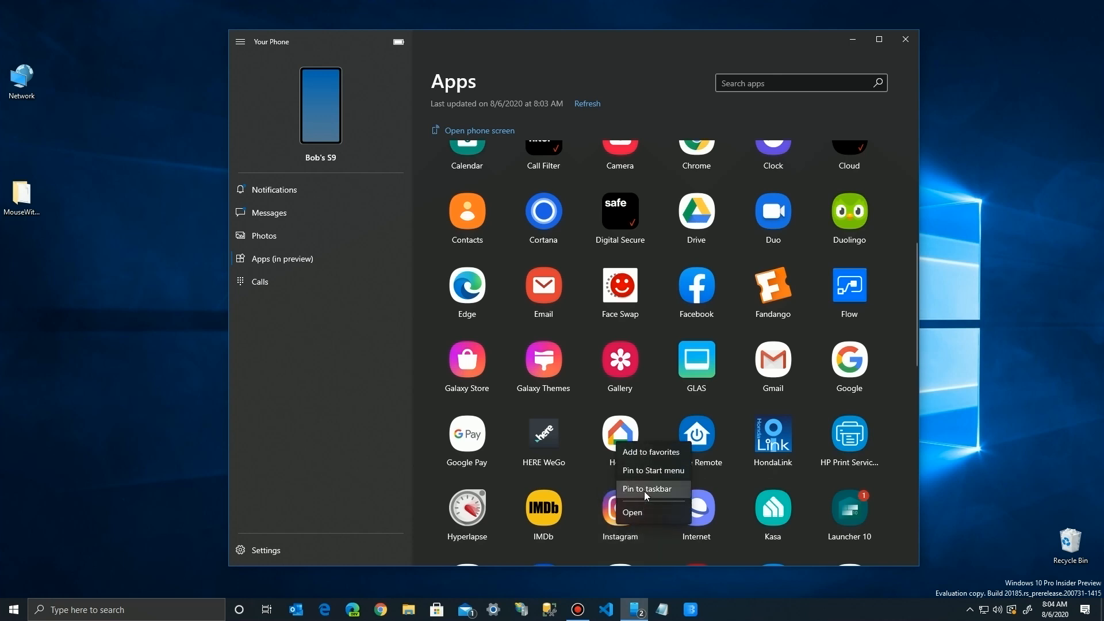
left_click(646, 487)
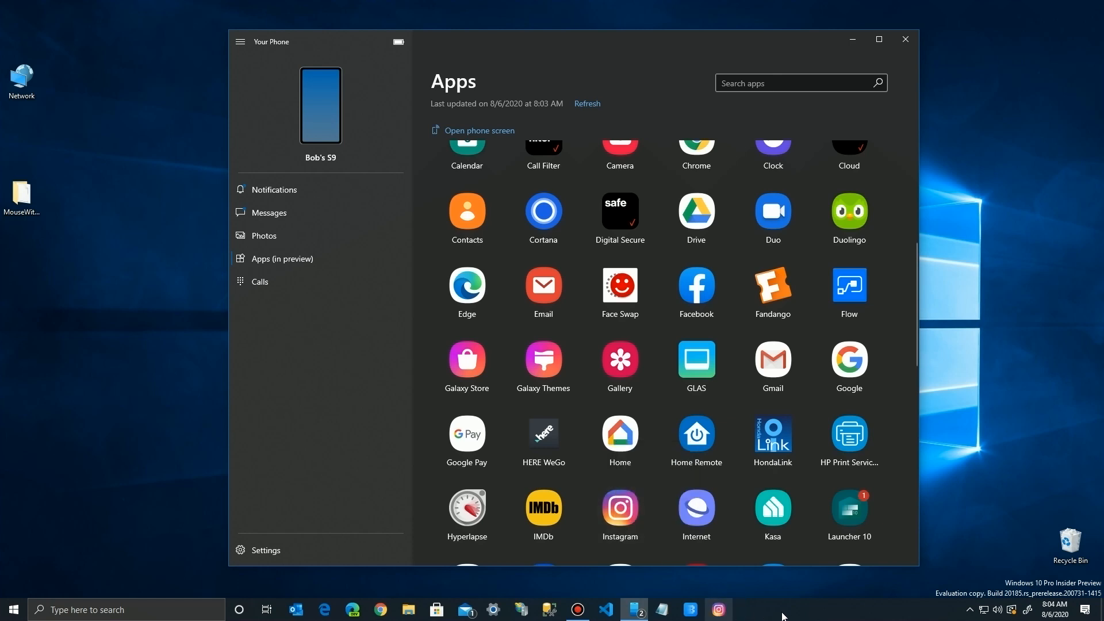
mouse_move(905, 39)
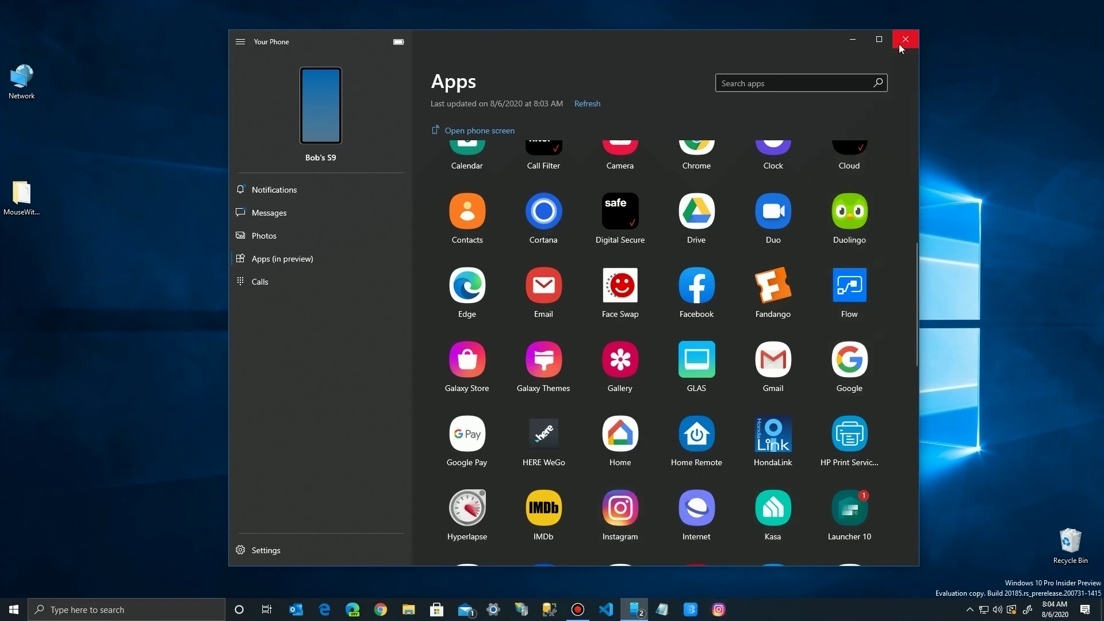
left_click(904, 39)
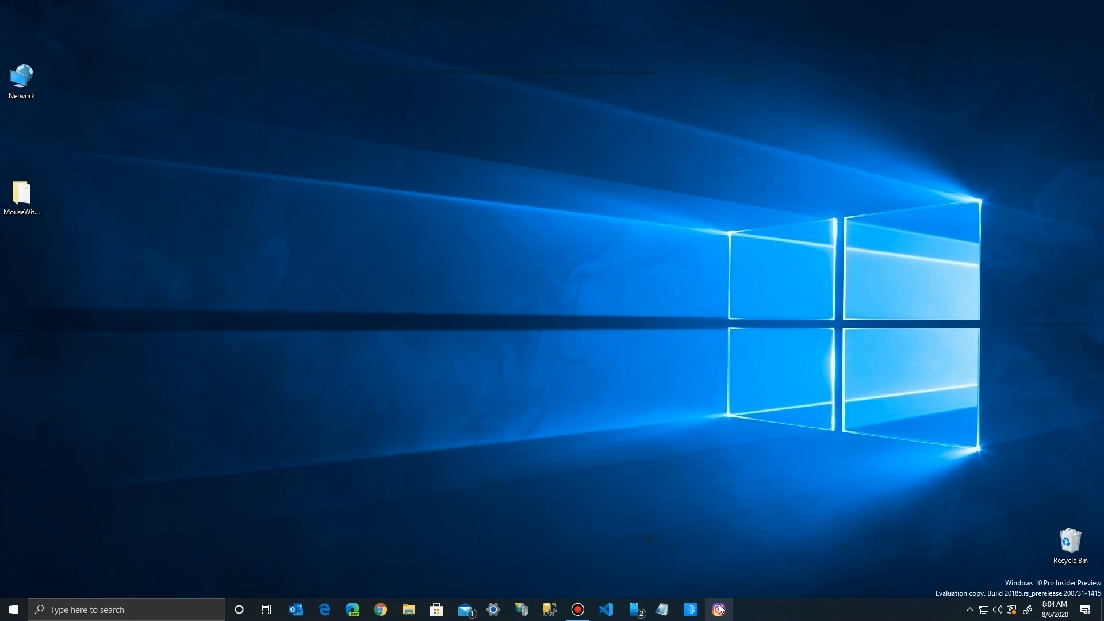
left_click(718, 609)
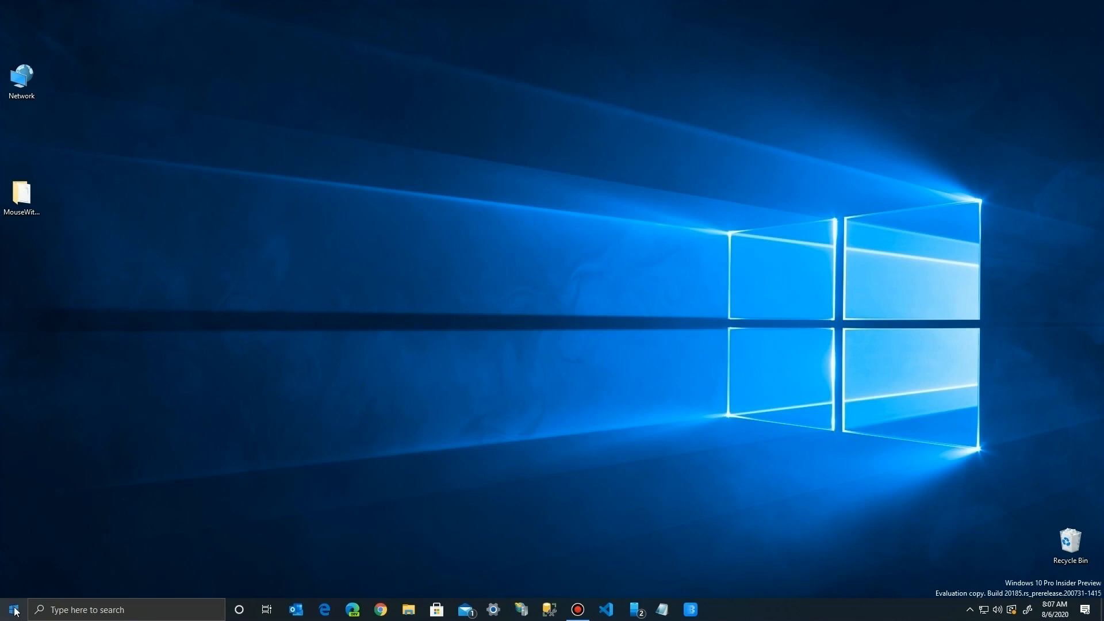
Step: Launch Your Phone from its tile in the Start menu
left_click(12, 609)
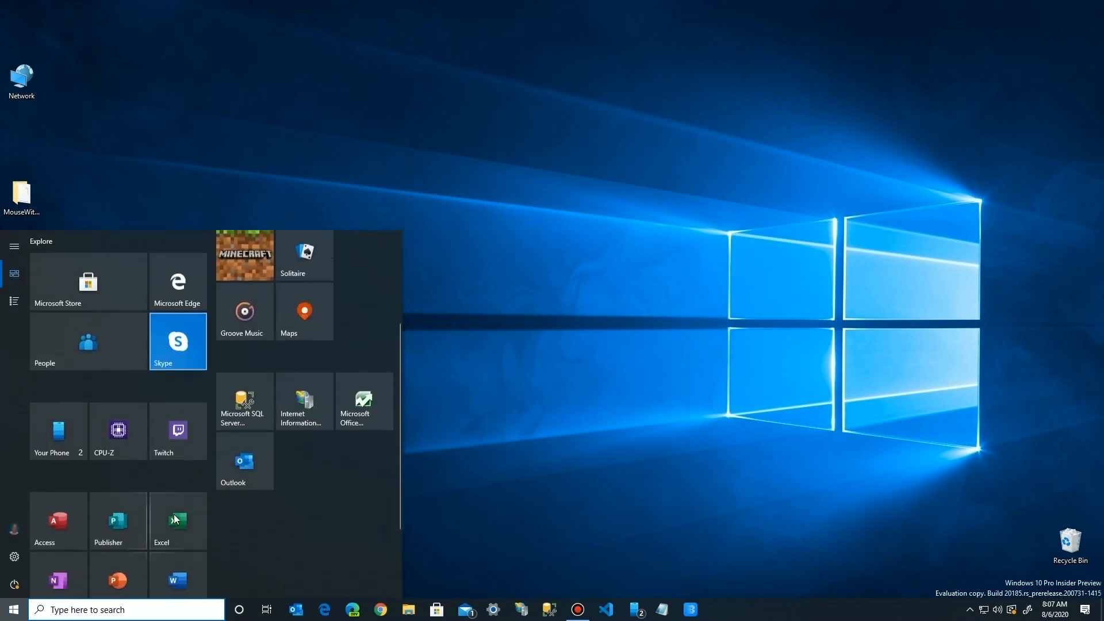
scroll("down", 3)
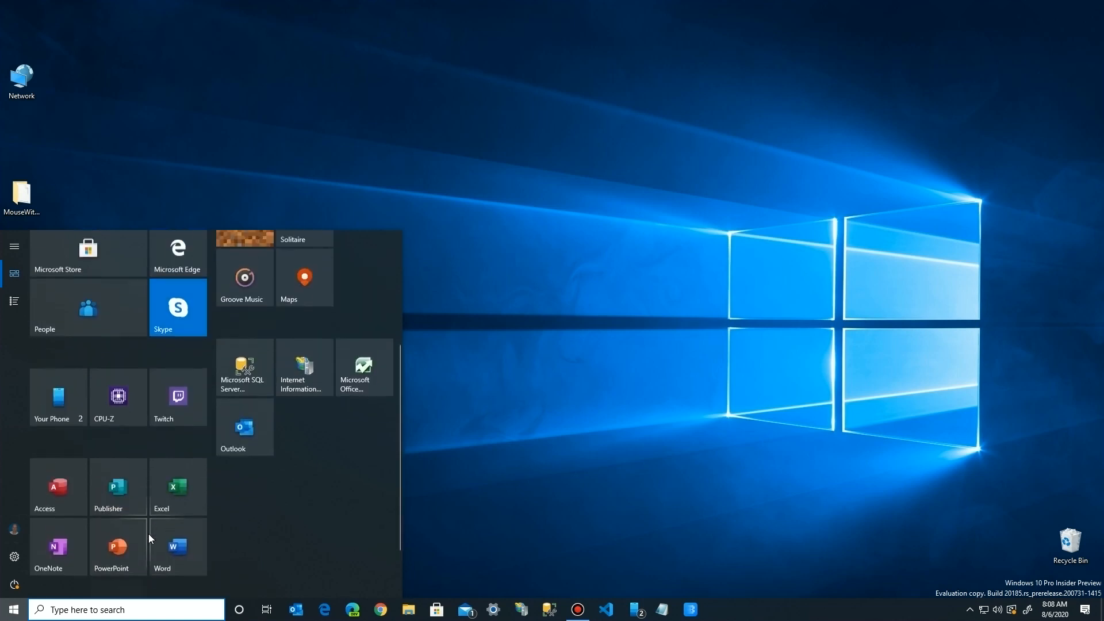
left_click(51, 397)
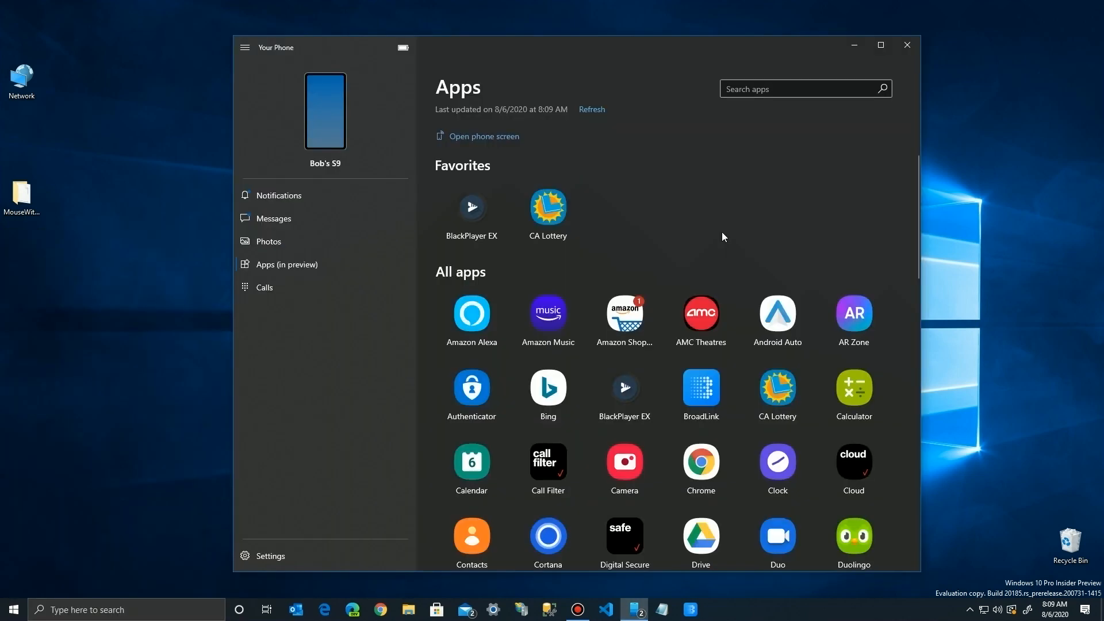
mouse_move(623, 394)
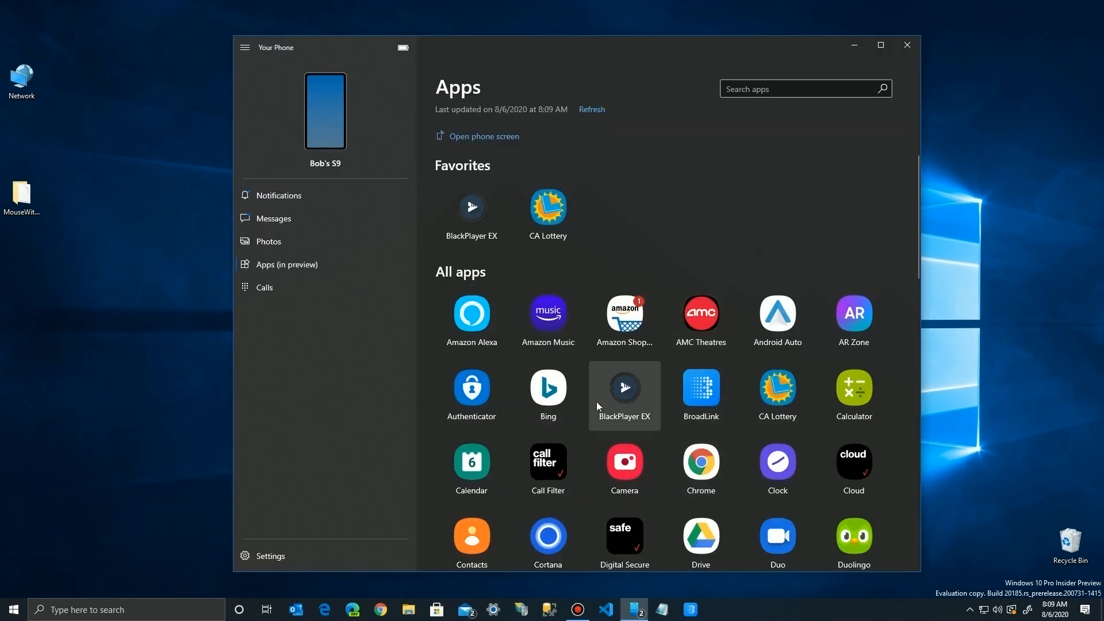
Step: Pin BlackPlayer EX, BroadLink and CA Lottery to Start and confirm the prompt
right_click(623, 387)
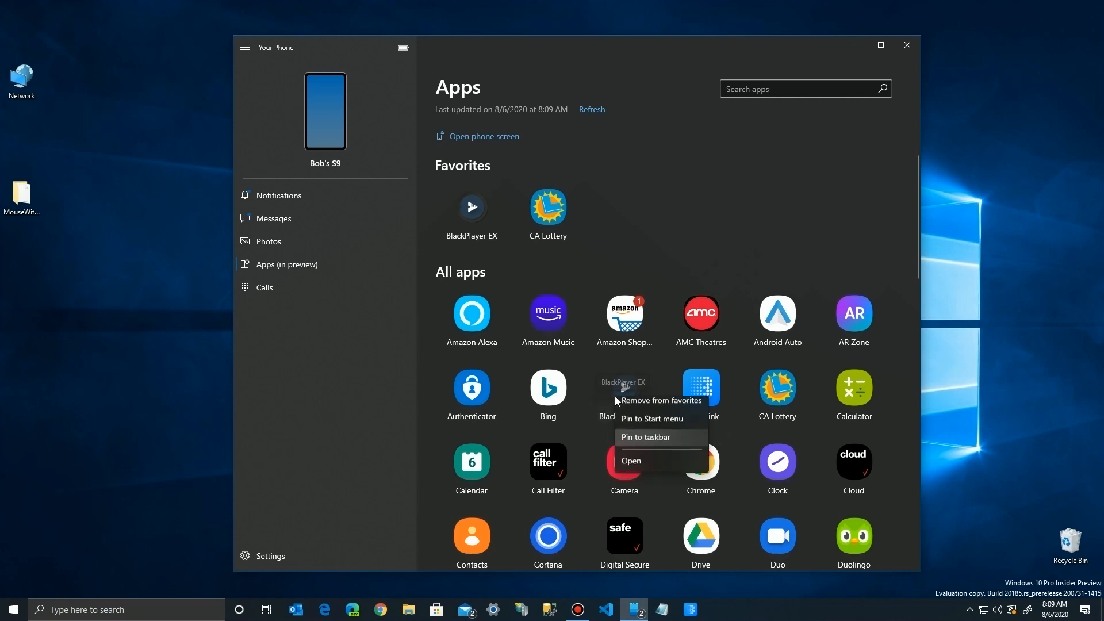
left_click(651, 419)
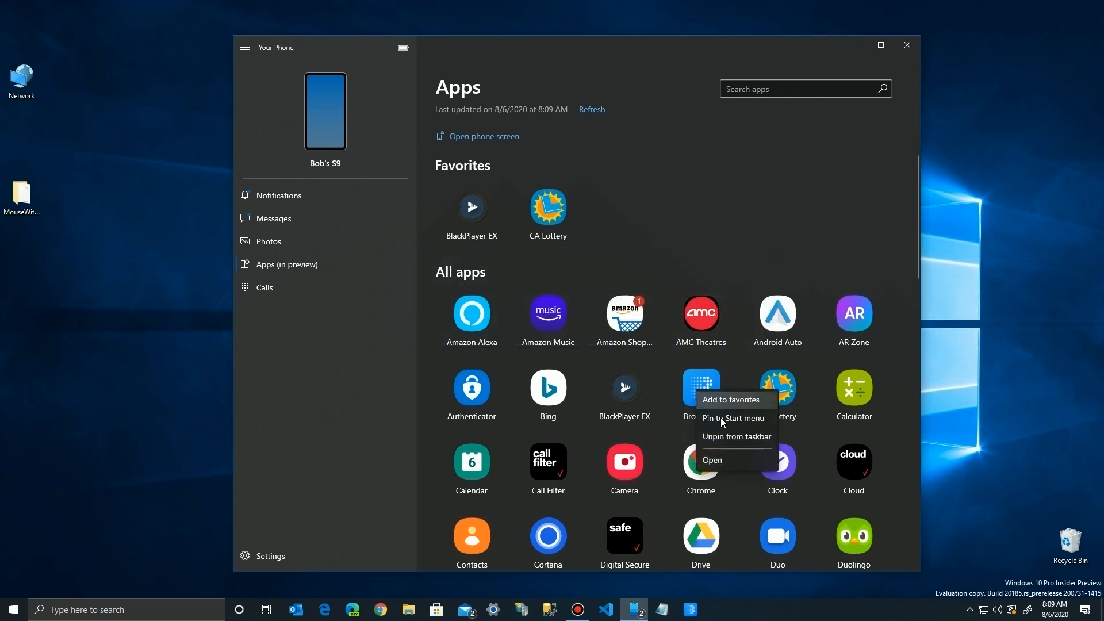
left_click(733, 417)
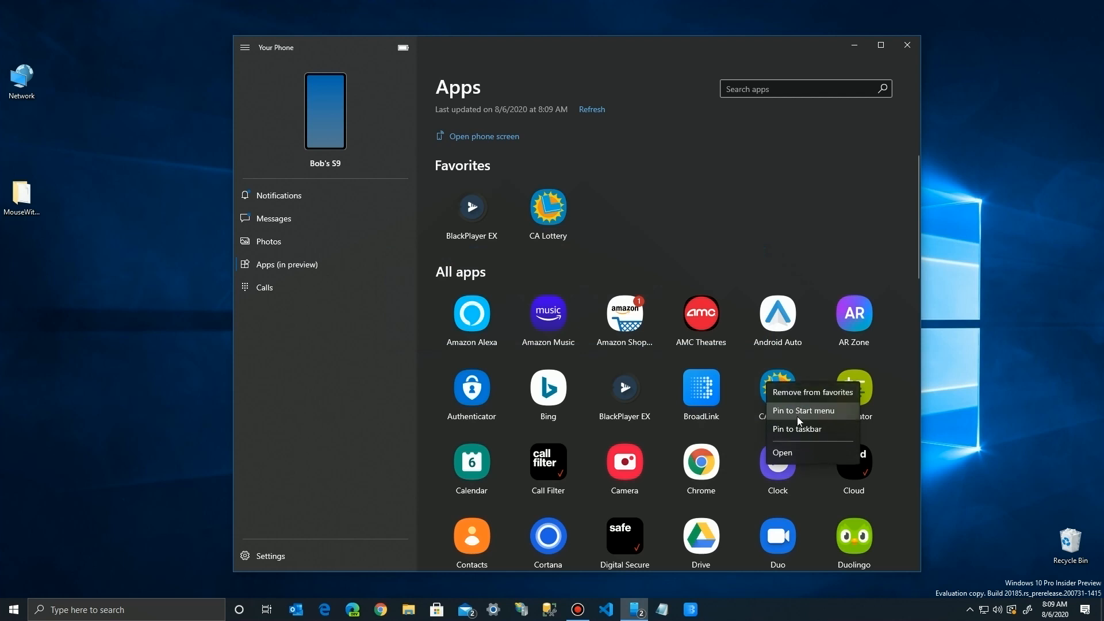
left_click(804, 410)
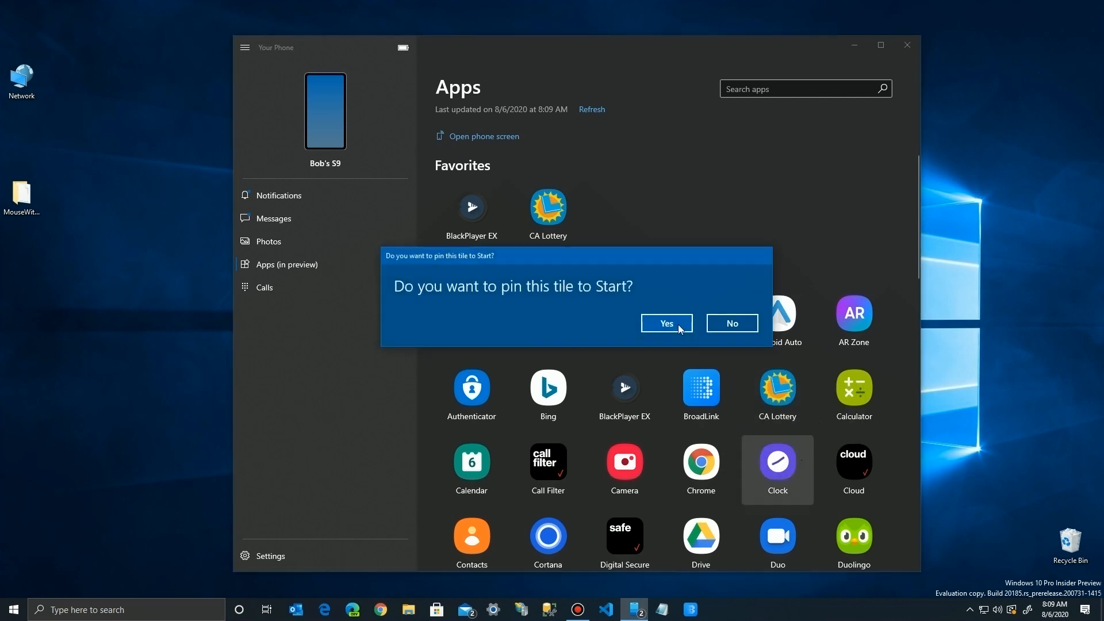
left_click(730, 322)
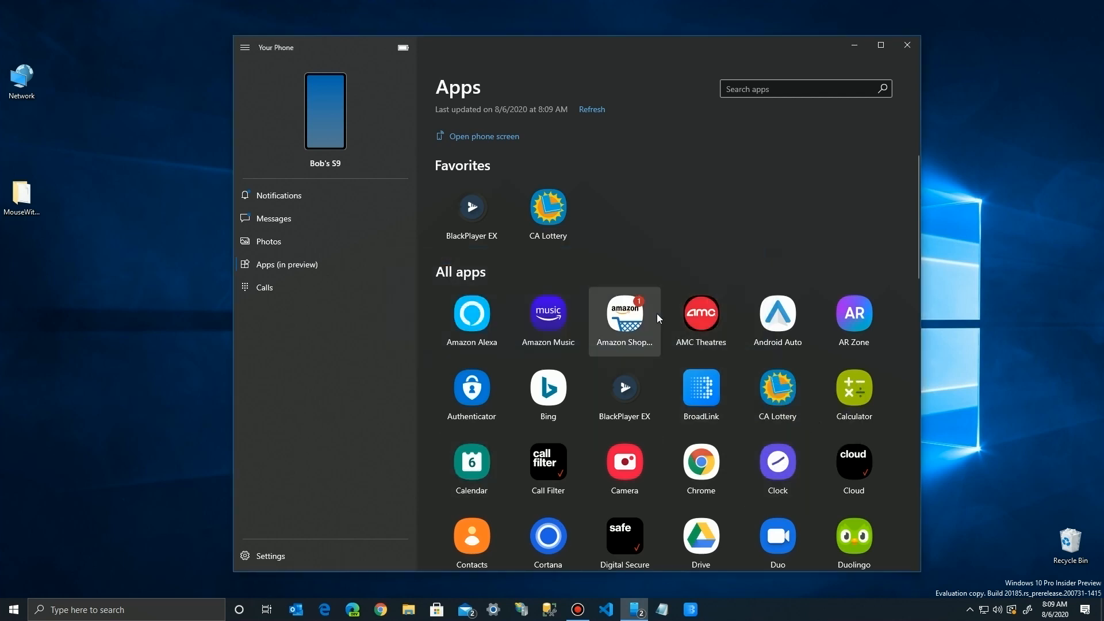
mouse_move(852, 469)
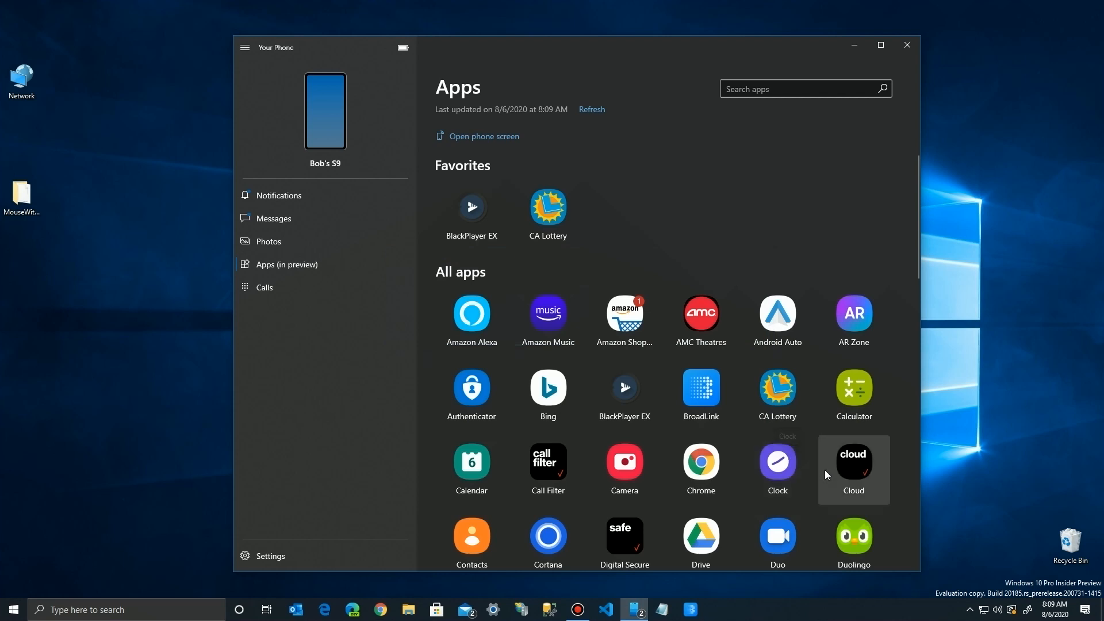
Step: Scroll the apps list once more and close the Your Phone window
scroll("down", 3)
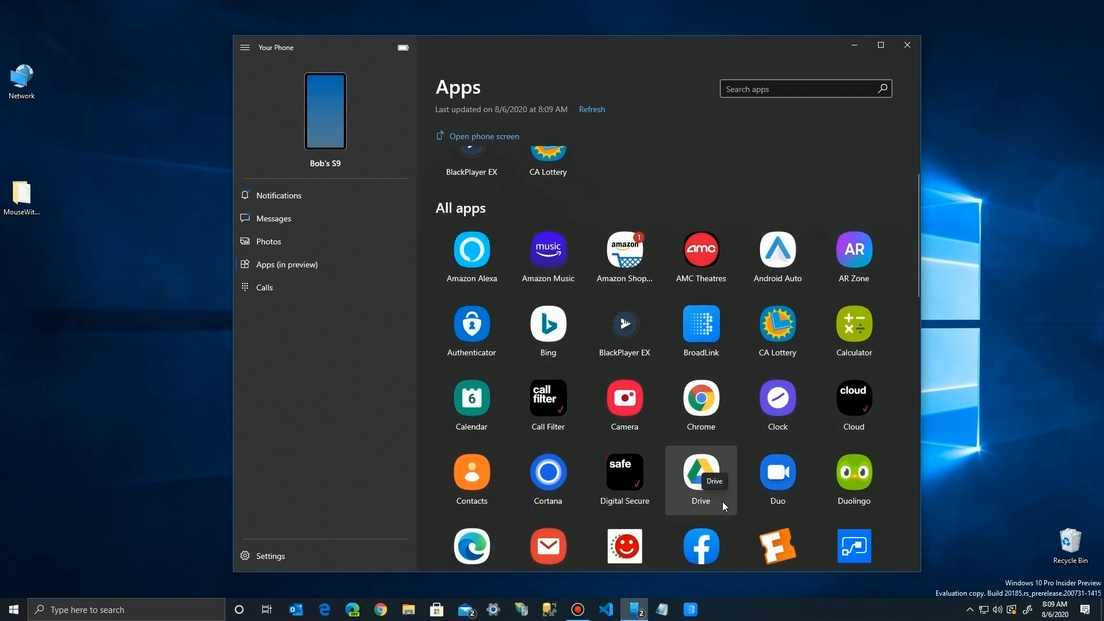
scroll("down", 3)
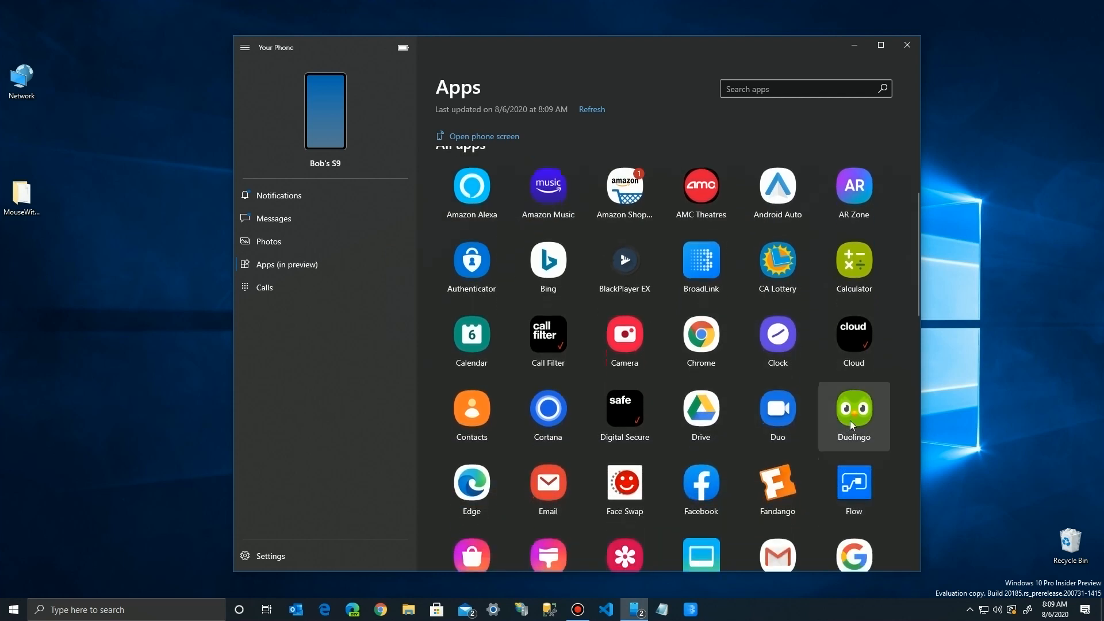
mouse_move(879, 459)
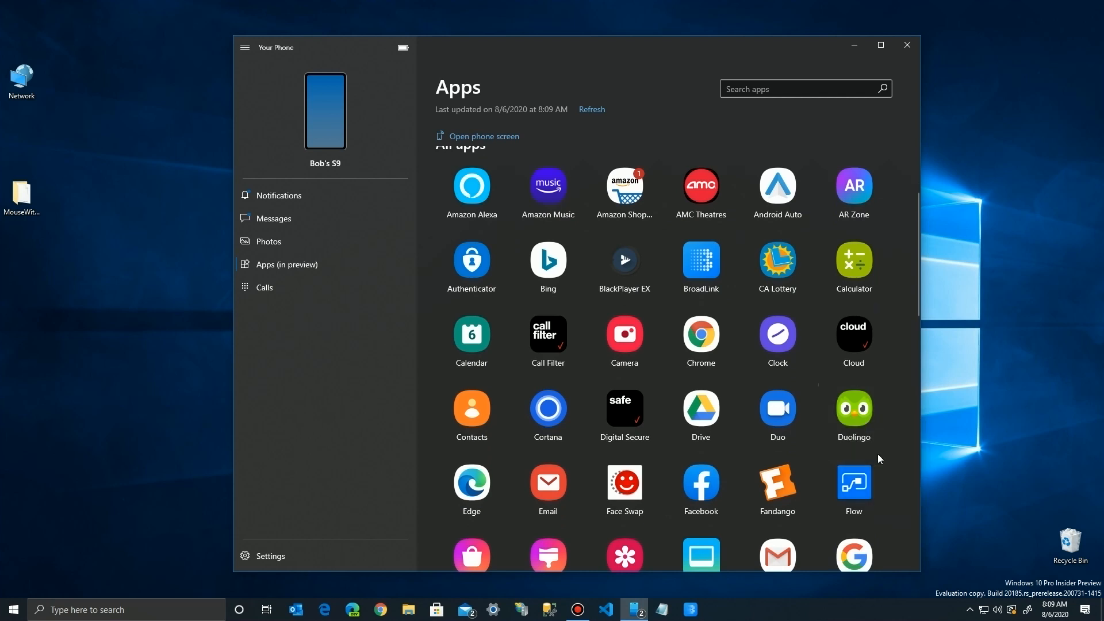
mouse_move(776, 265)
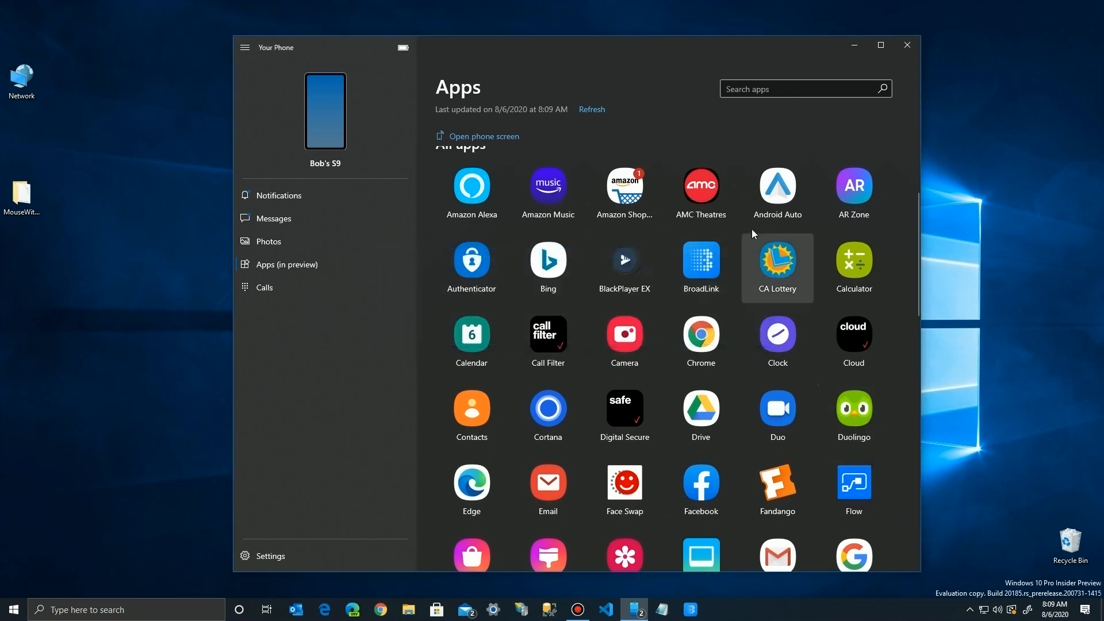
left_click(907, 45)
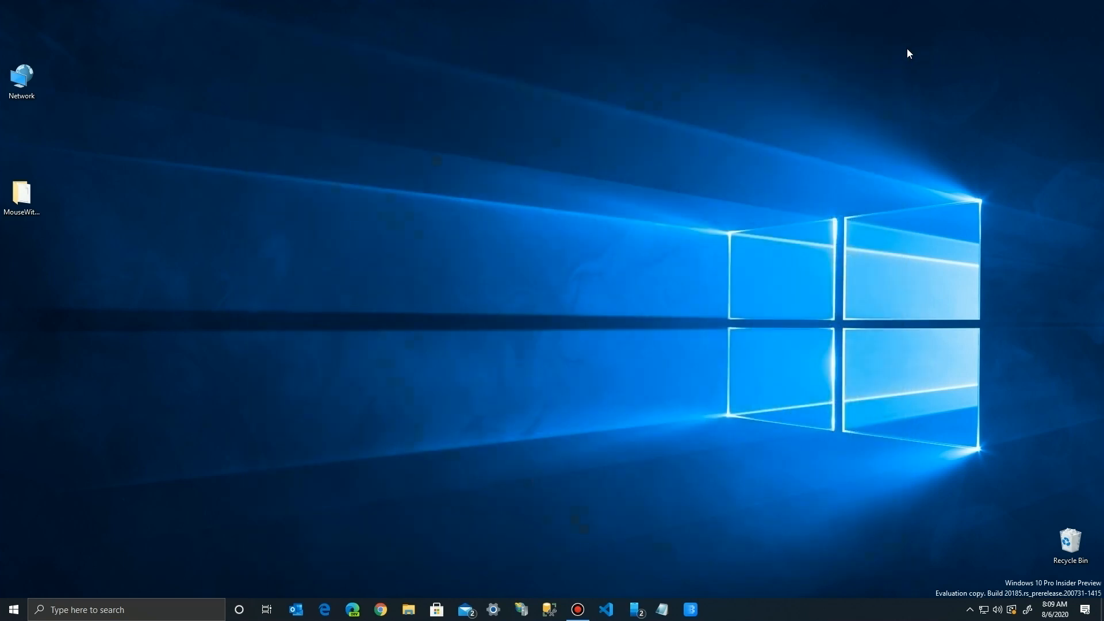
mouse_move(13, 609)
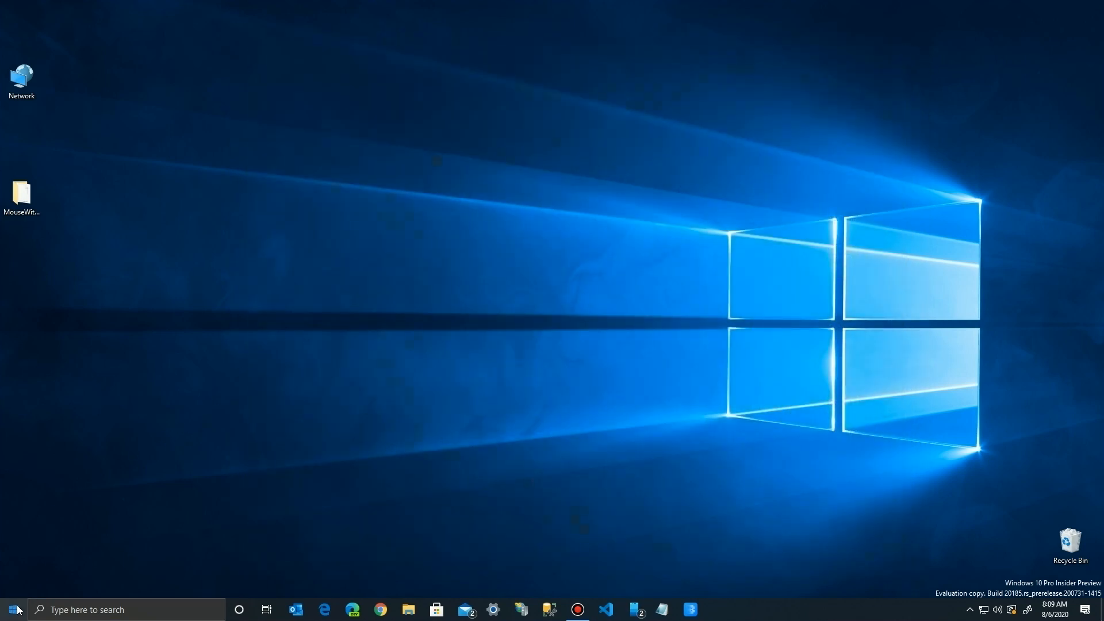
Step: Group the CA Lottery, BroadLink, BlackPlayer EX and Duolingo tiles and name the group 'Phone Apps'
left_click(11, 610)
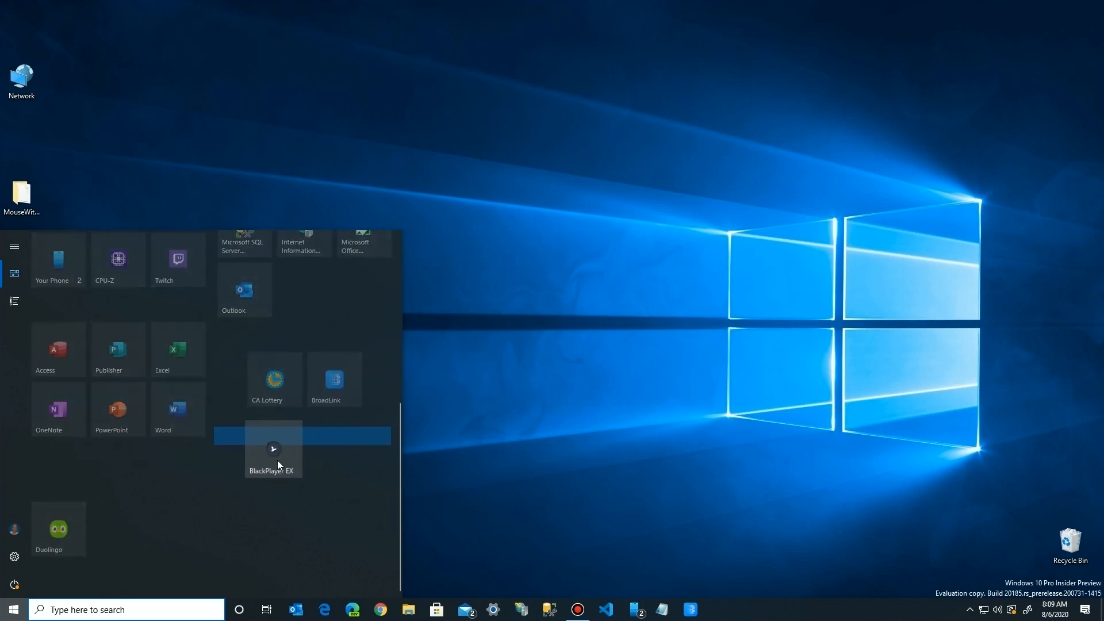
scroll("up", 3)
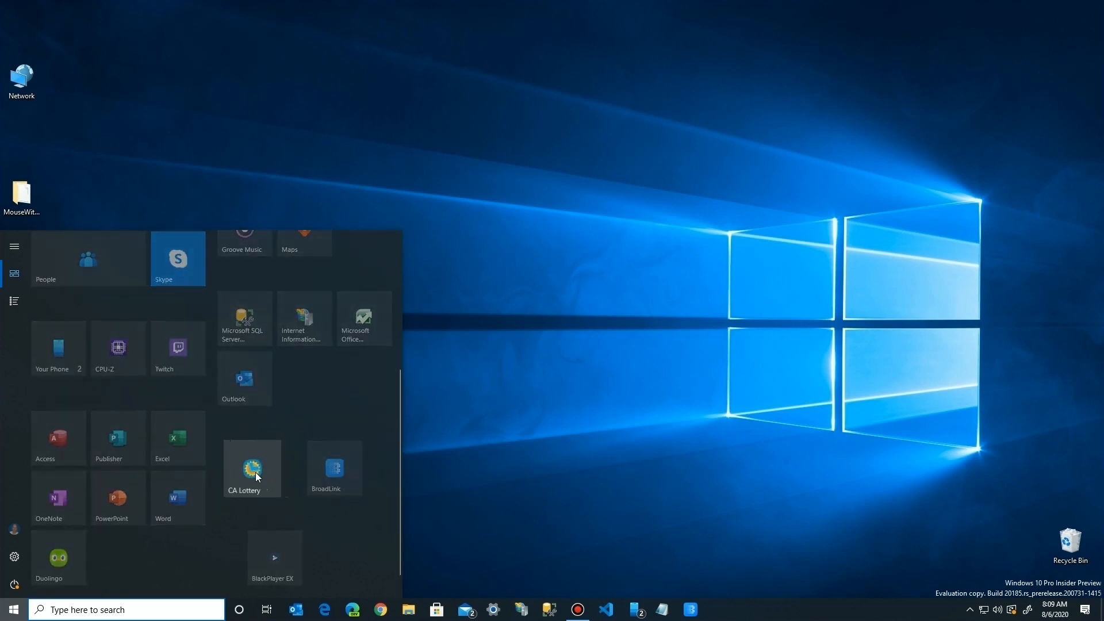
mouse_move(309, 474)
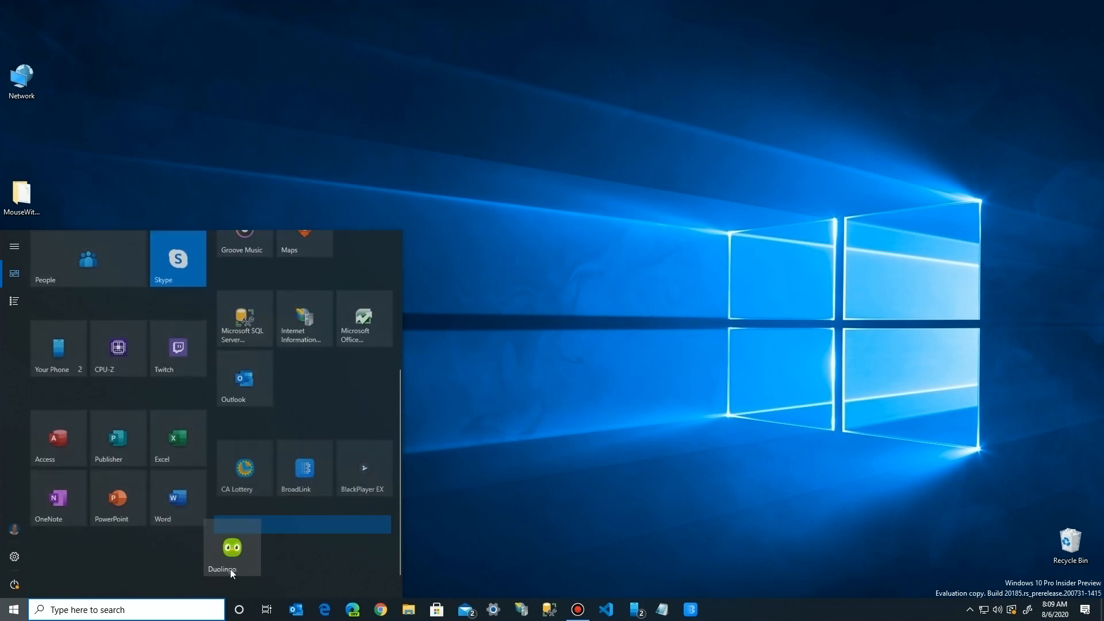
scroll("up", 3)
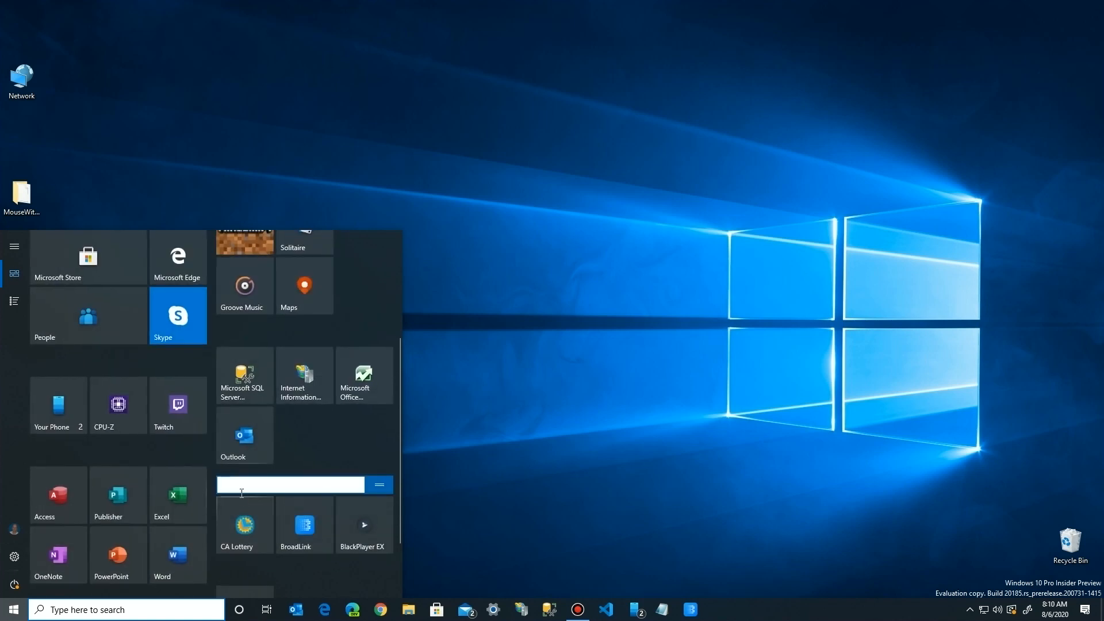
type("Phone A")
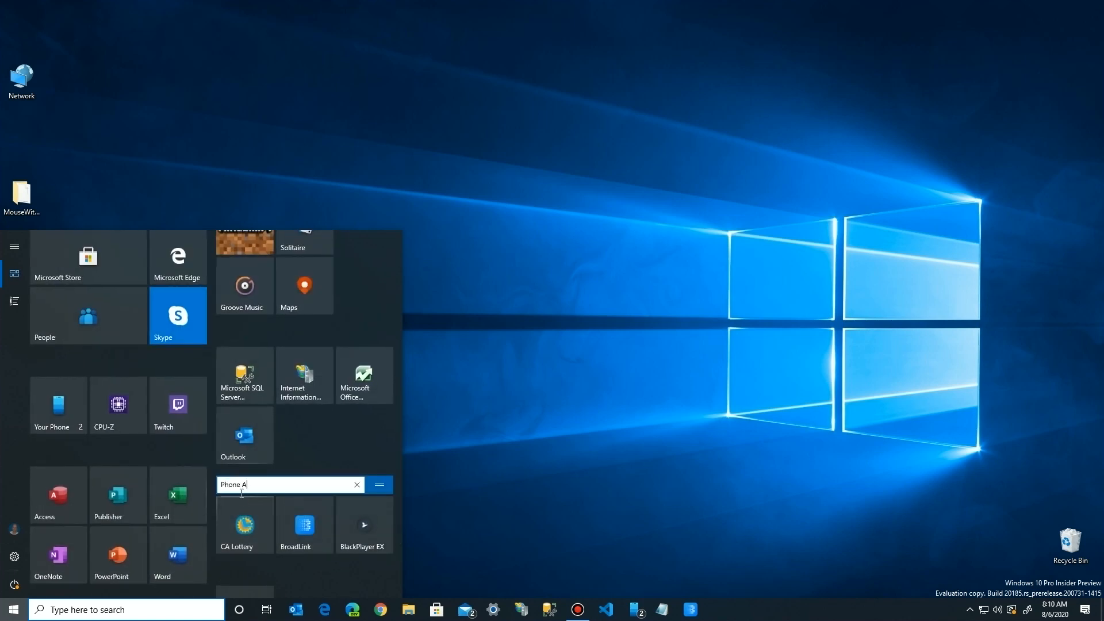
type("ps")
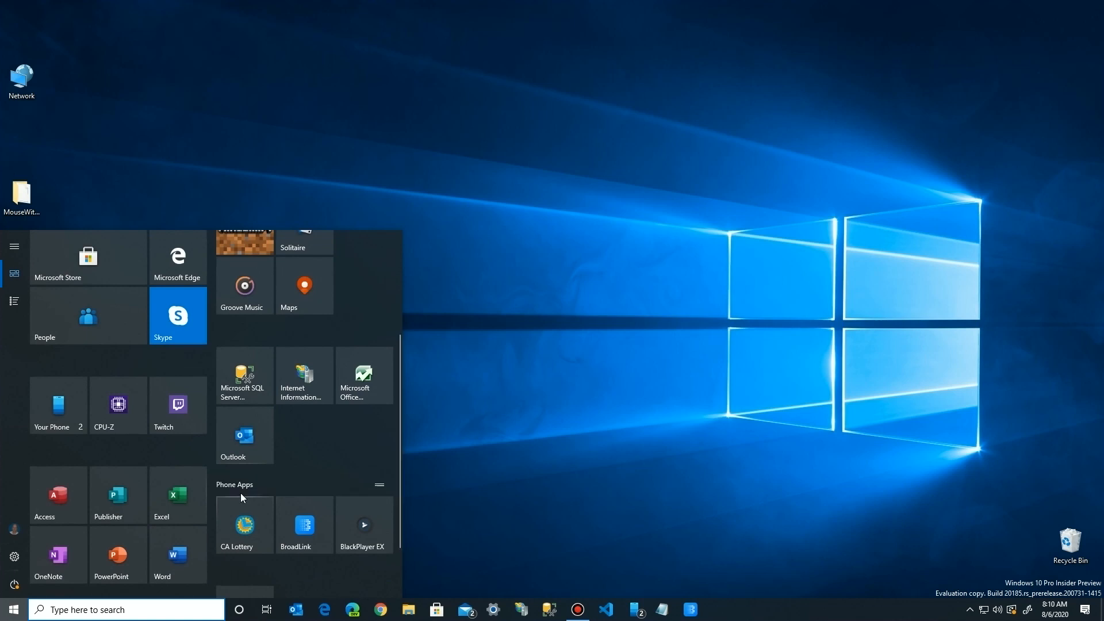
scroll("down", 3)
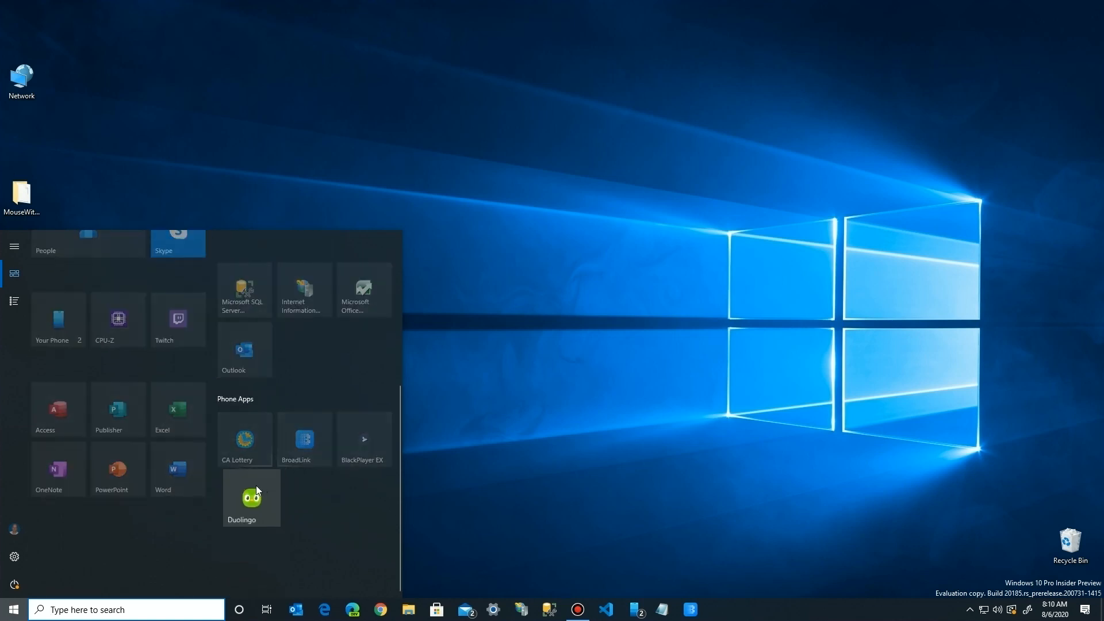
scroll("up", 3)
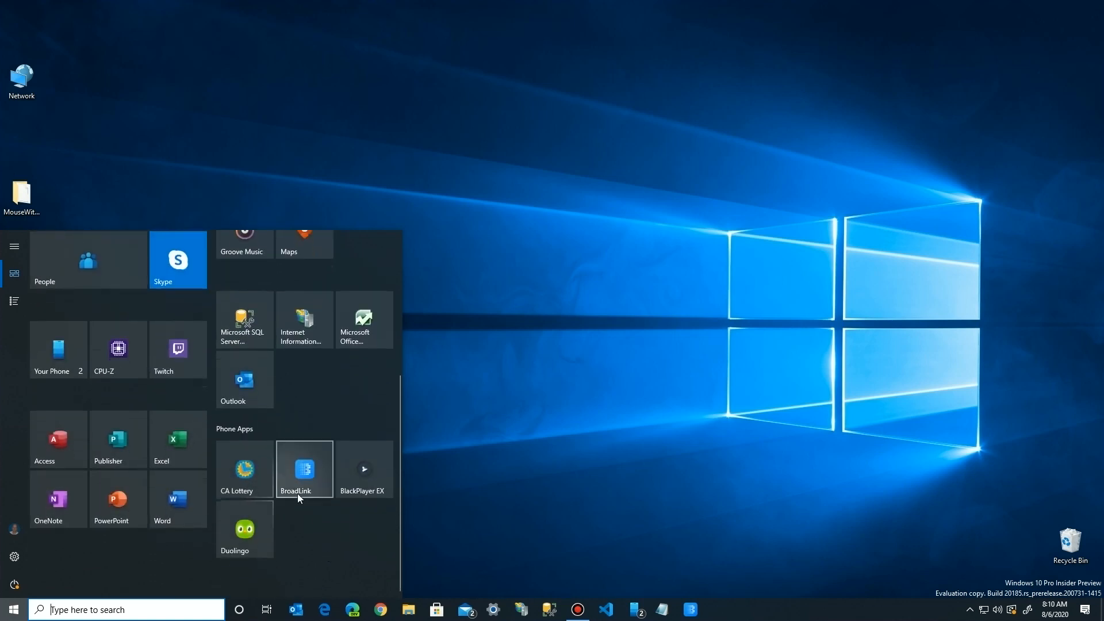
mouse_move(341, 500)
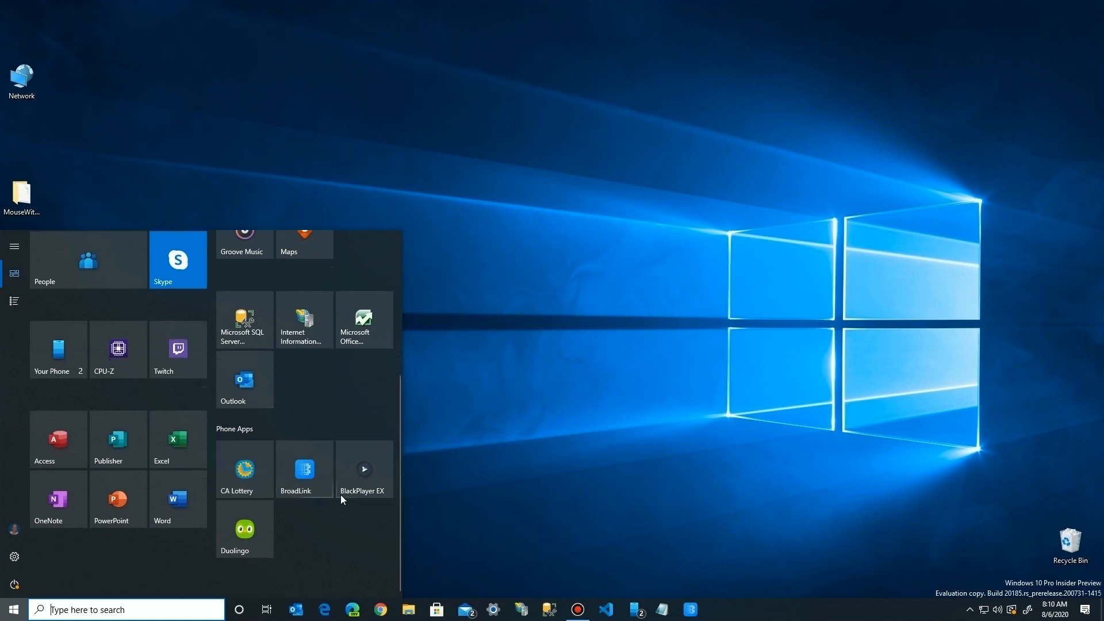
mouse_move(505, 491)
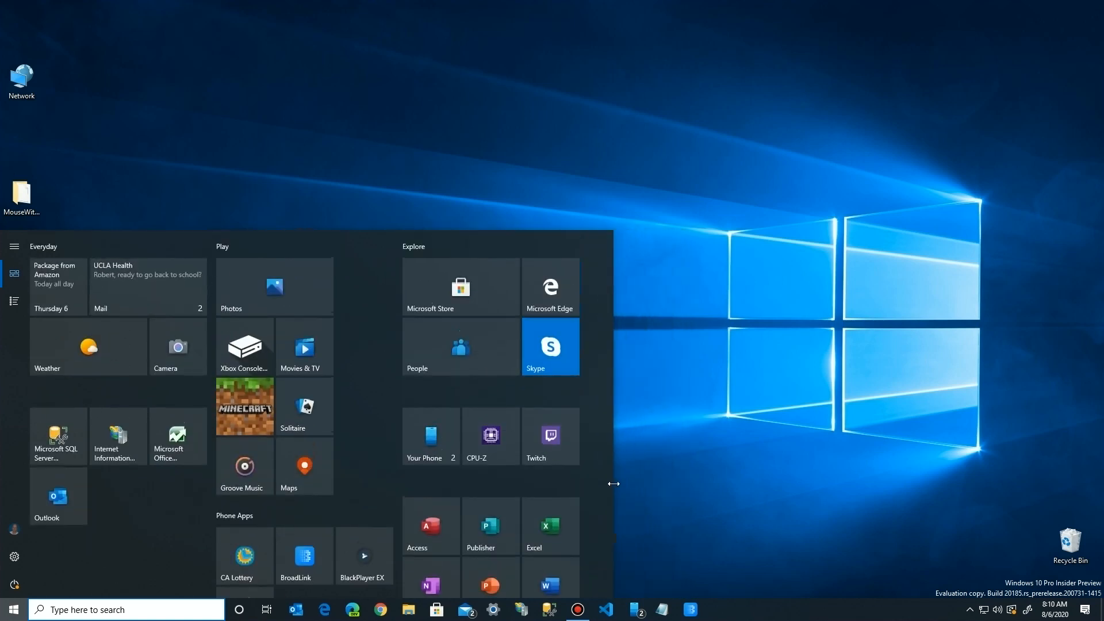
Step: Move the Phone Apps group to the top of a wider Start menu and open BlackPlayer EX from its tile
scroll("down", 3)
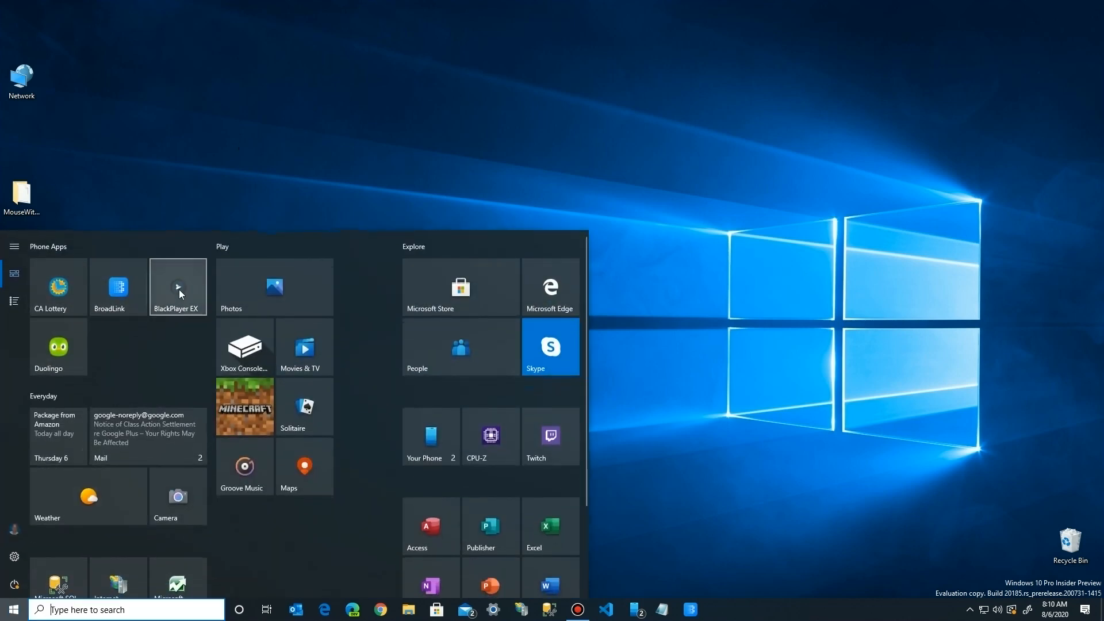
left_click(425, 436)
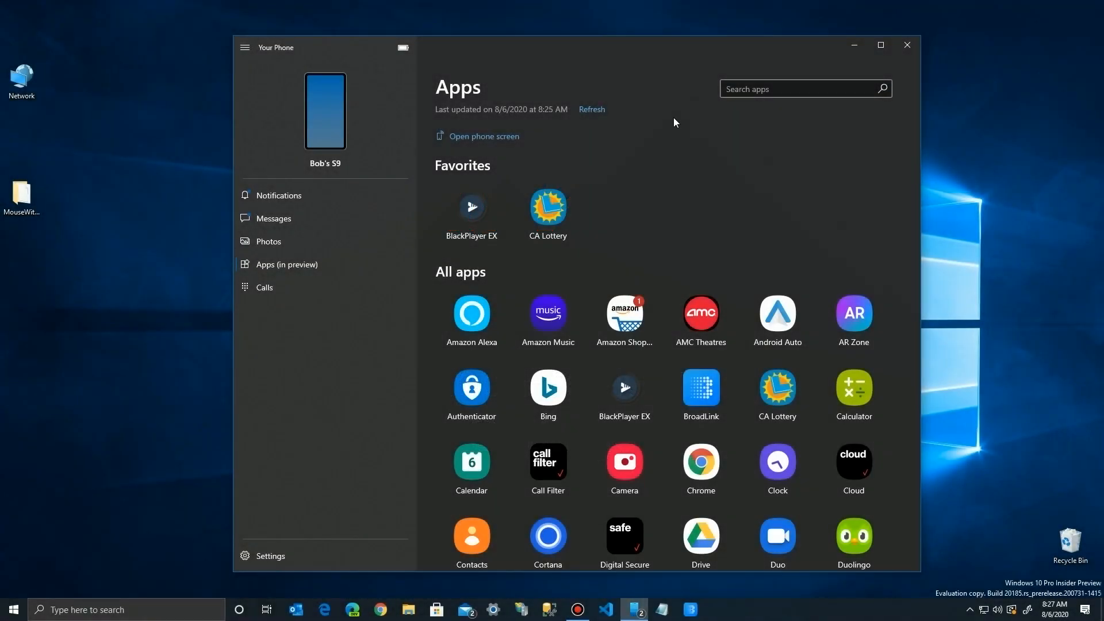
Step: Review Your Phone settings from Cross-device copy and paste down through Apps and Calls
left_click(269, 555)
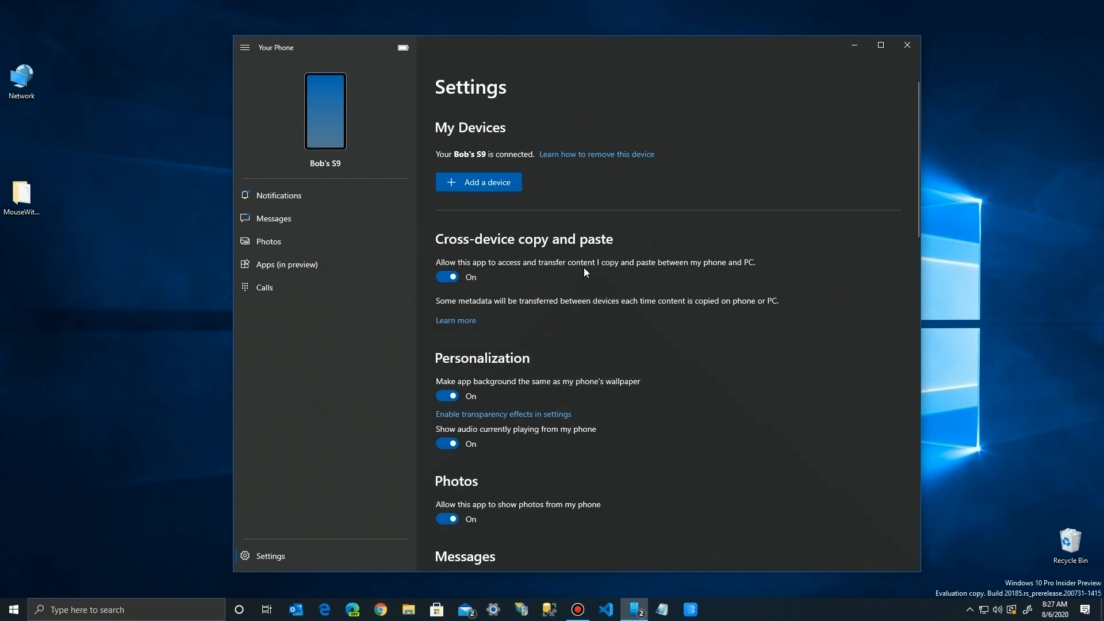
scroll("down", 3)
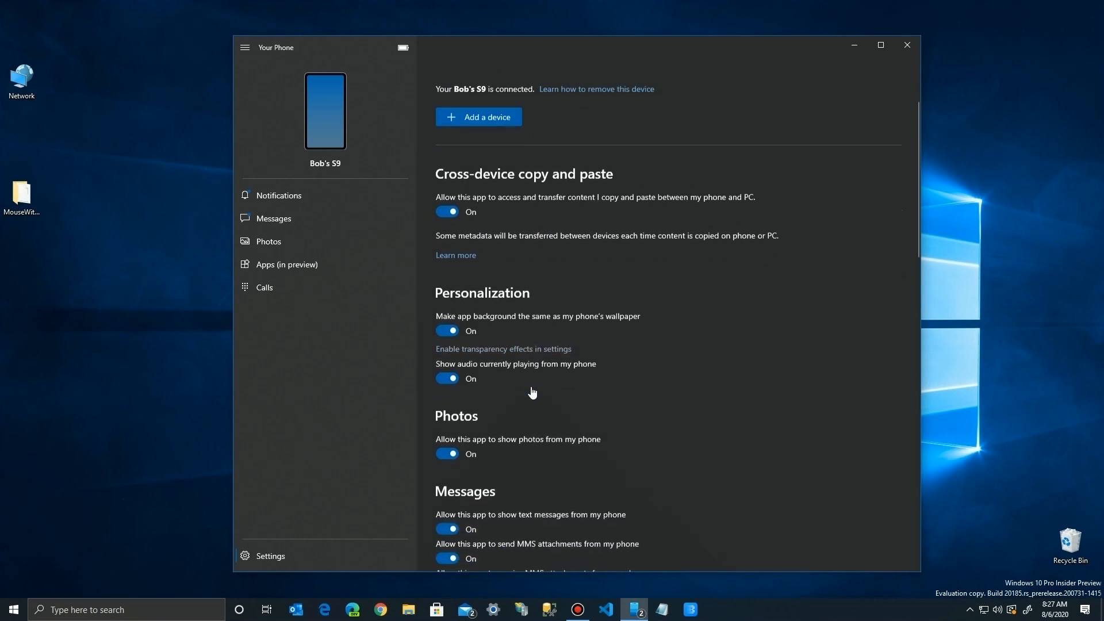
scroll("down", 3)
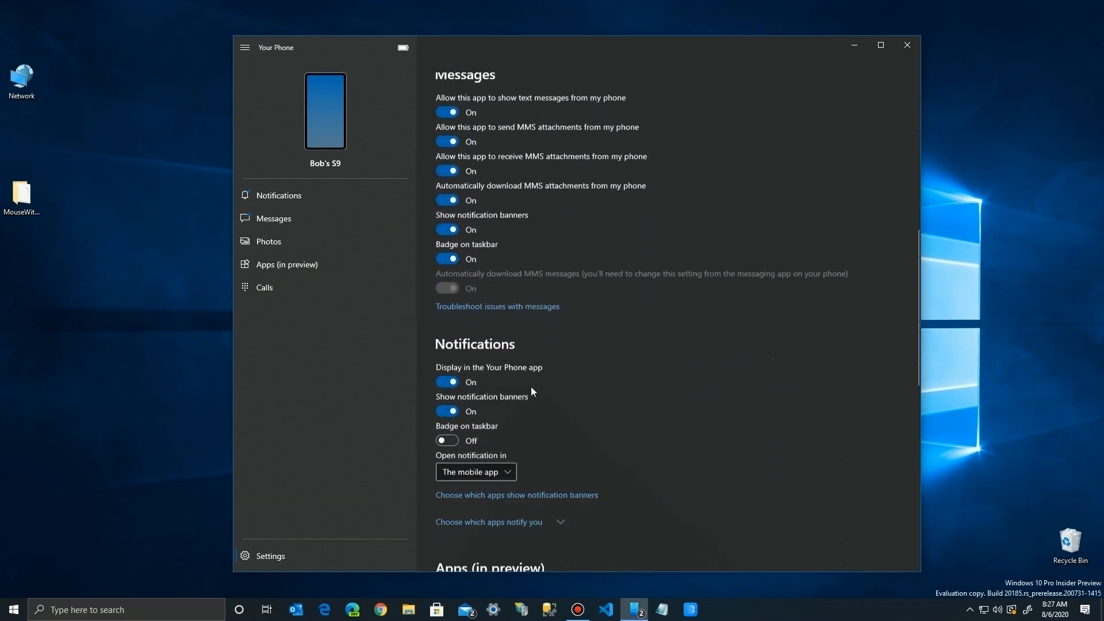
scroll("down", 3)
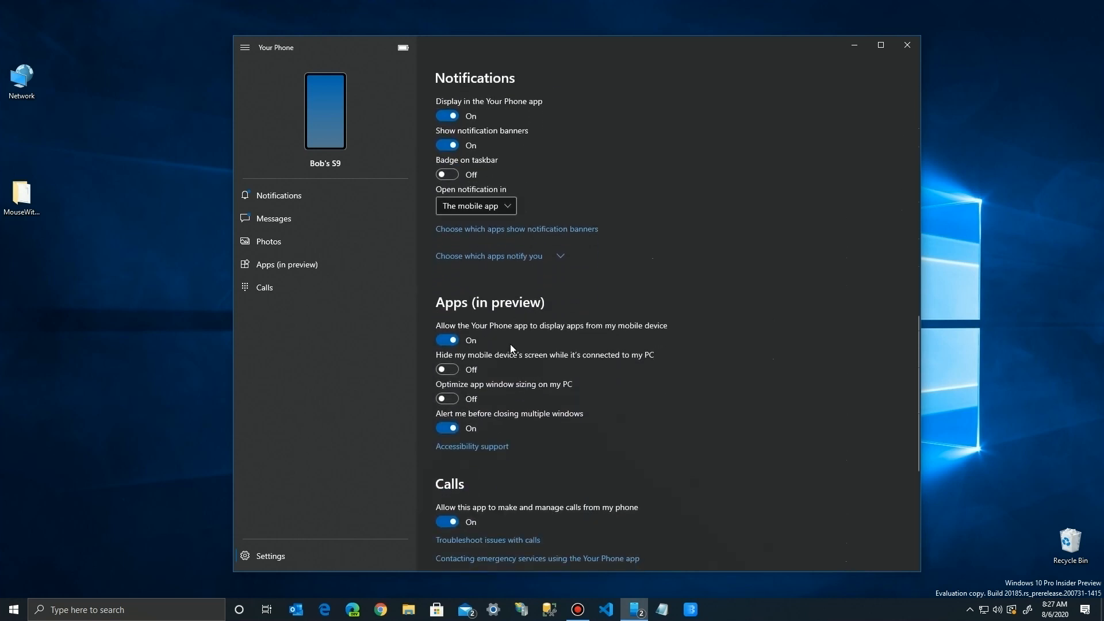
mouse_move(621, 338)
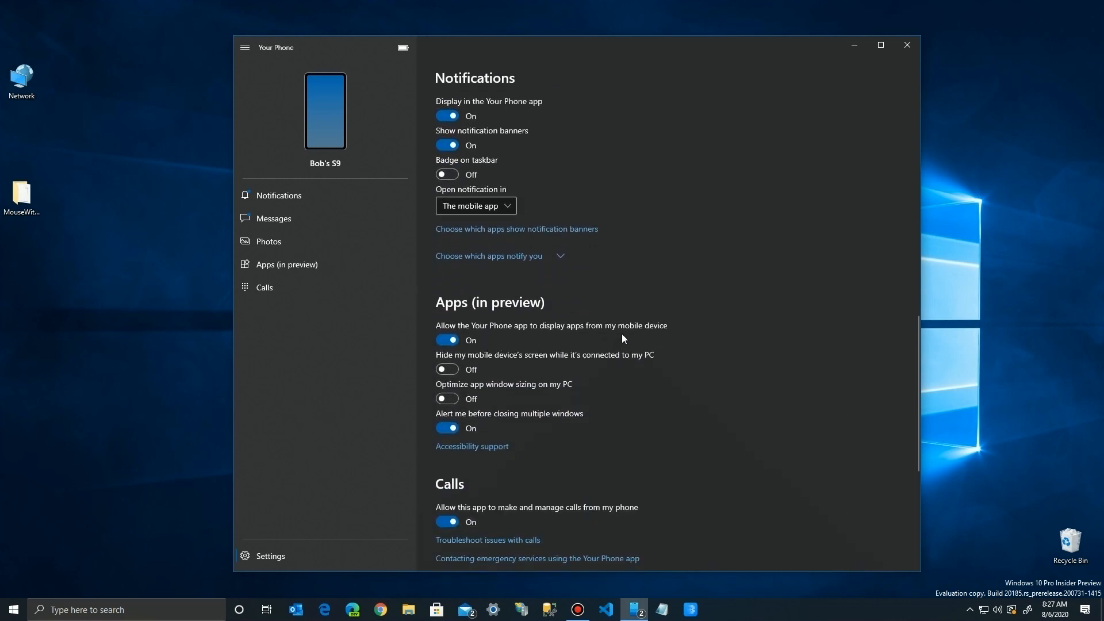
mouse_move(489, 368)
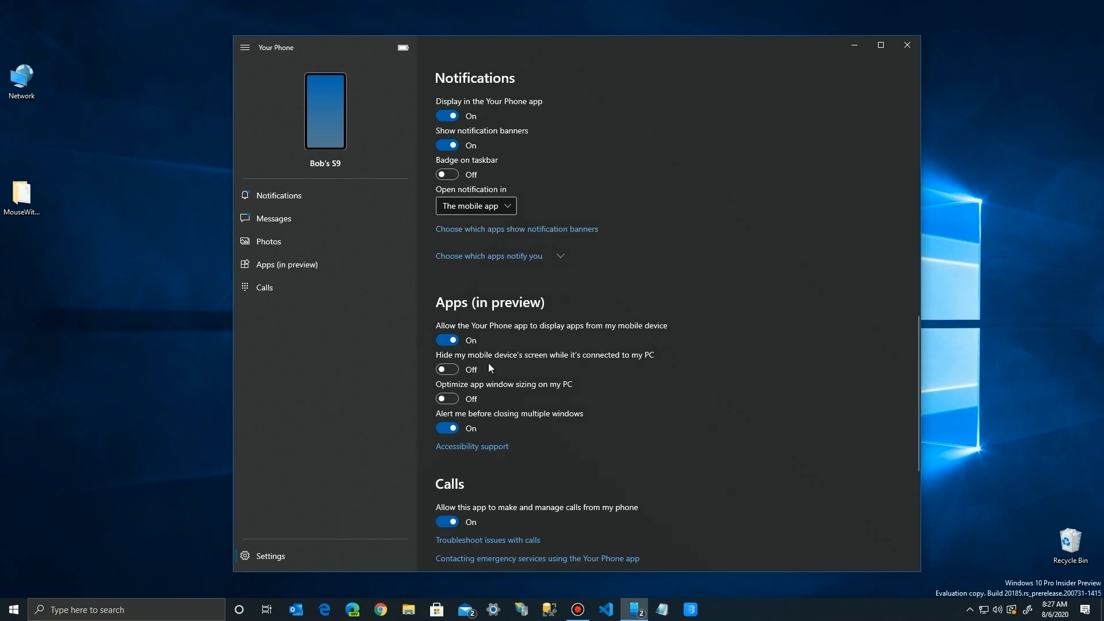
mouse_move(472, 397)
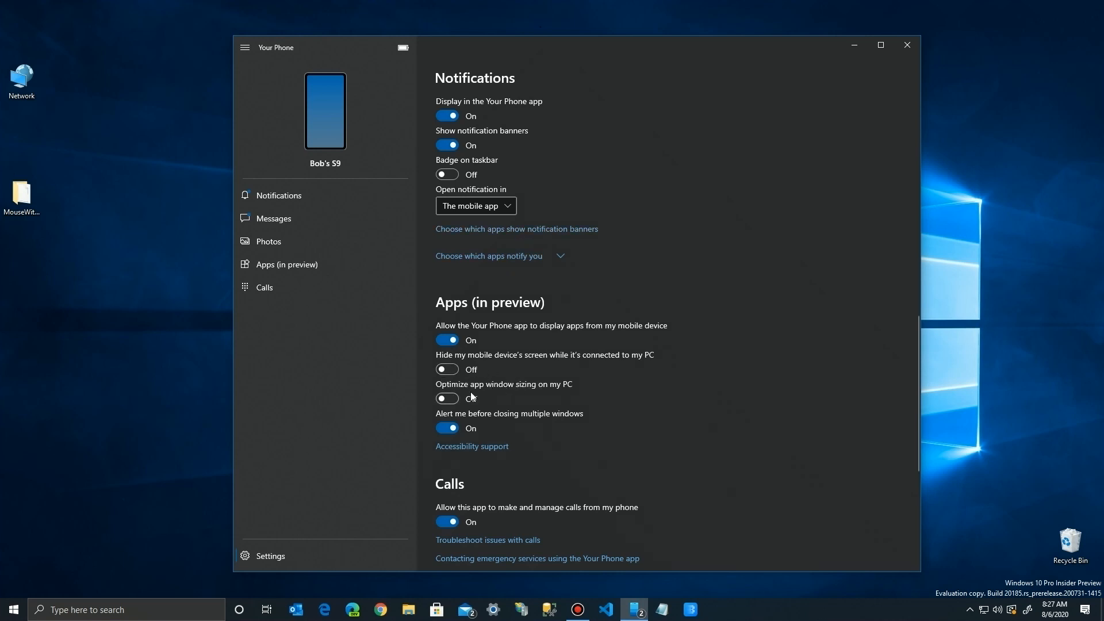
Step: Open a mirrored phone app showing a photo gallery picker
left_click(446, 399)
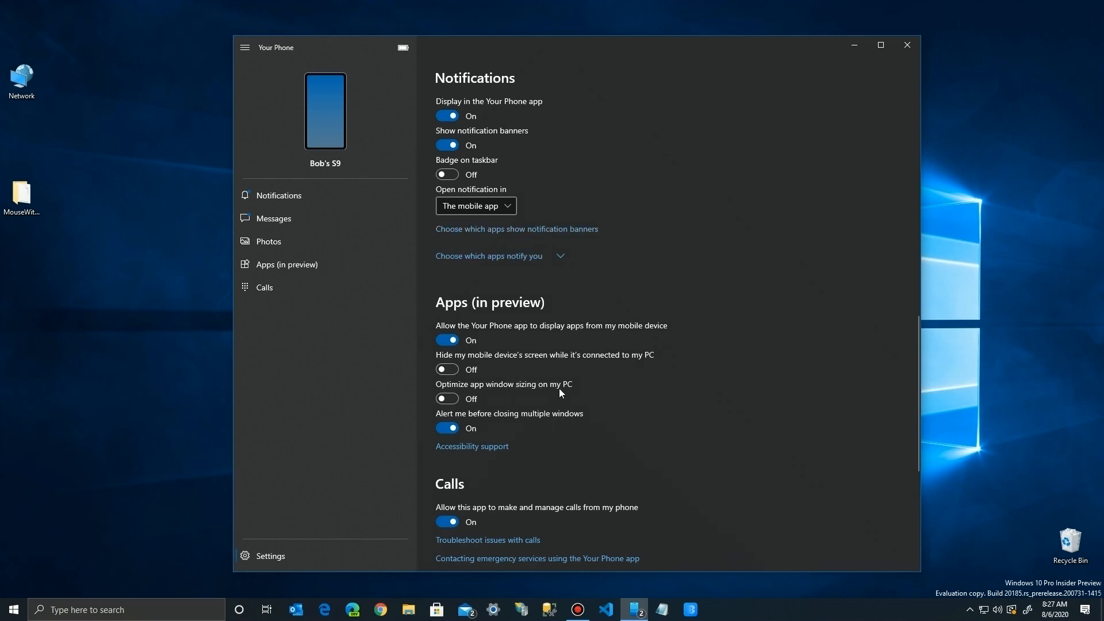
left_click(286, 264)
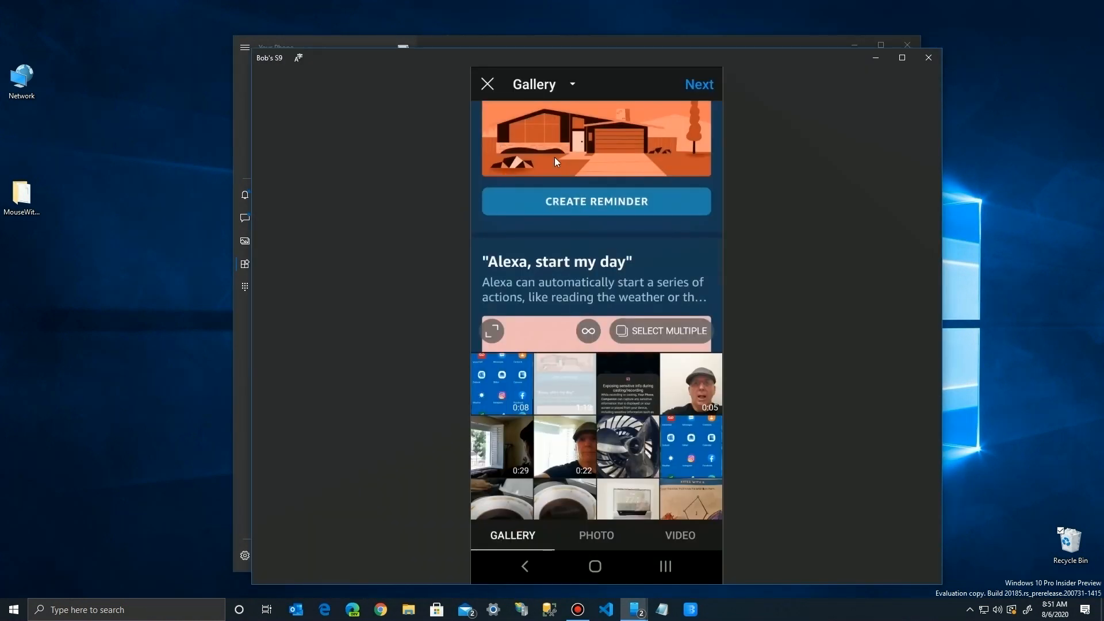
Step: Switch the Instagram photo source from Gallery to Other apps and choose OneDrive
scroll("up", 3)
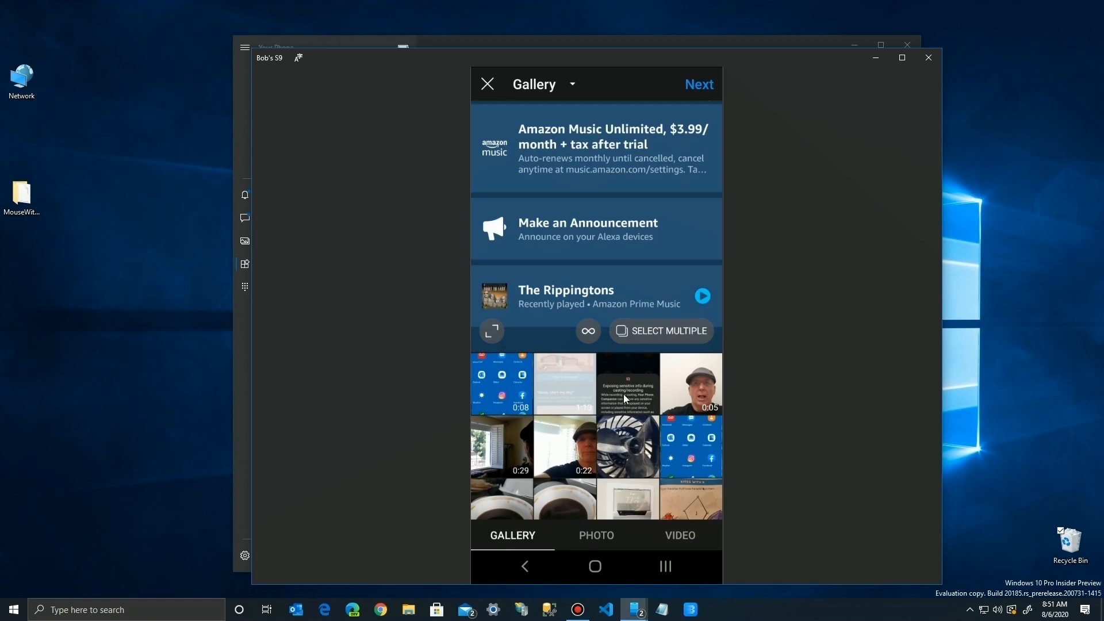
mouse_move(641, 384)
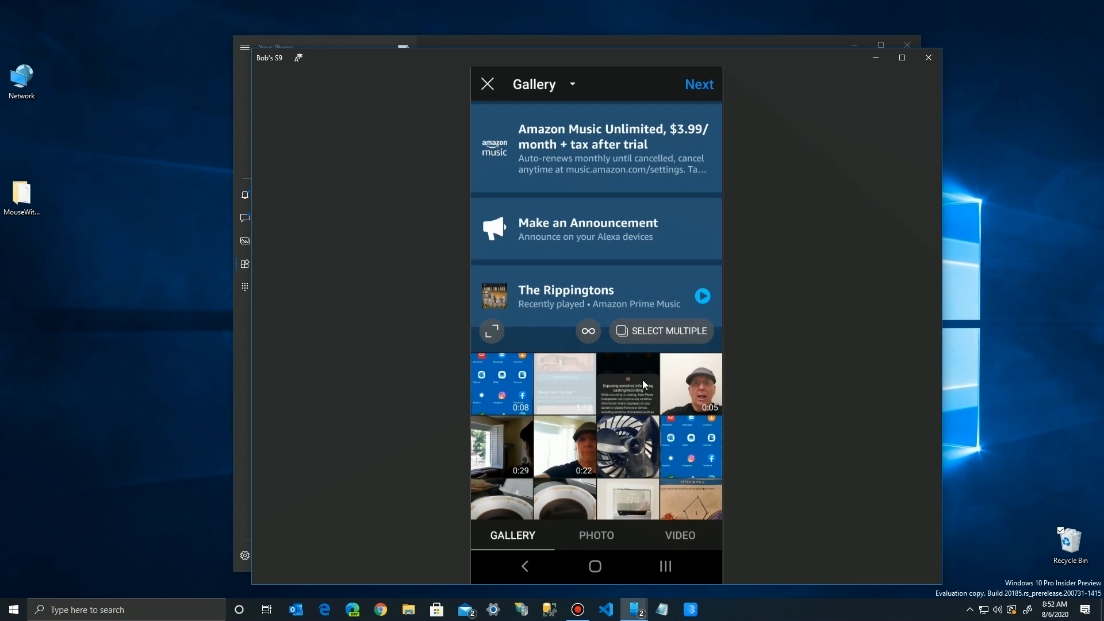
mouse_move(631, 298)
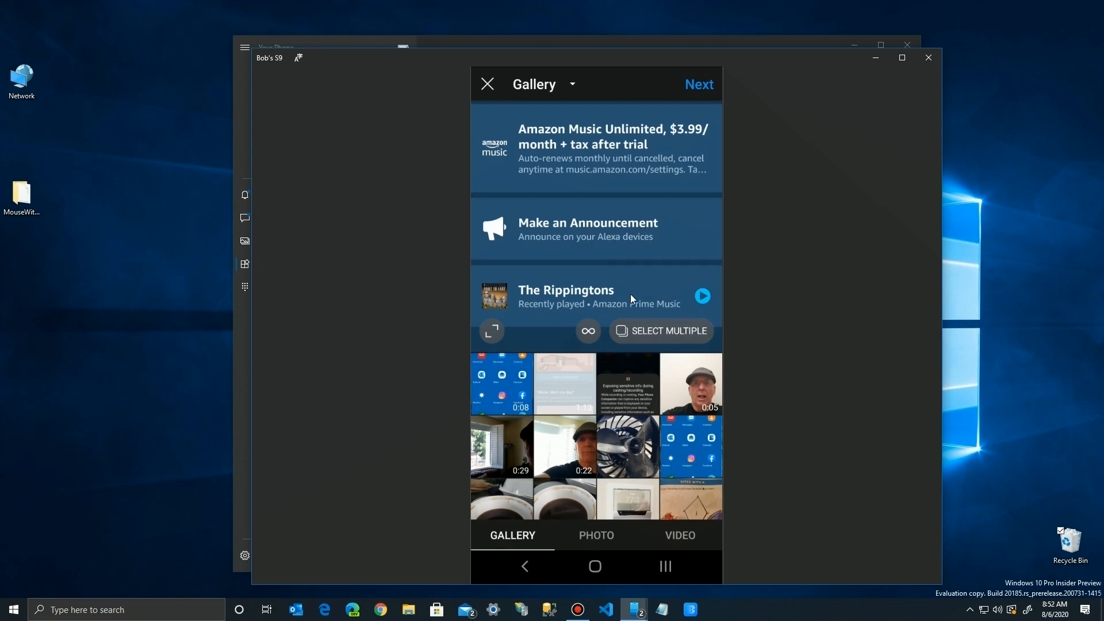
left_click(571, 84)
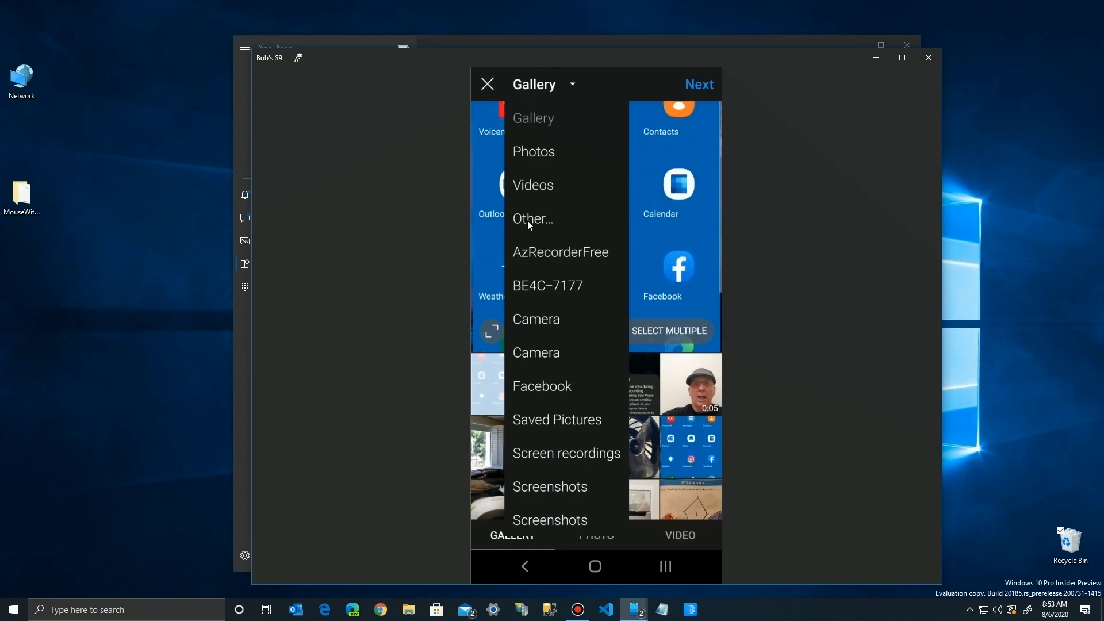
left_click(532, 219)
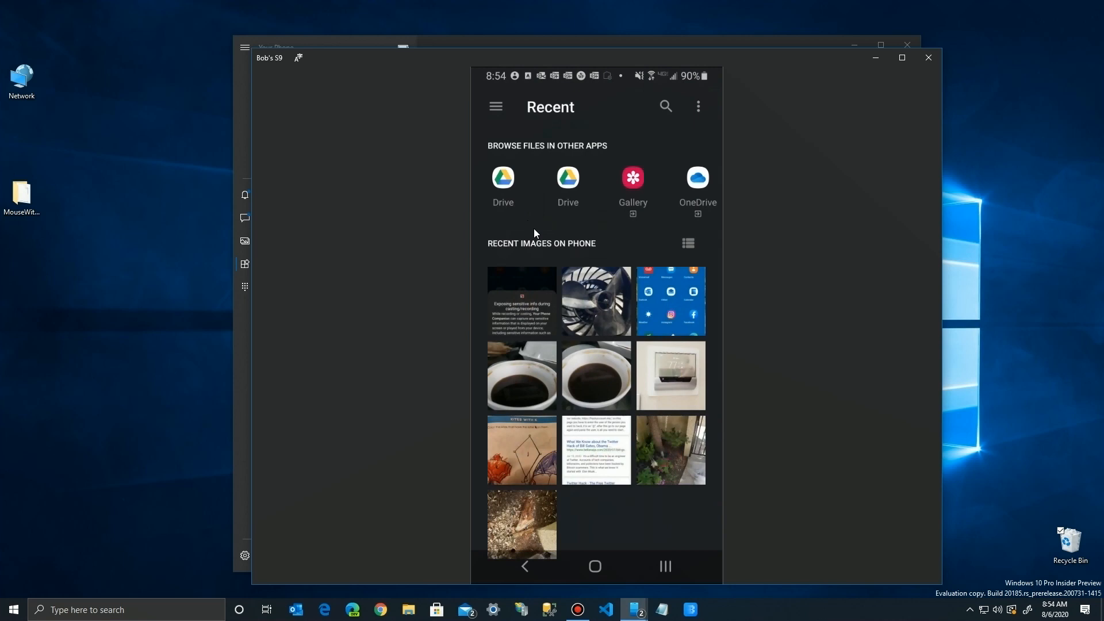
mouse_move(507, 189)
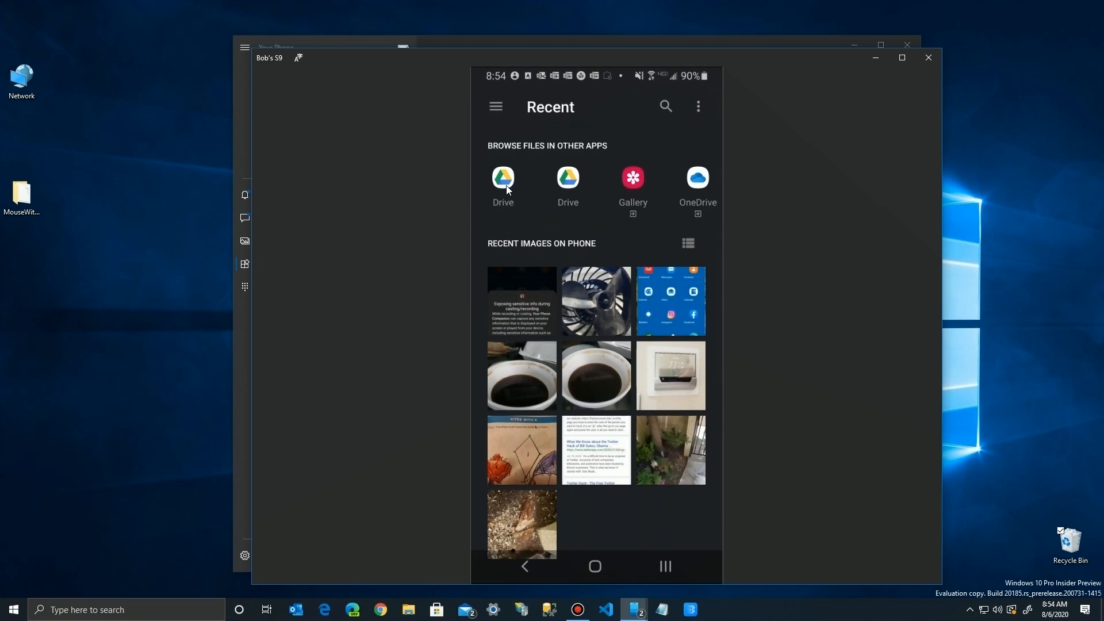
mouse_move(632, 193)
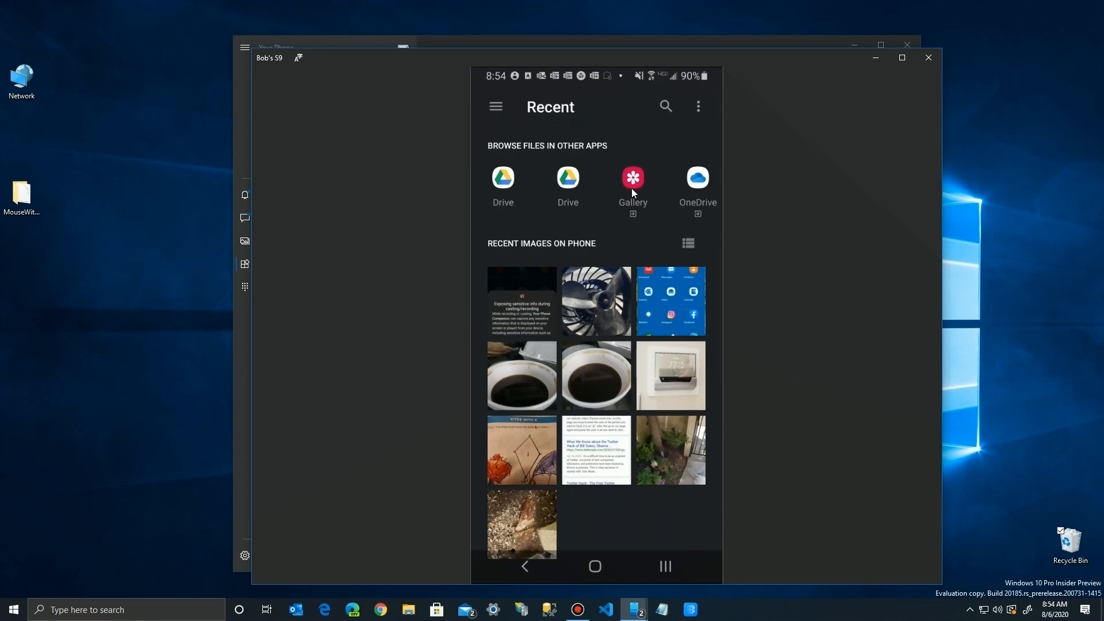
mouse_move(696, 180)
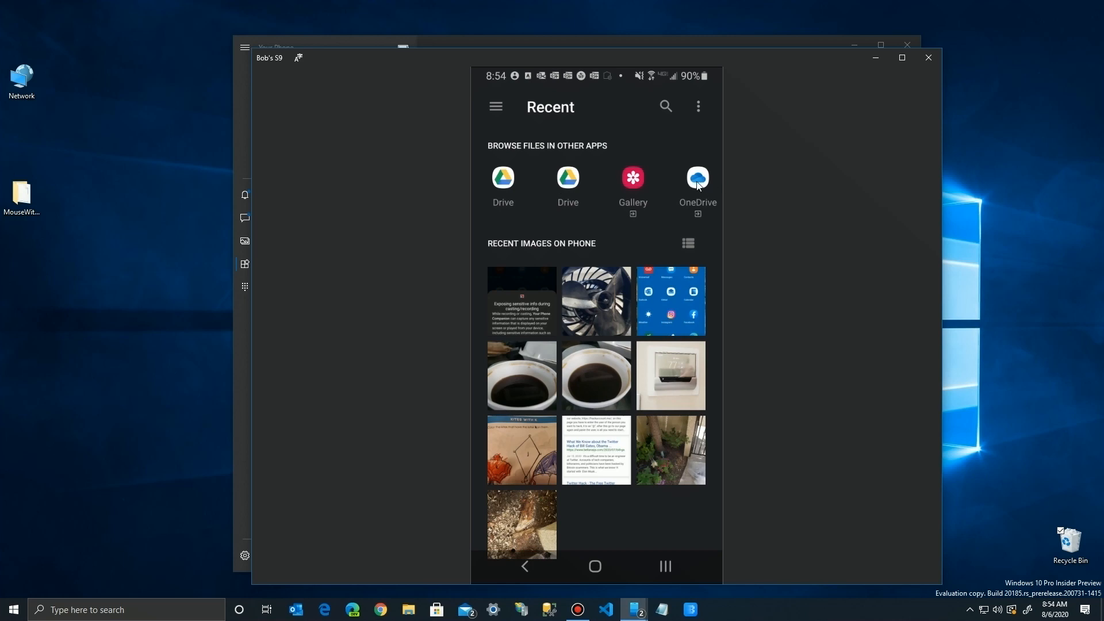
left_click(696, 177)
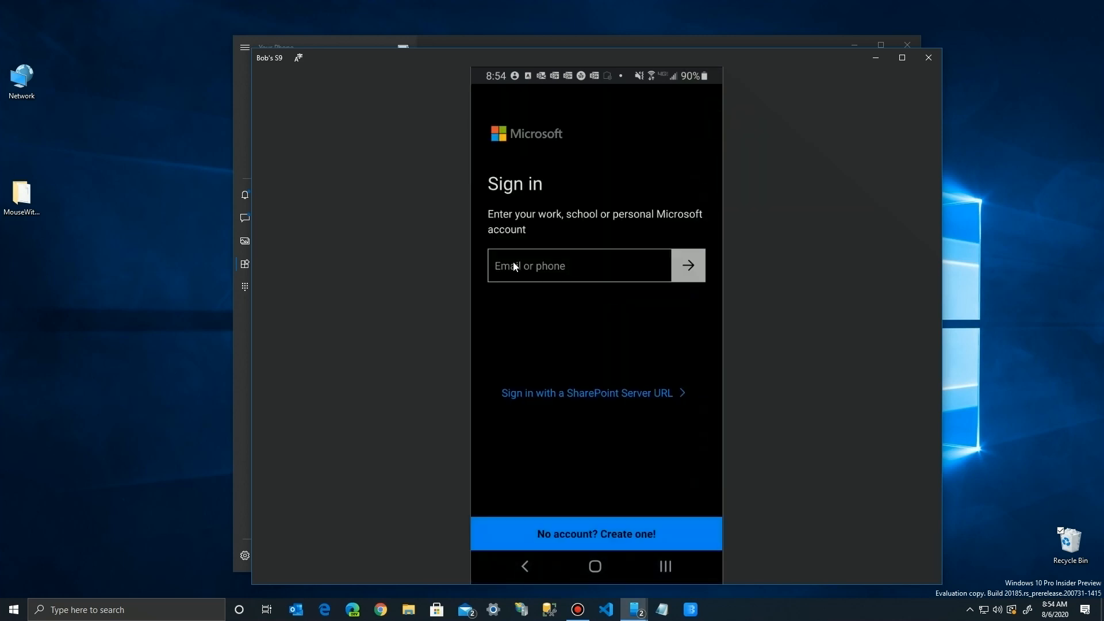
mouse_move(551, 263)
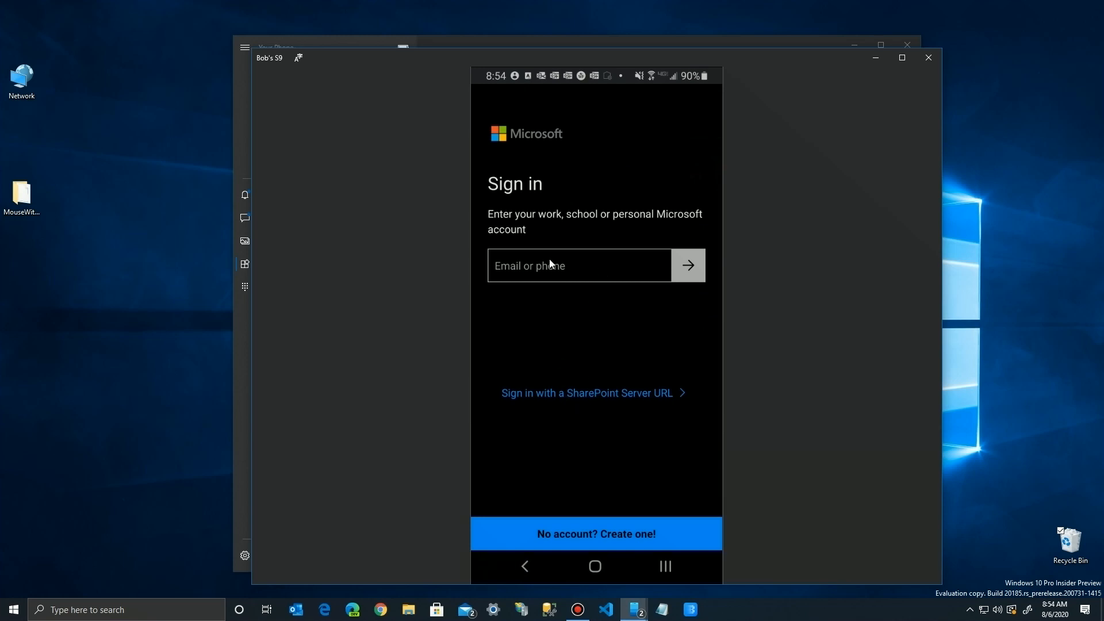
Step: Sign into OneDrive, then browse Files into Pictures > Camera Roll
left_click(577, 265)
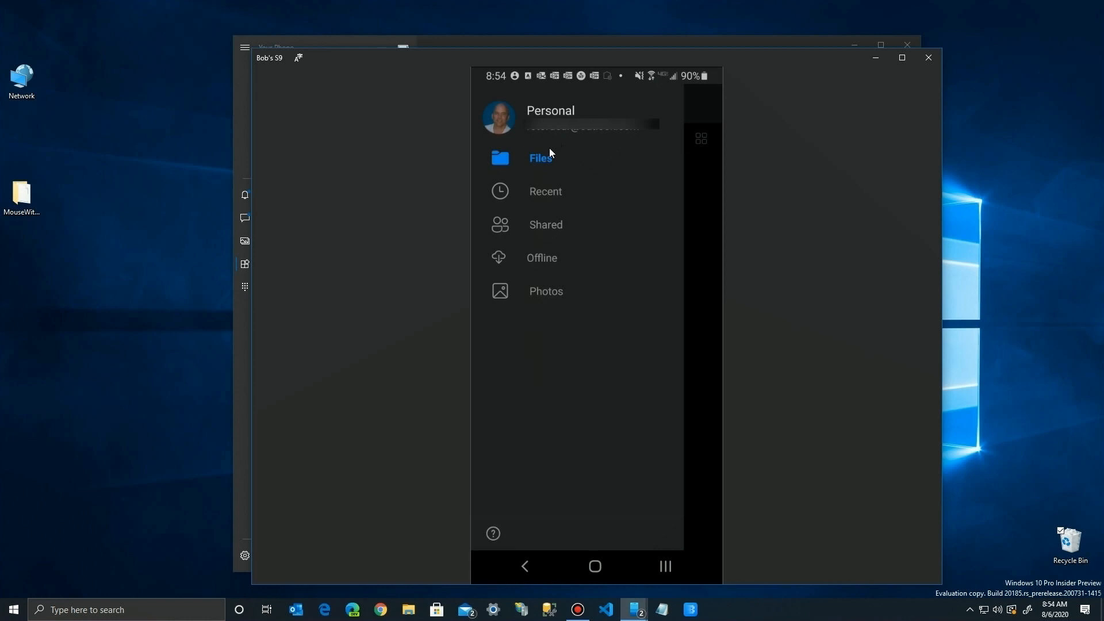
left_click(541, 157)
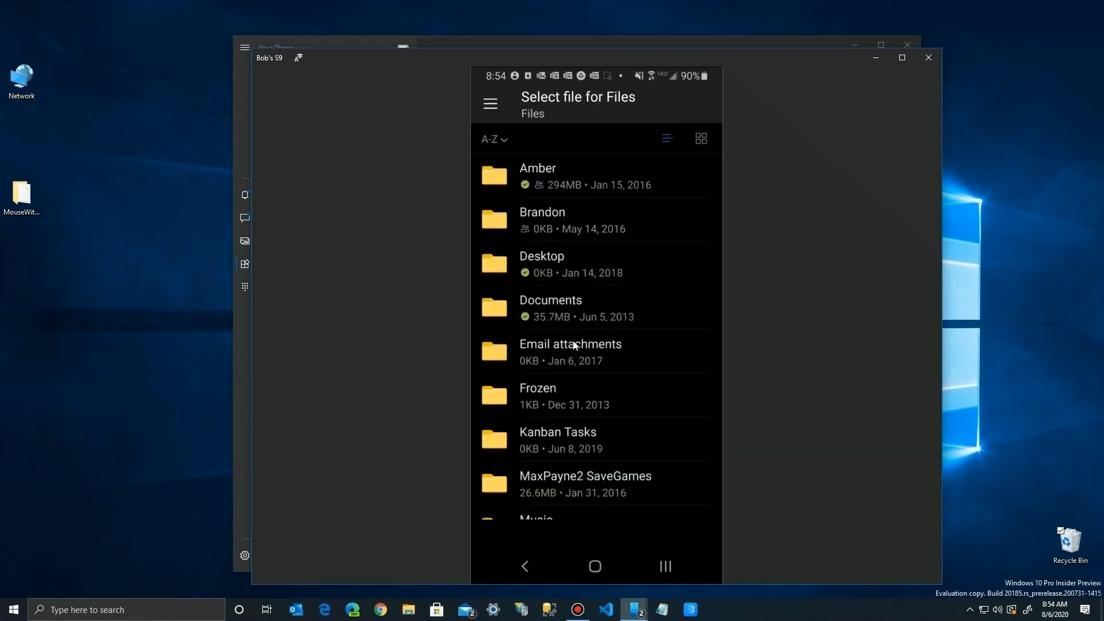
scroll("down", 3)
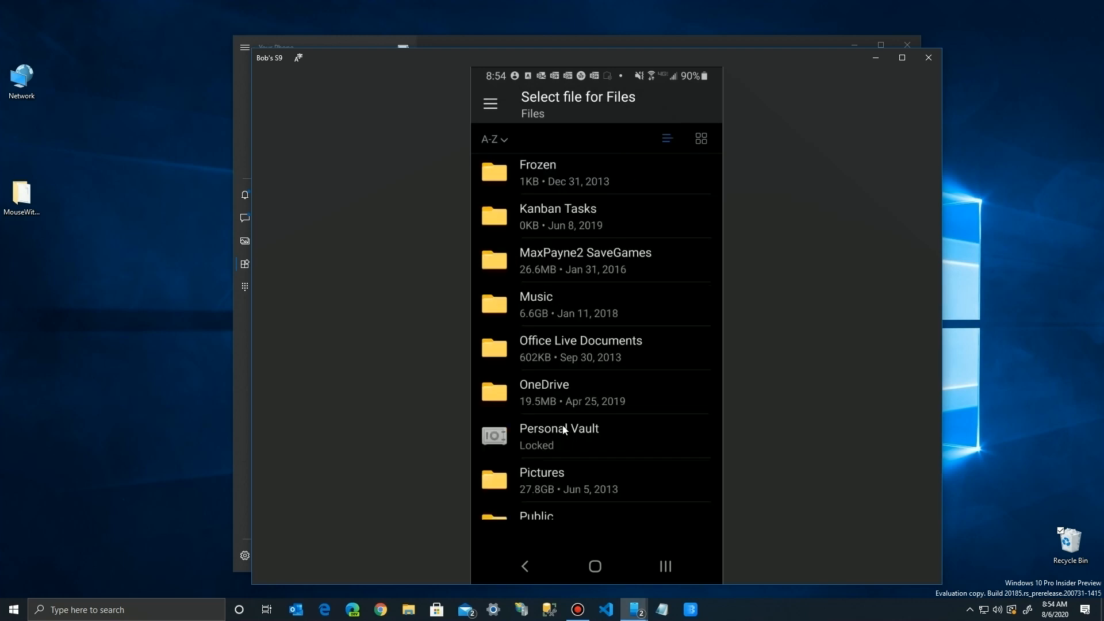
mouse_move(539, 481)
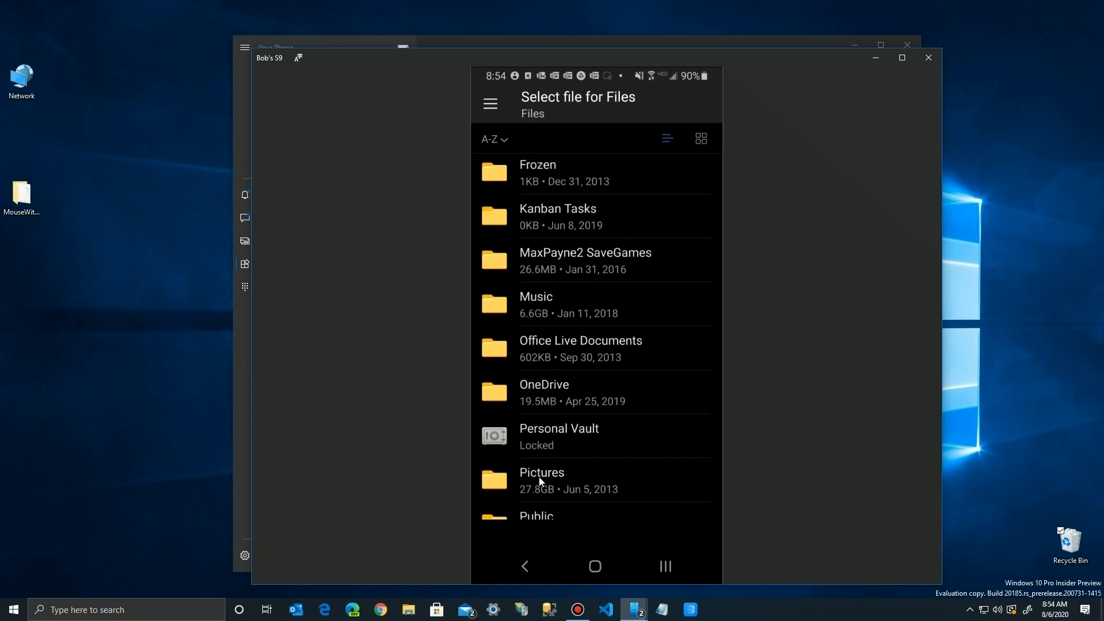
left_click(542, 480)
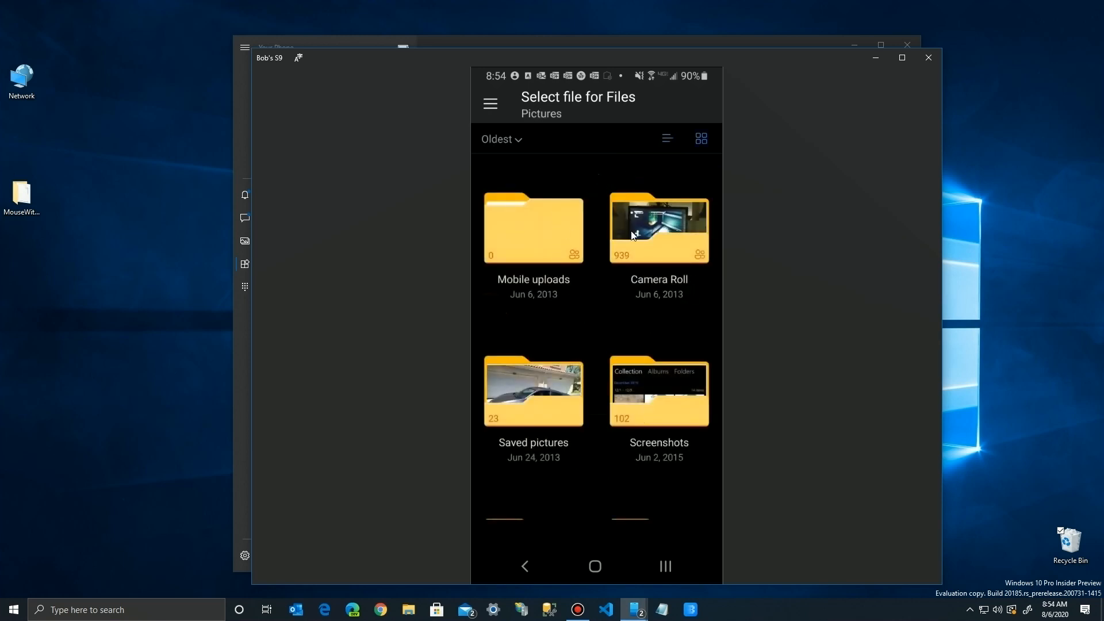
mouse_move(560, 507)
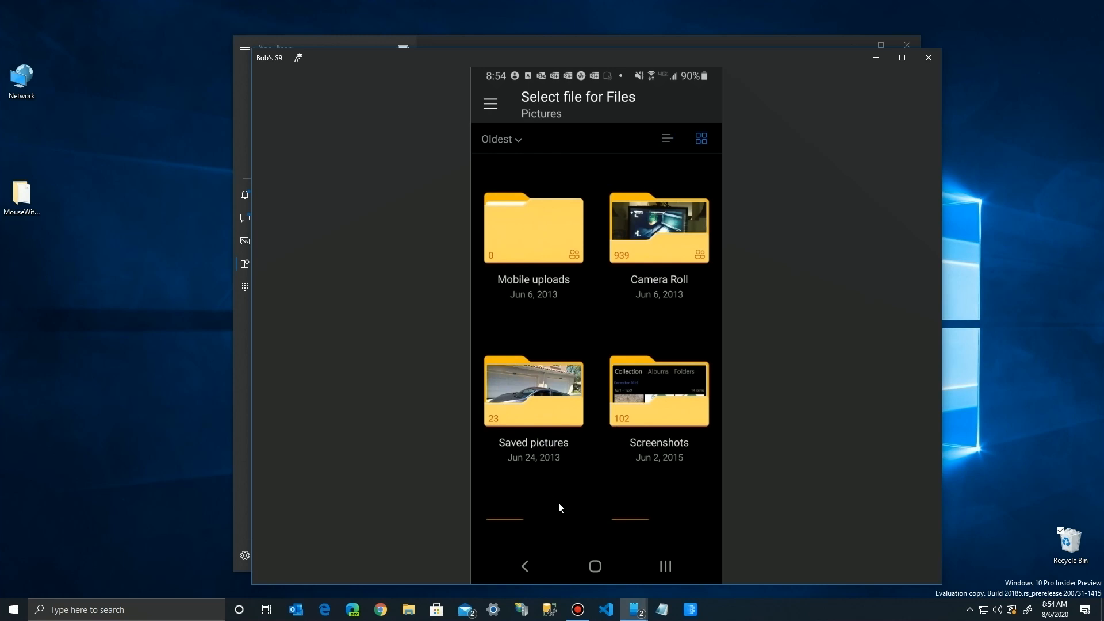
mouse_move(552, 406)
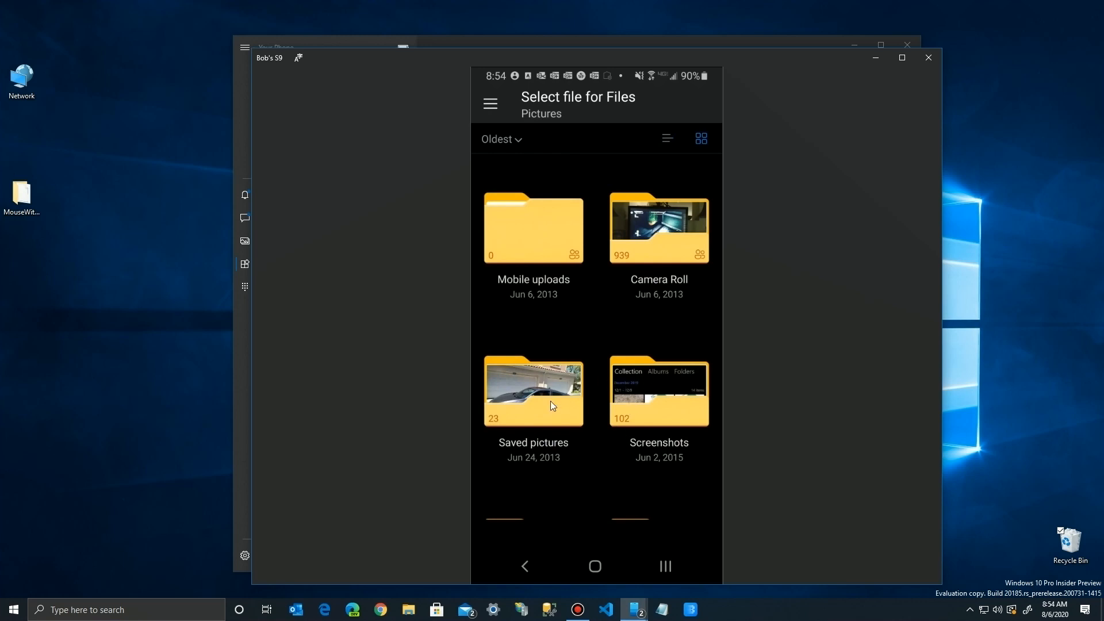
mouse_move(654, 230)
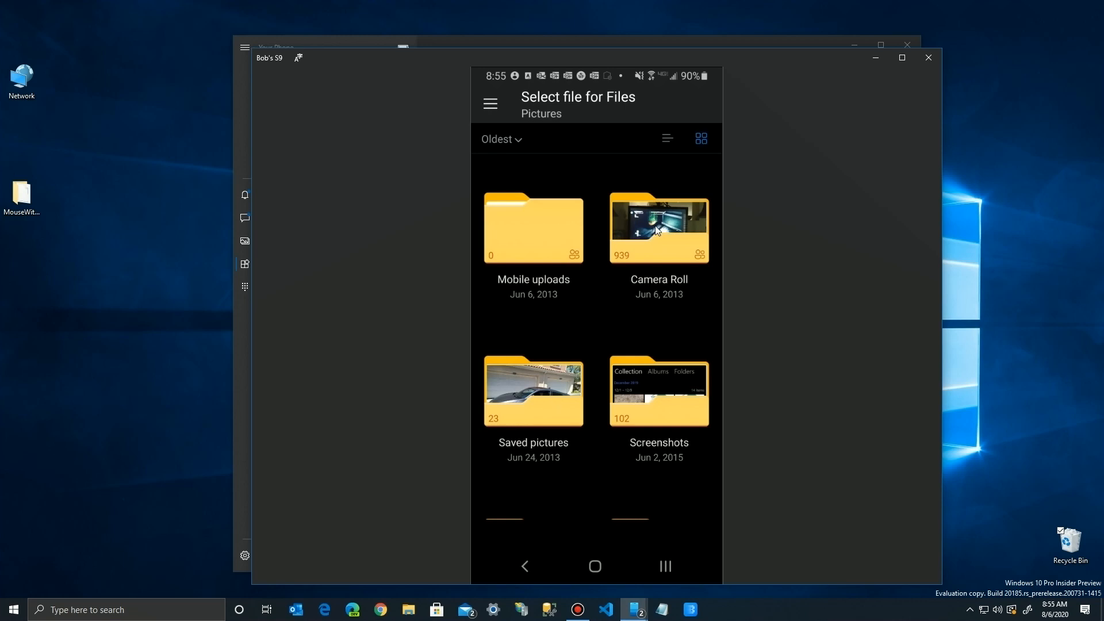
left_click(658, 228)
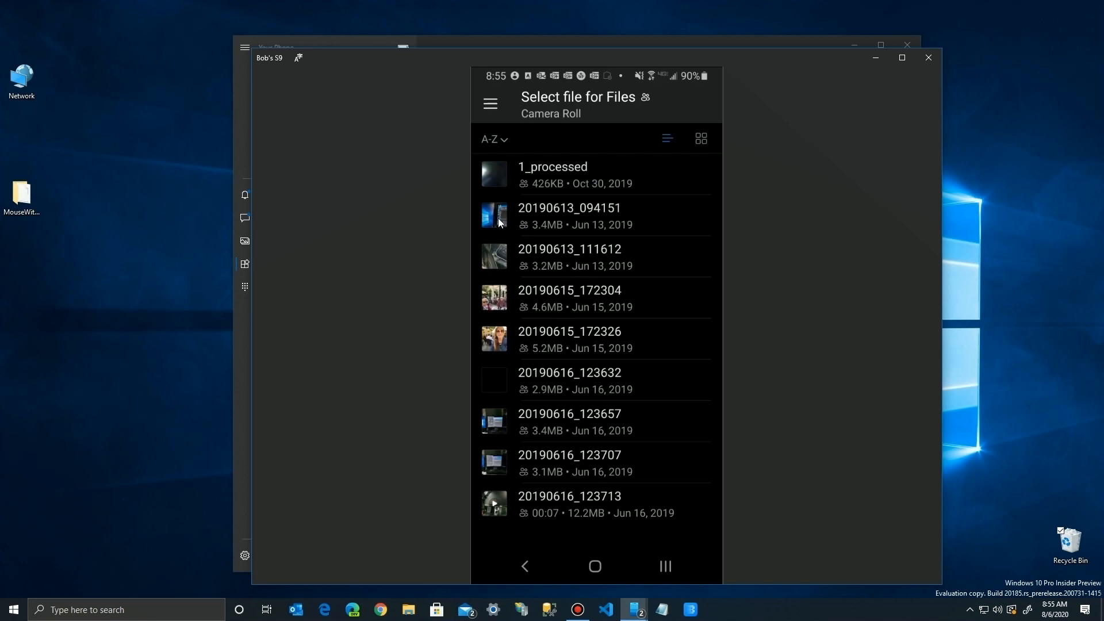
Step: Pick photo 20190613_094151, accept the crop and continue past editing to the caption screen
left_click(569, 215)
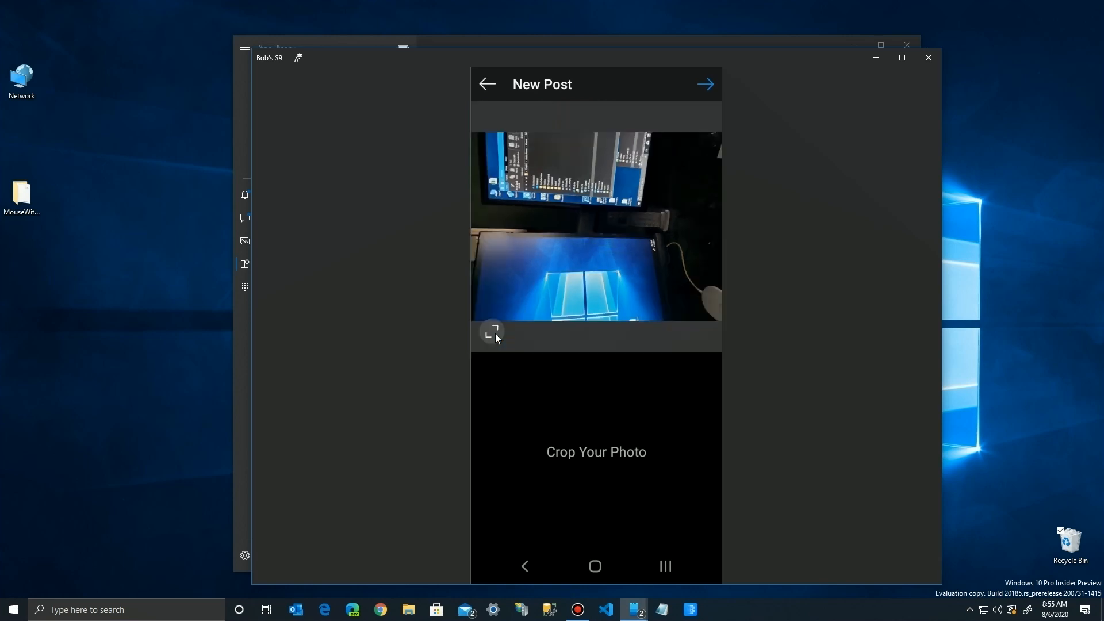
mouse_move(608, 415)
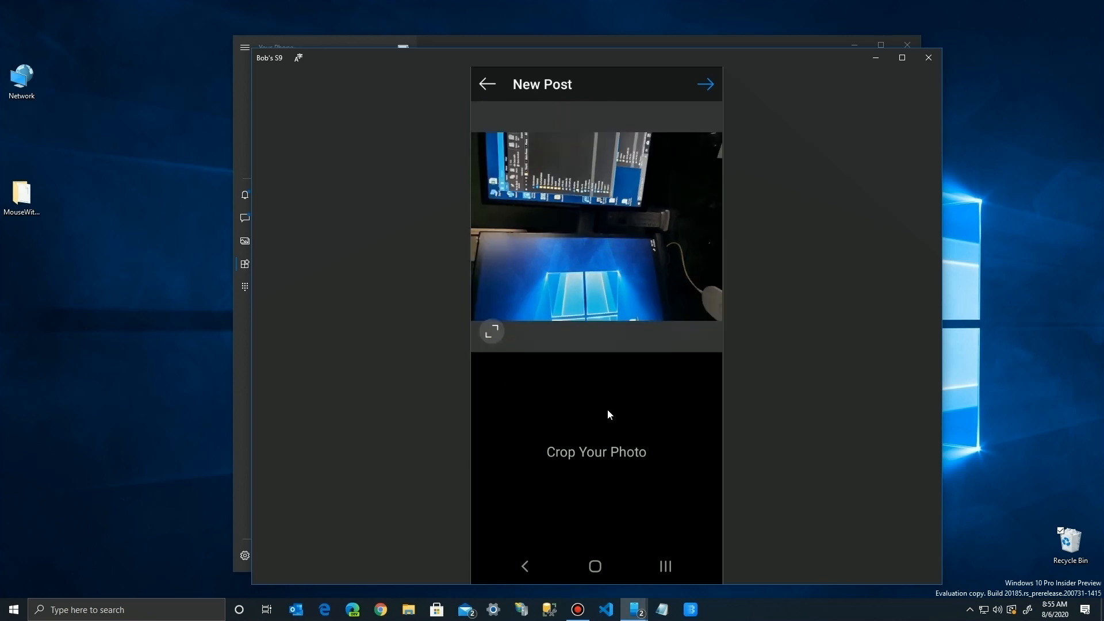
left_click(704, 84)
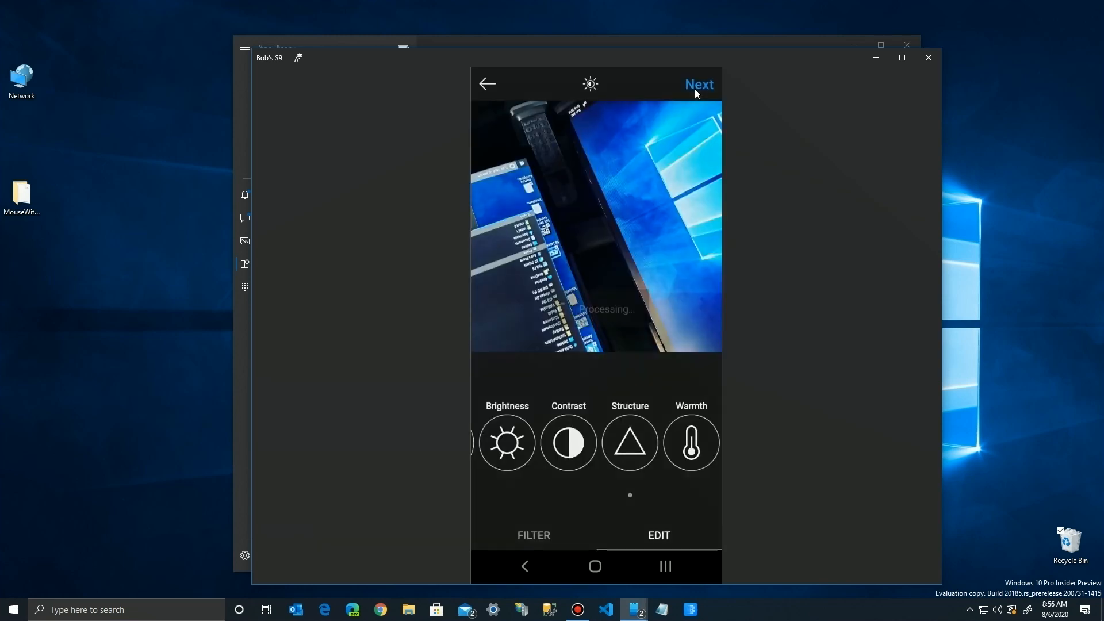
left_click(698, 84)
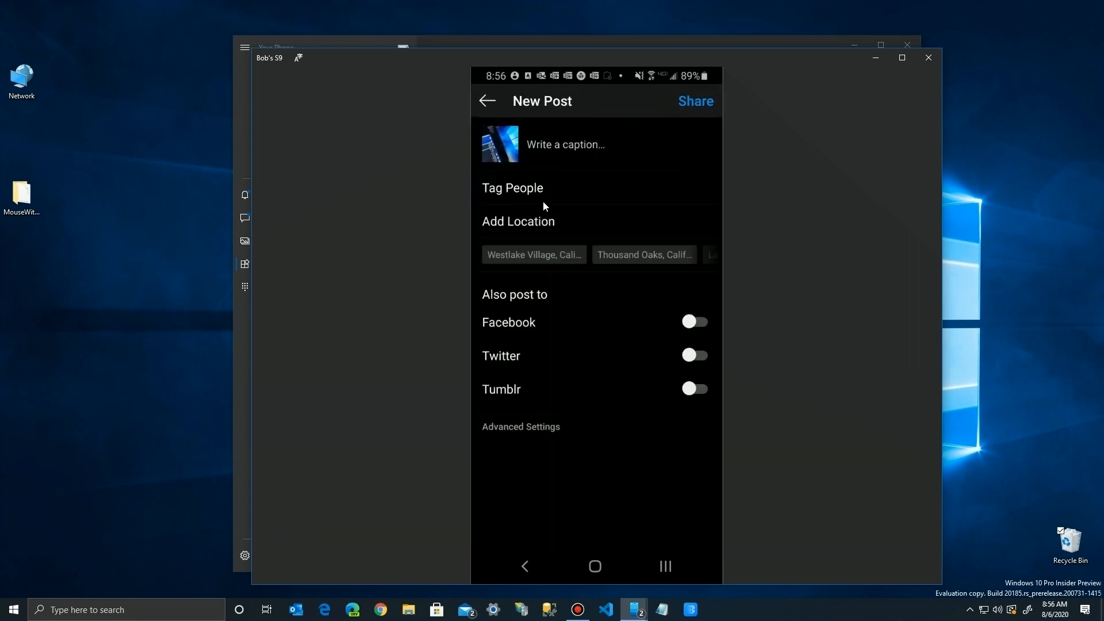